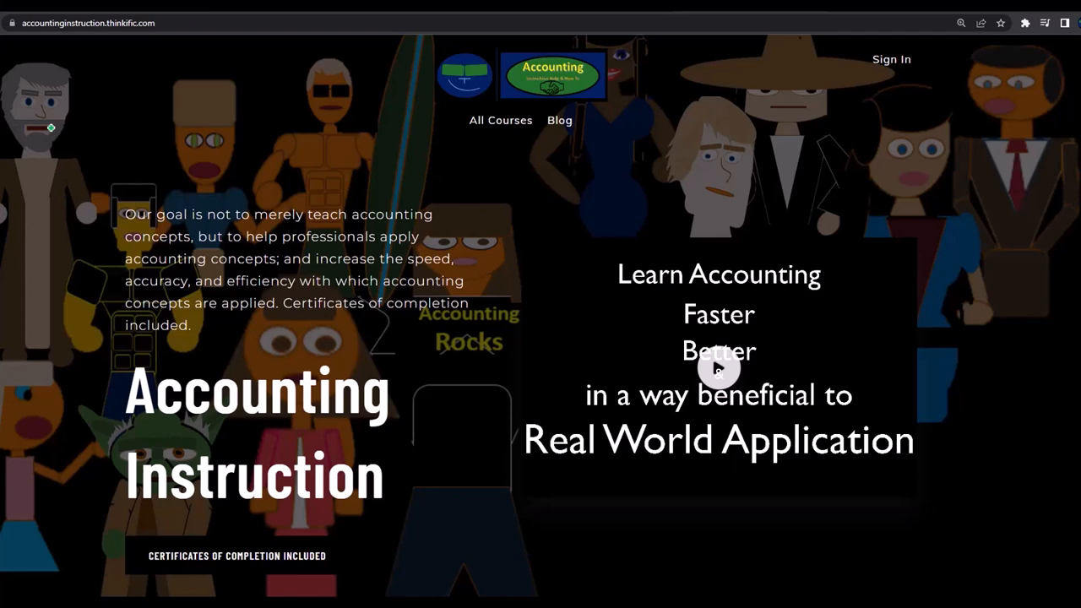
{"action": "mouse_move", "coordinate": [47, 72]}
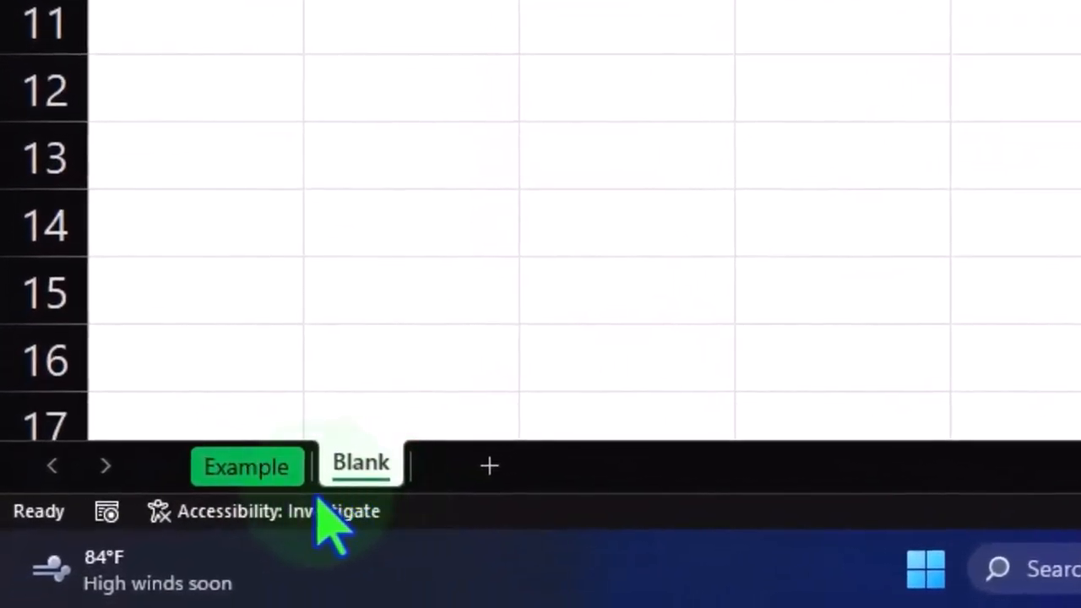
{"action": "mouse_move", "coordinate": [351, 532]}
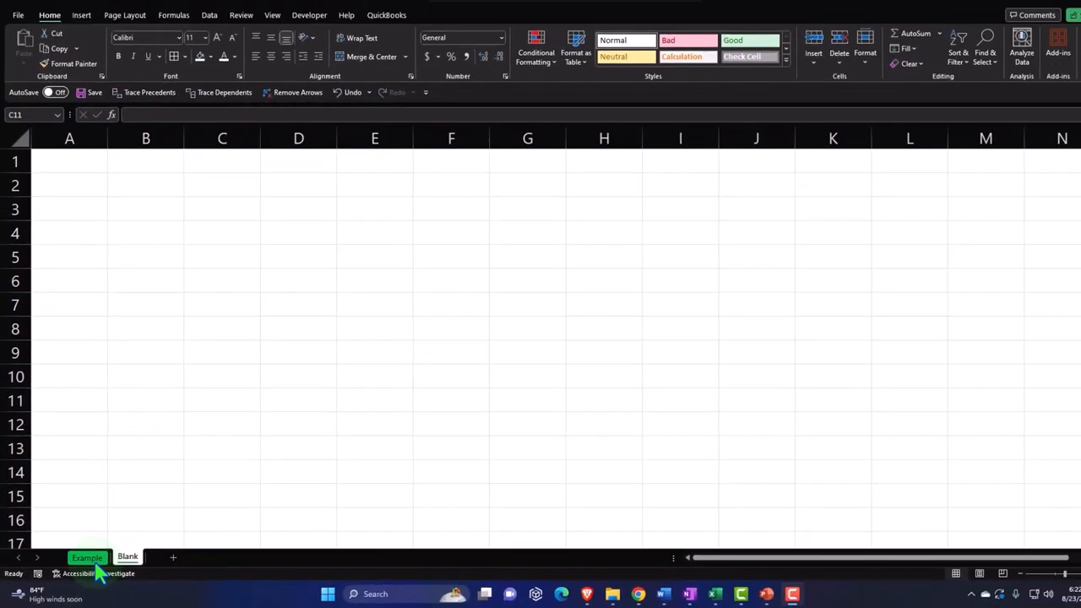
- On the Example sheet, start =sum( in cell H8, then abandon it and select the first mean equation
{"action": "left_click", "coordinate": [88, 557]}
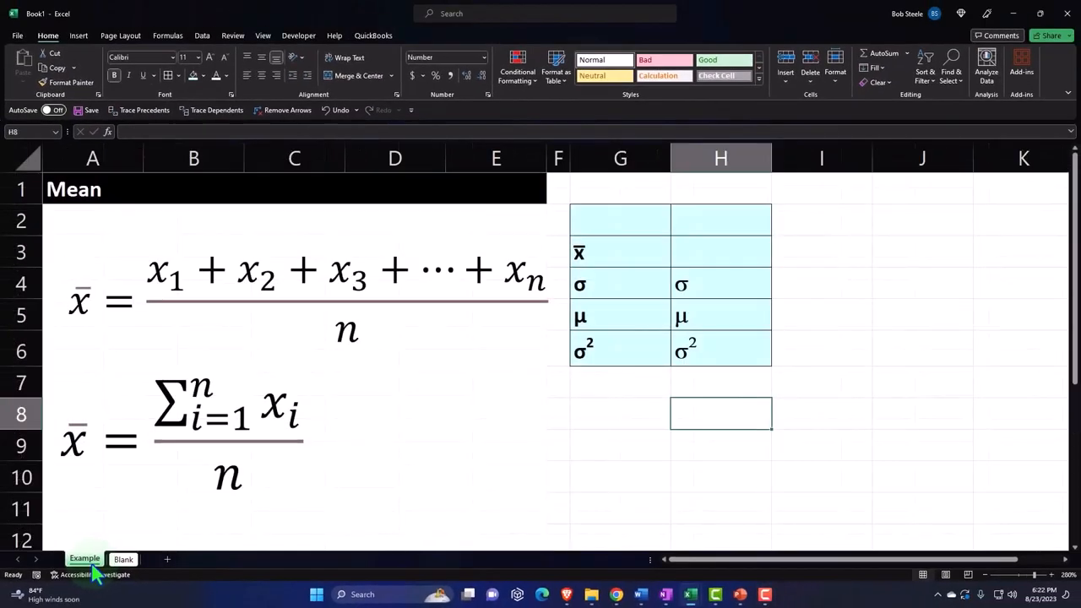
{"action": "mouse_move", "coordinate": [733, 415]}
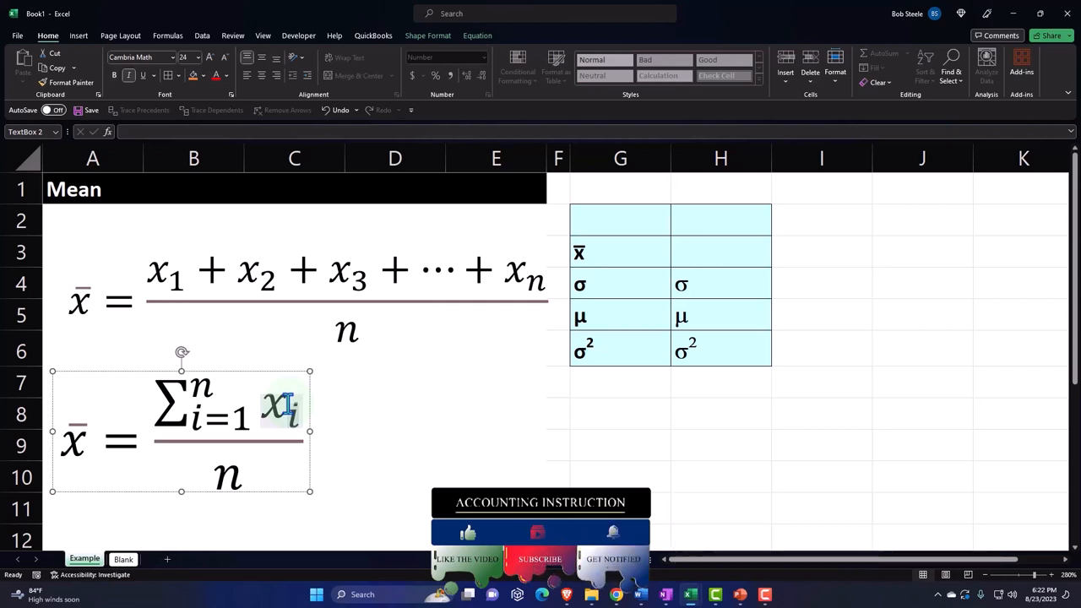
{"action": "left_click", "coordinate": [720, 413]}
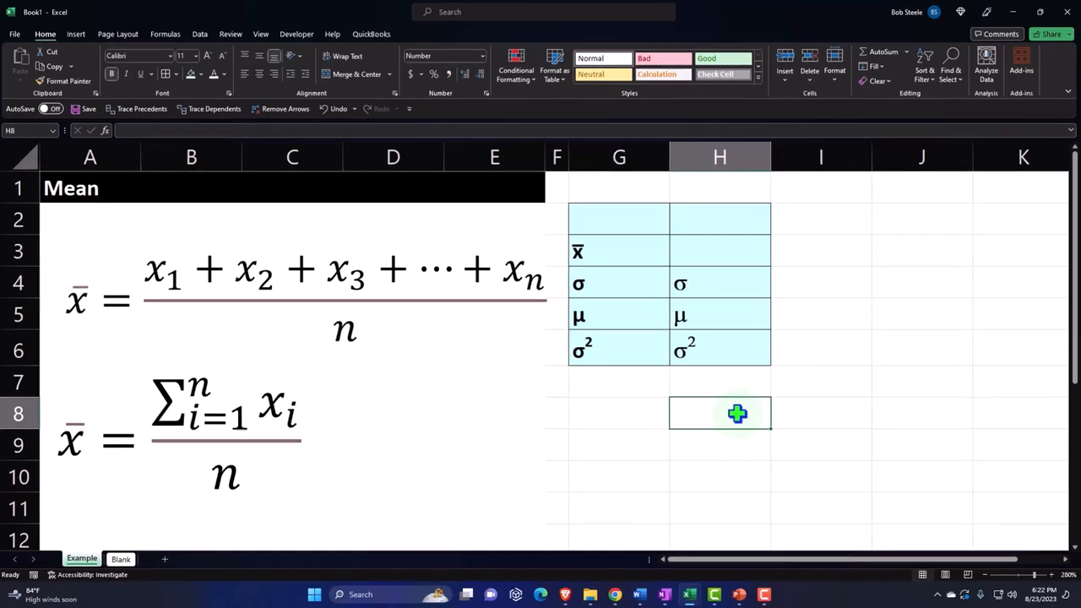
{"action": "type", "text": "=sum"}
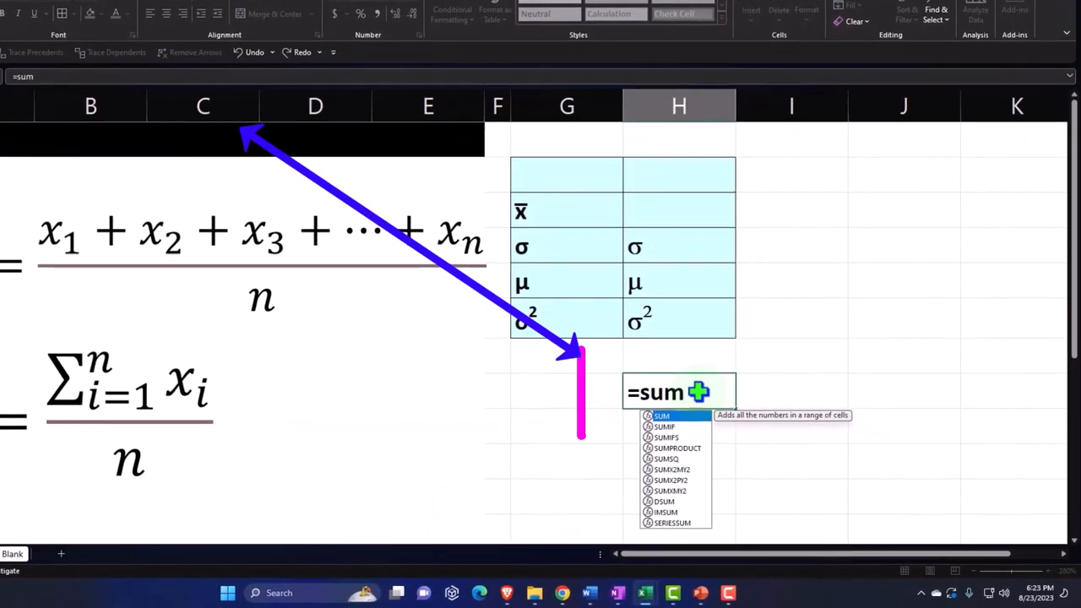
{"action": "type", "text": "("}
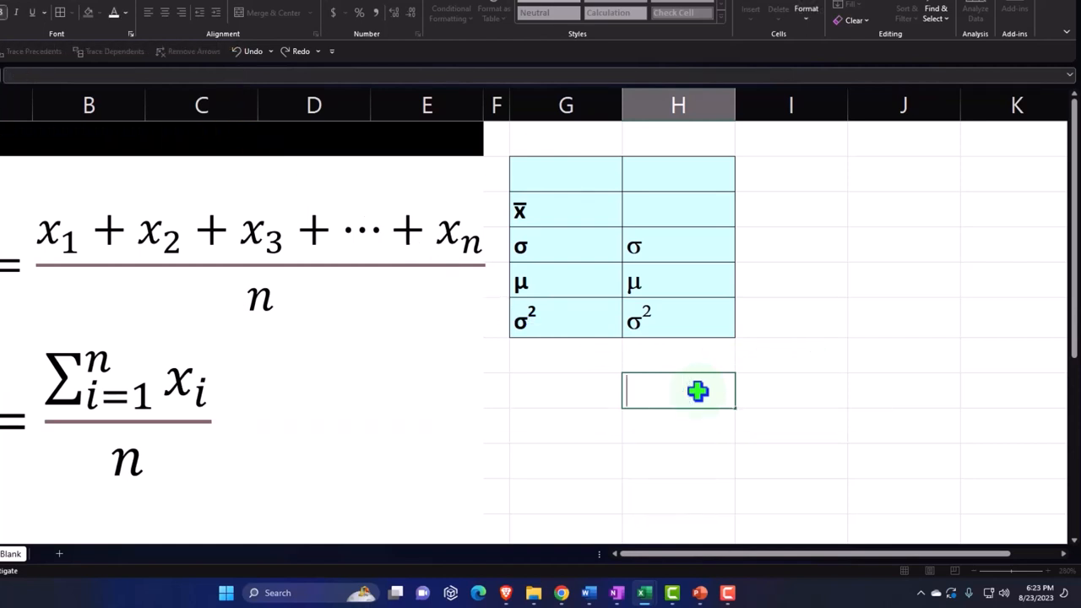
{"action": "left_click", "coordinate": [679, 425]}
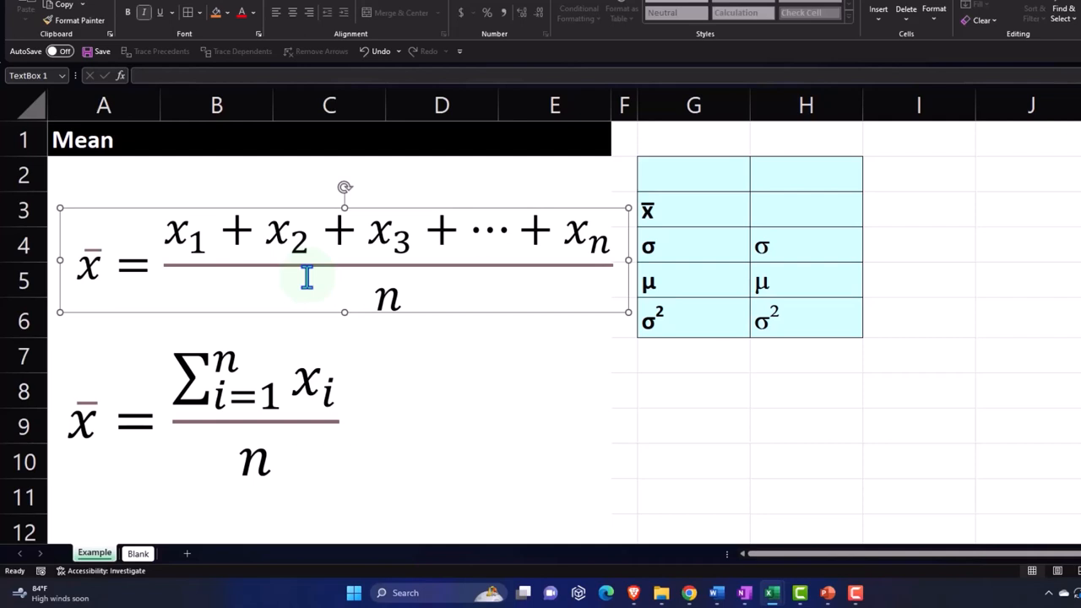
{"action": "left_click", "coordinate": [715, 203]}
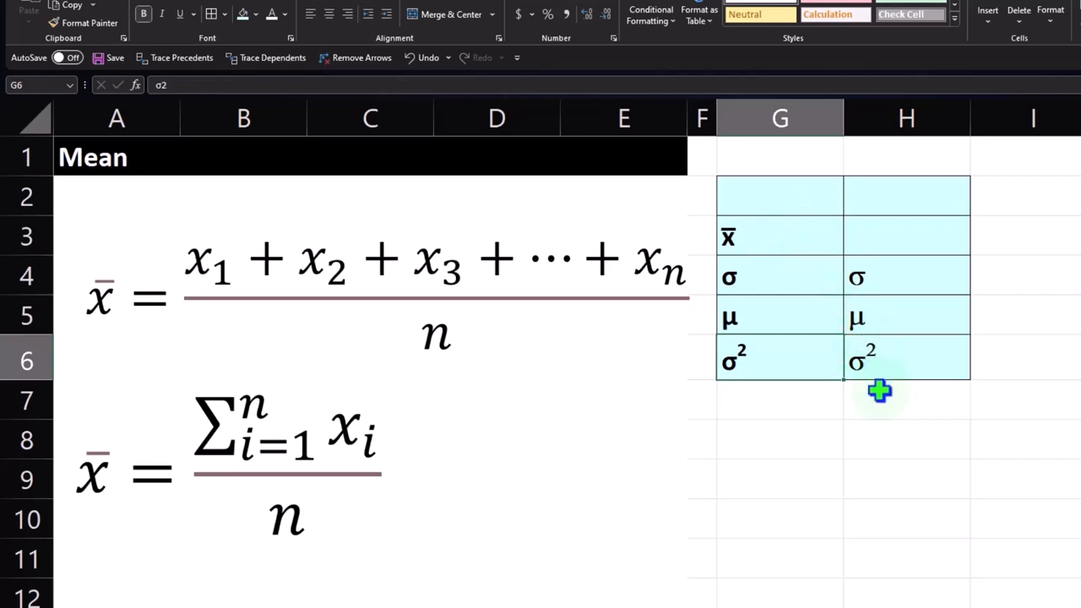
{"action": "mouse_move", "coordinate": [885, 426]}
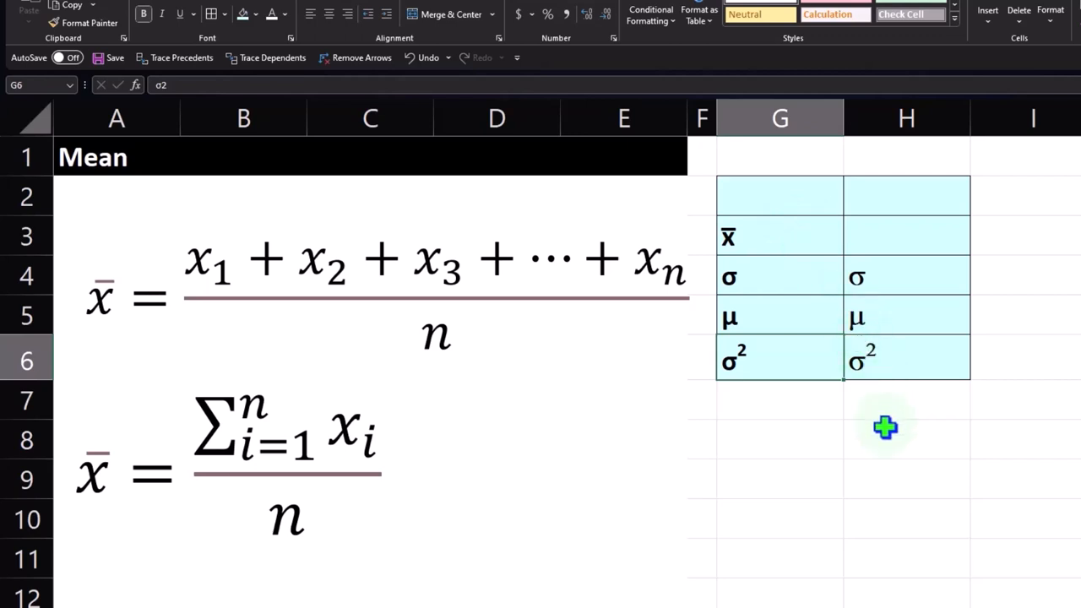
{"action": "left_click", "coordinate": [905, 439]}
{"action": "type", "text": "="}
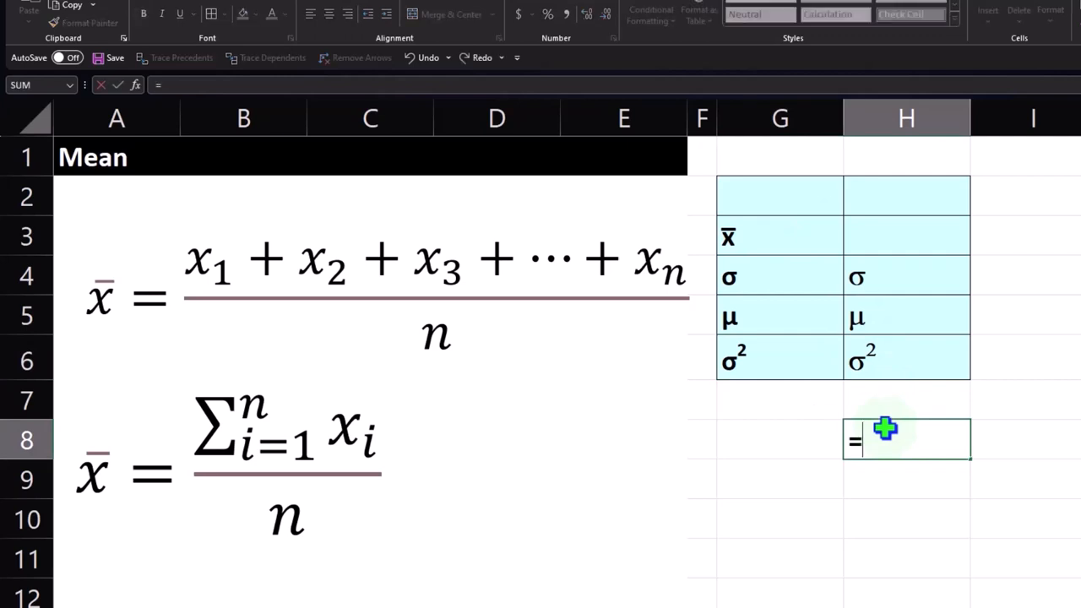
{"action": "type", "text": "aver"}
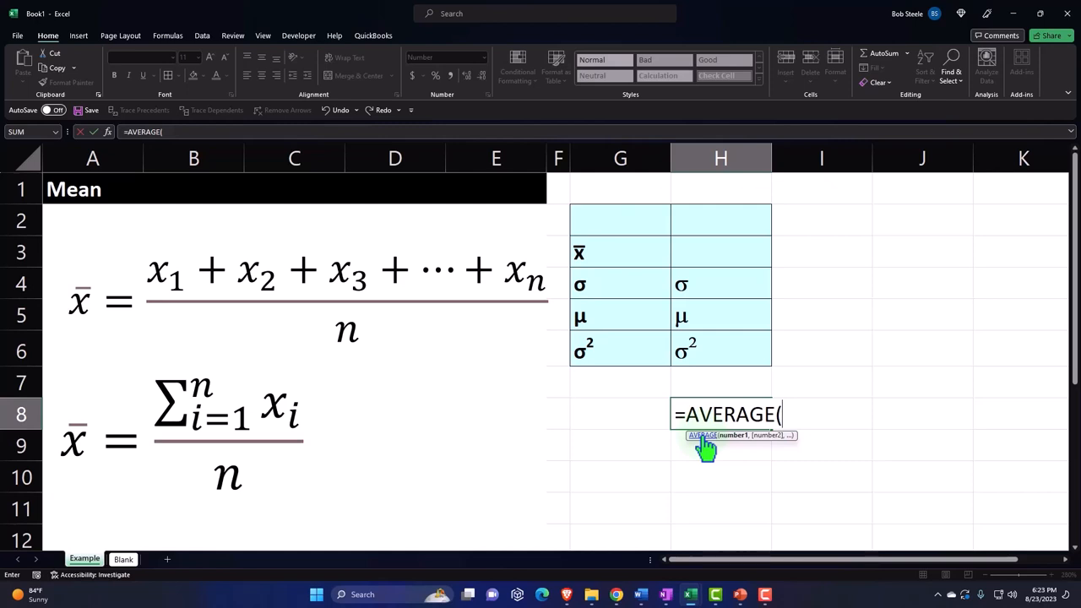
{"action": "key", "text": "Escape"}
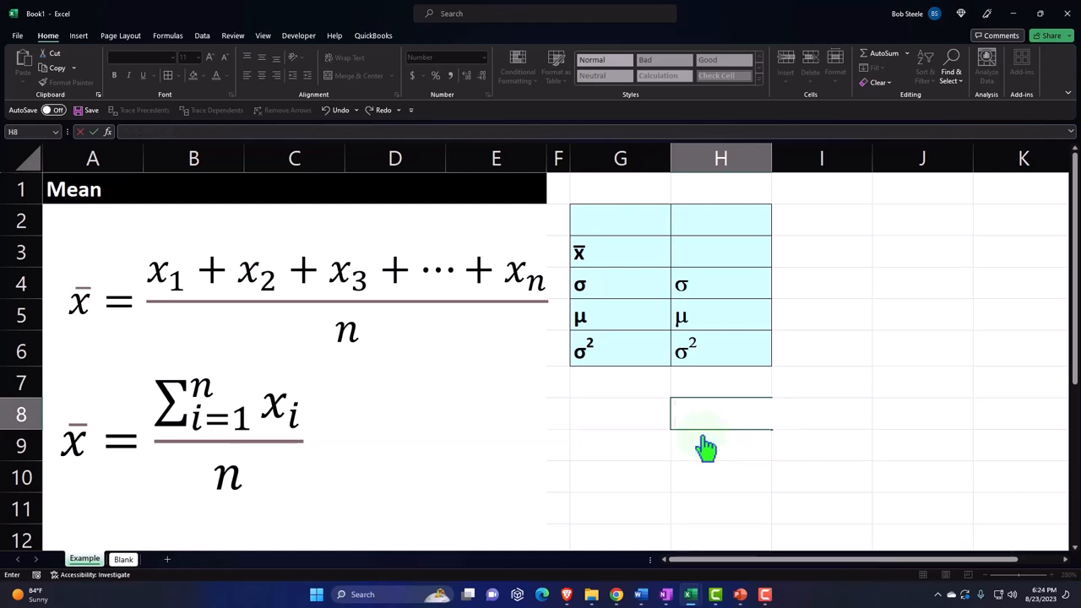
{"action": "left_click", "coordinate": [720, 446]}
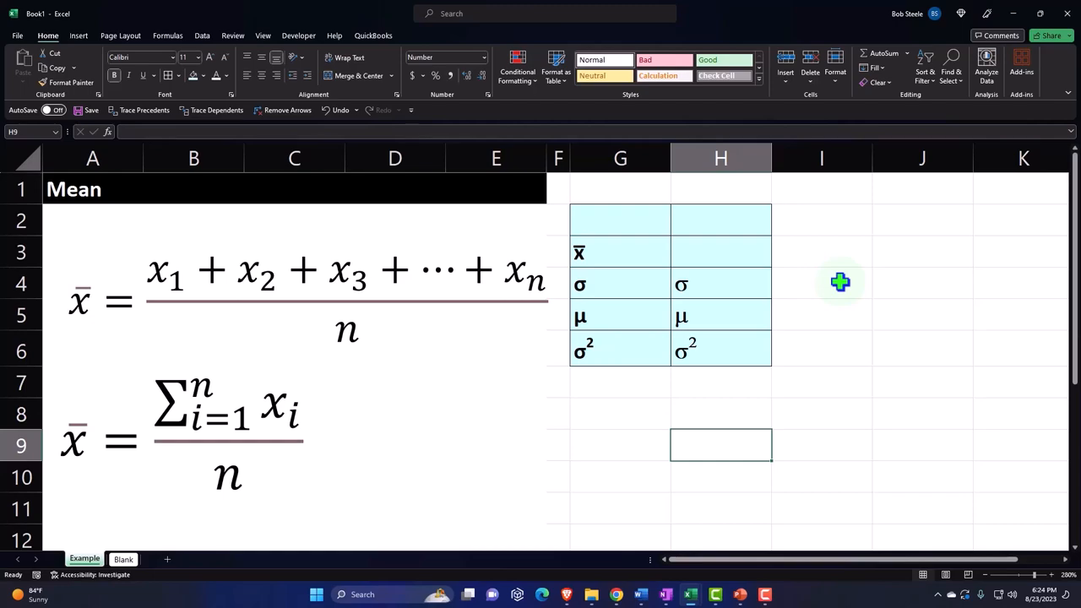
{"action": "left_click", "coordinate": [347, 304]}
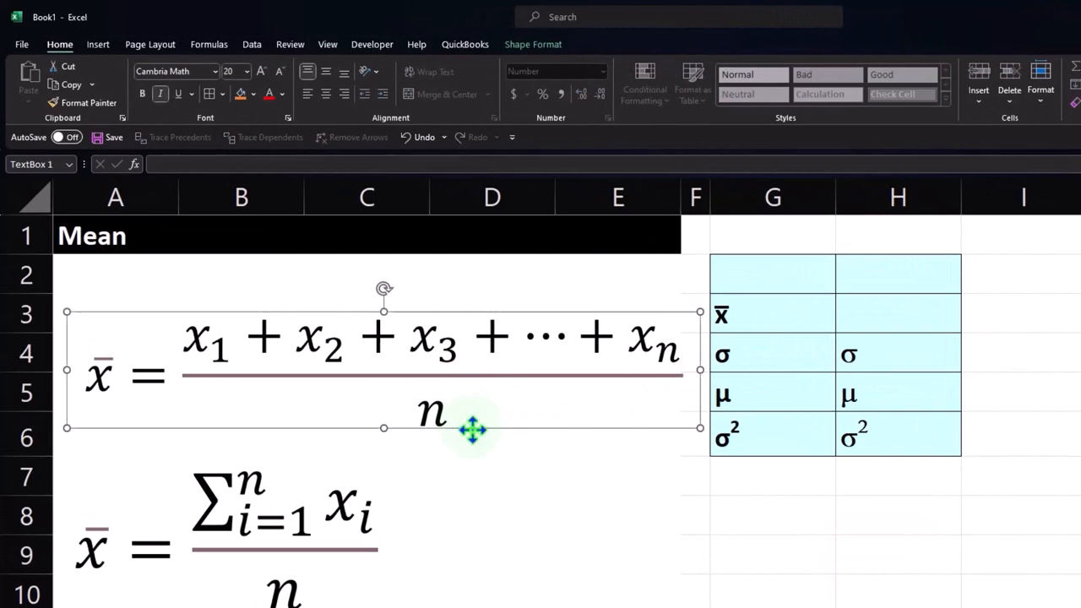
- Select the x̄ cell in the symbol table, then move to the Blank sheet
{"action": "left_click", "coordinate": [772, 316]}
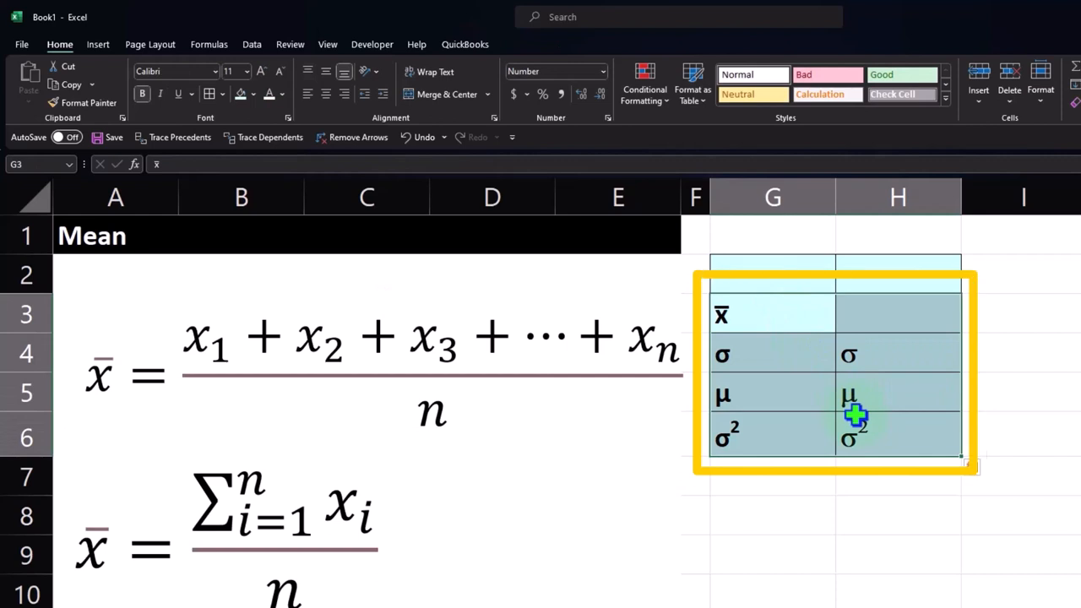
{"action": "mouse_move", "coordinate": [841, 422]}
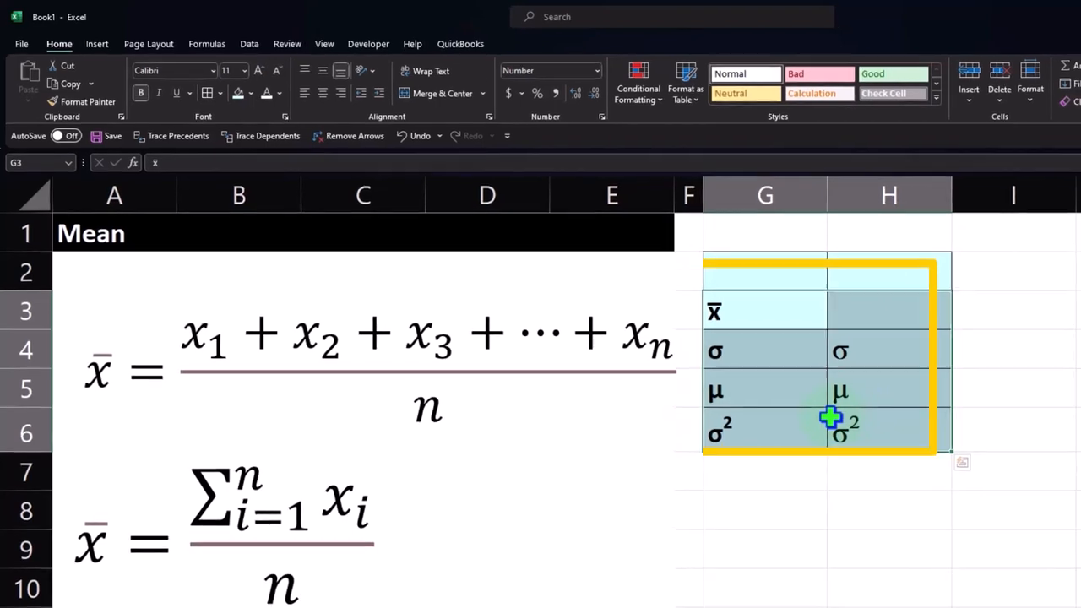
{"action": "left_click", "coordinate": [123, 558]}
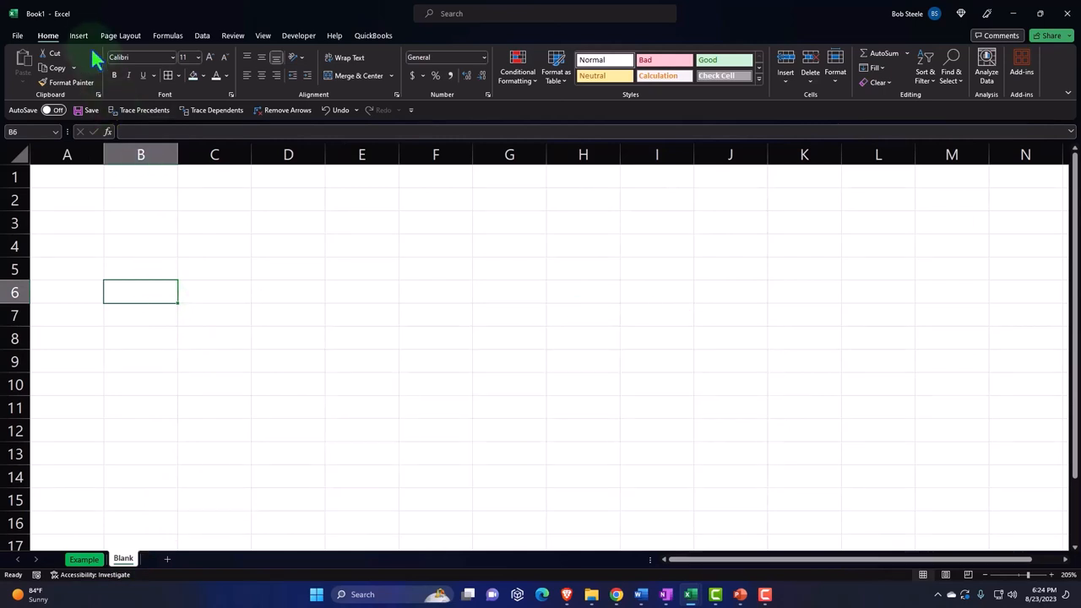
- Insert a new empty equation box and move it up near cell B2
{"action": "left_click", "coordinate": [77, 35]}
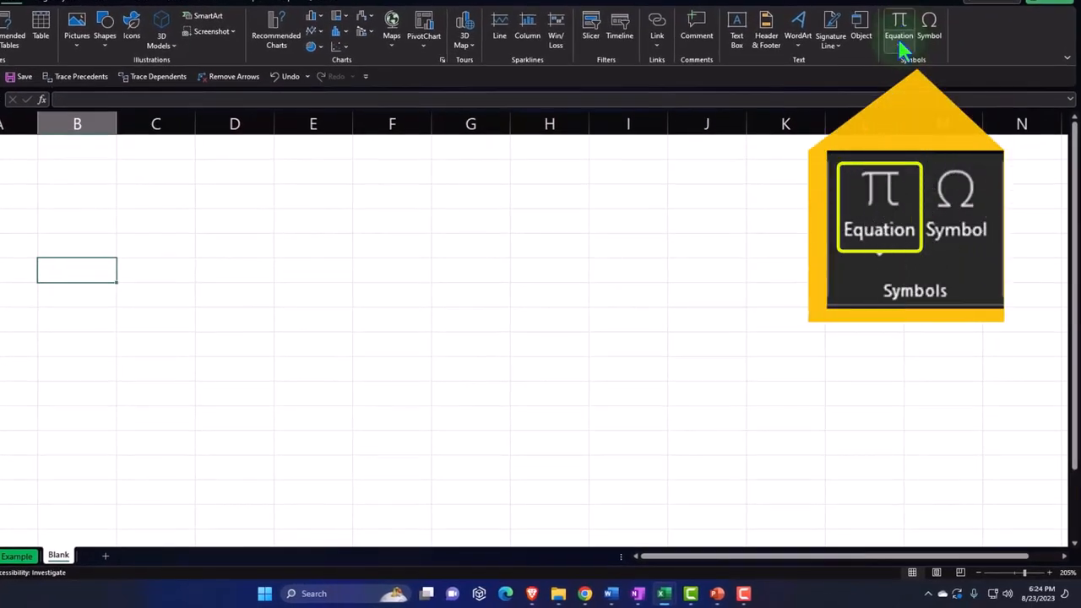
{"action": "left_click", "coordinate": [899, 25]}
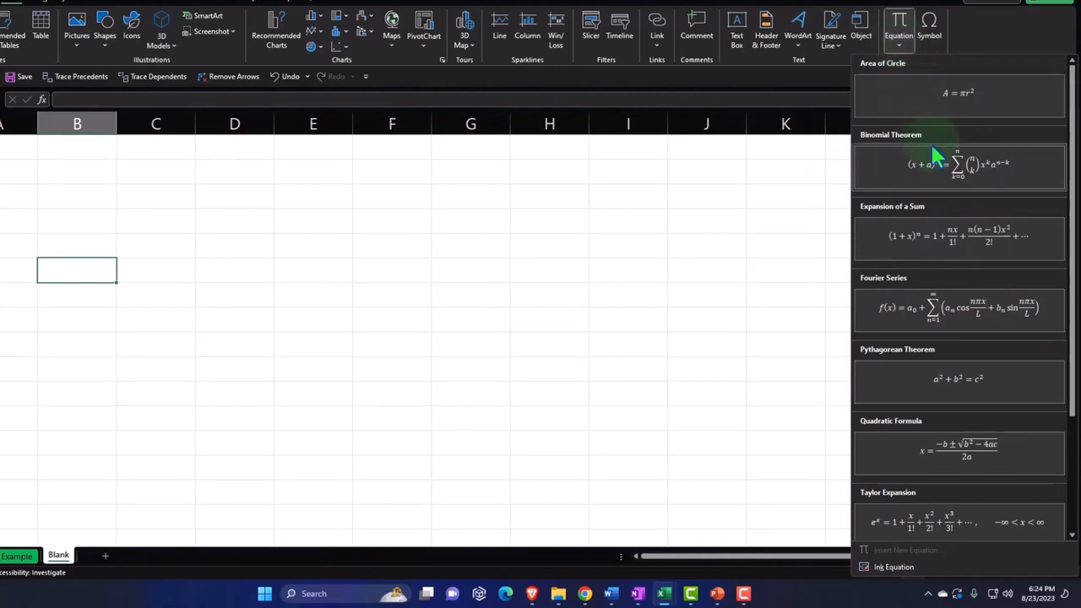
{"action": "mouse_move", "coordinate": [938, 160]}
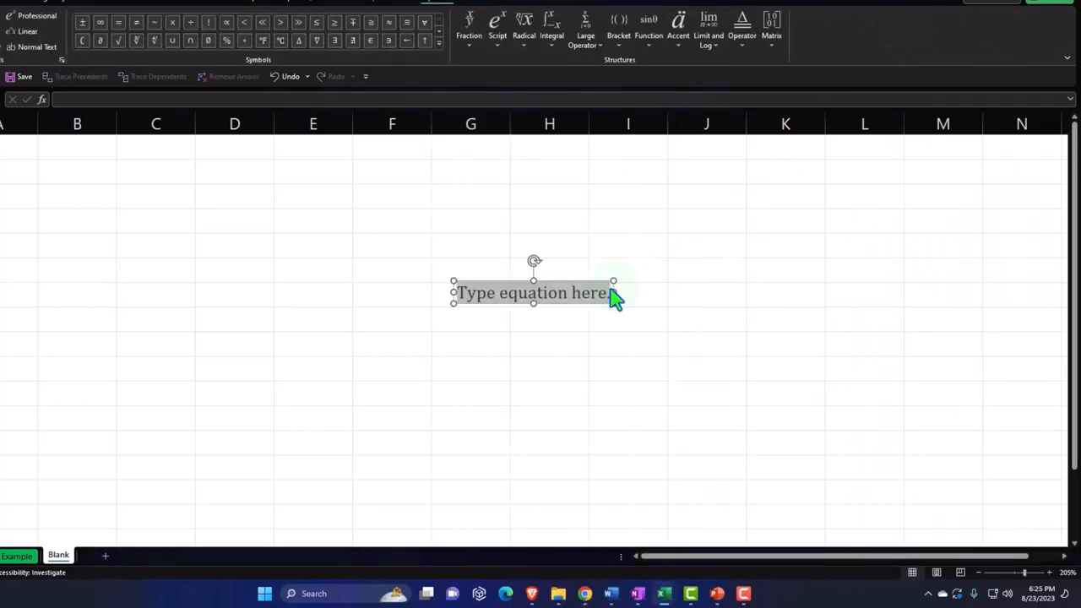
{"action": "left_click_drag", "start_coordinate": [533, 294], "coordinate": [335, 195]}
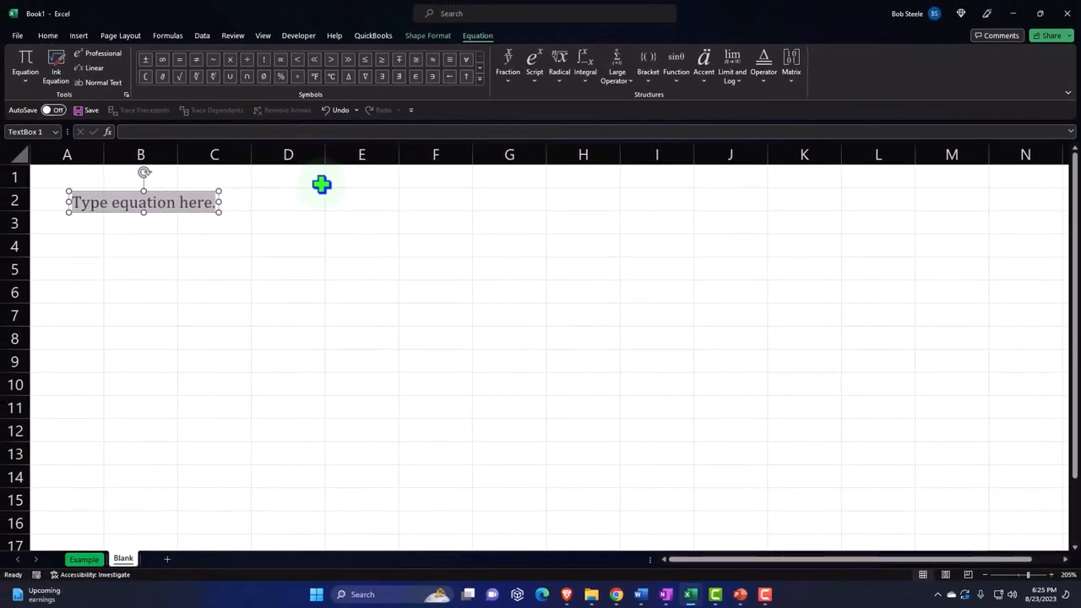
{"action": "mouse_move", "coordinate": [406, 131]}
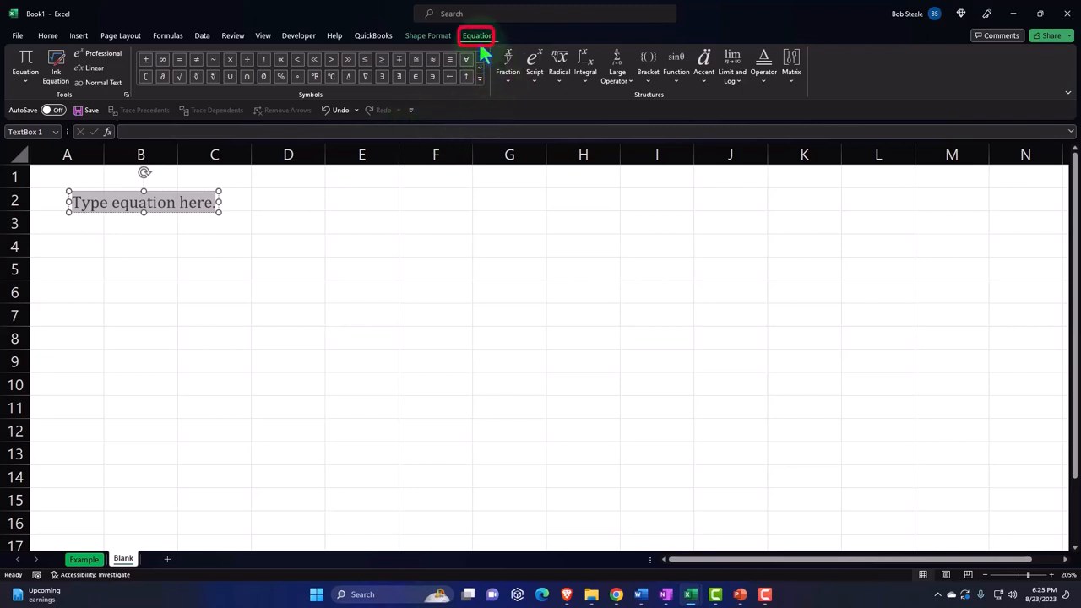
{"action": "mouse_move", "coordinate": [184, 219]}
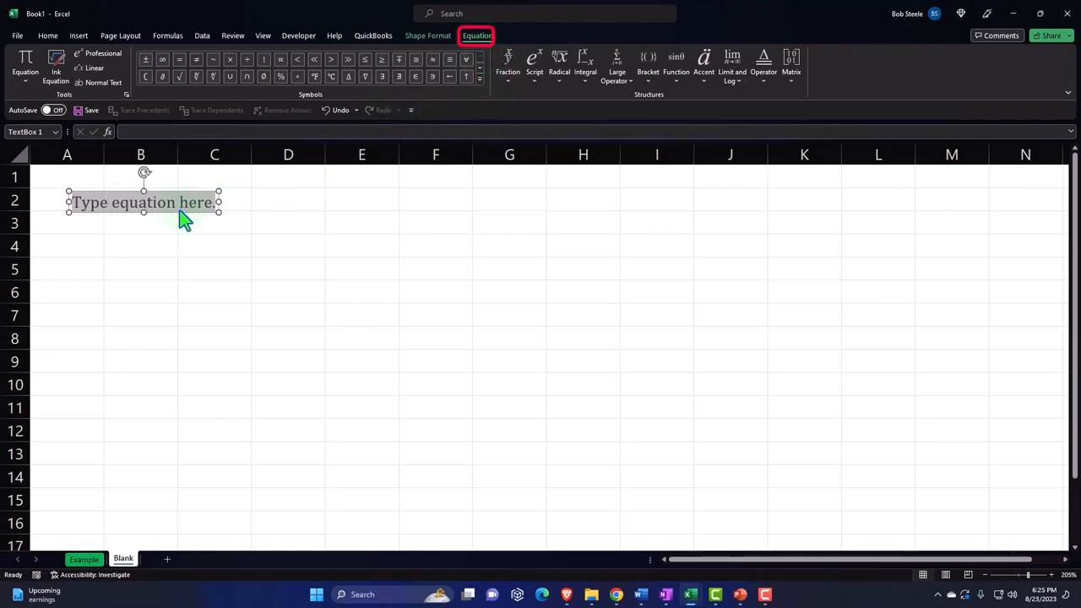
- Enter the empty equation placeholder and show the Equation editing tools
{"action": "left_click", "coordinate": [293, 409]}
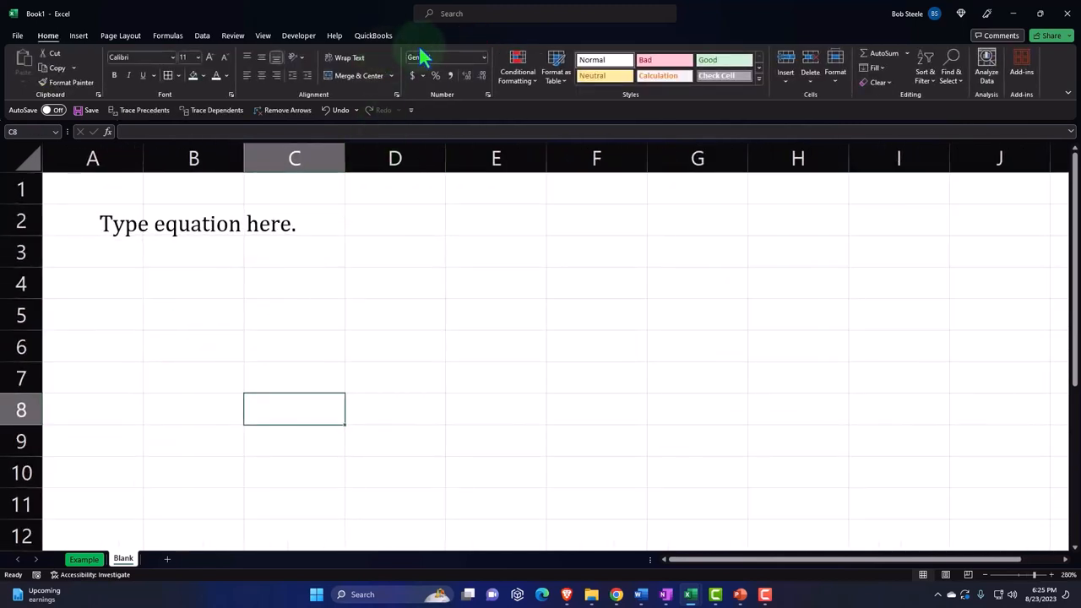
{"action": "left_click", "coordinate": [198, 223]}
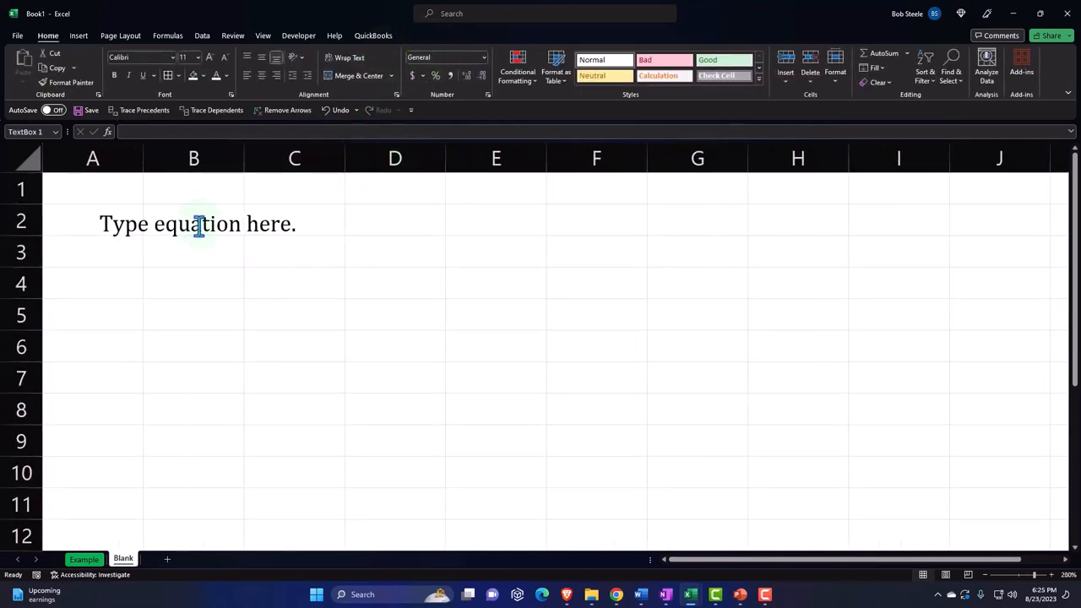
{"action": "left_click", "coordinate": [199, 224]}
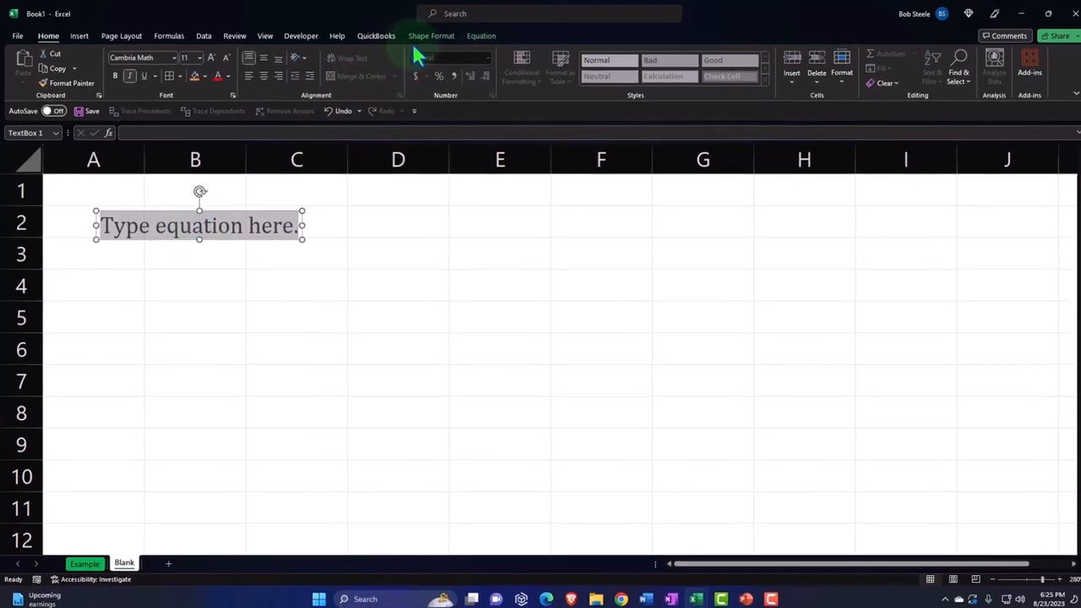
{"action": "left_click", "coordinate": [480, 36]}
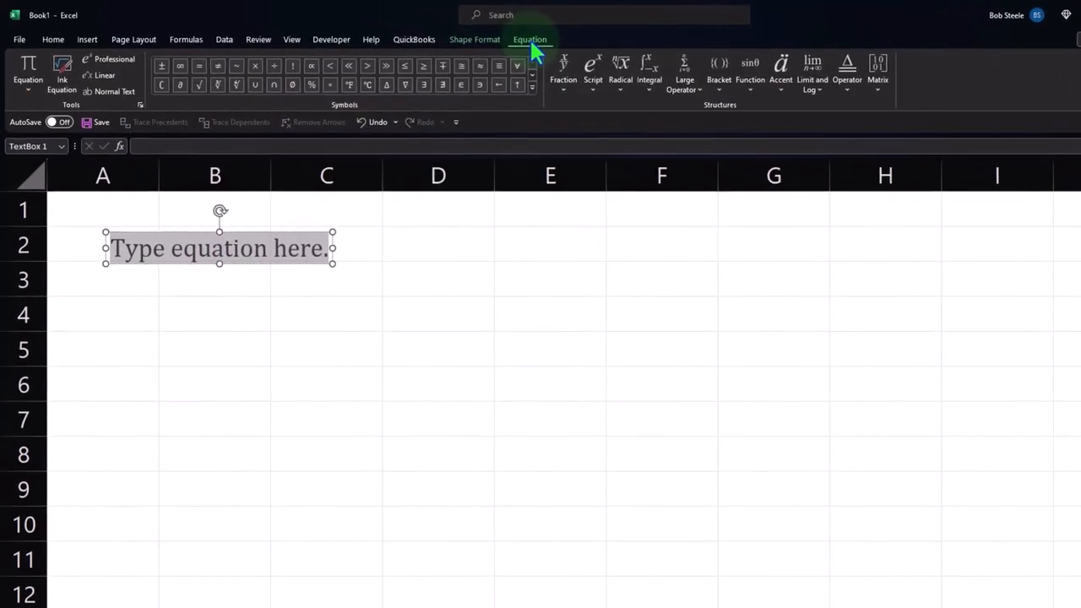
- Browse the Fraction, Script, Radical and Integral structure galleries without choosing one
{"action": "left_click", "coordinate": [564, 71]}
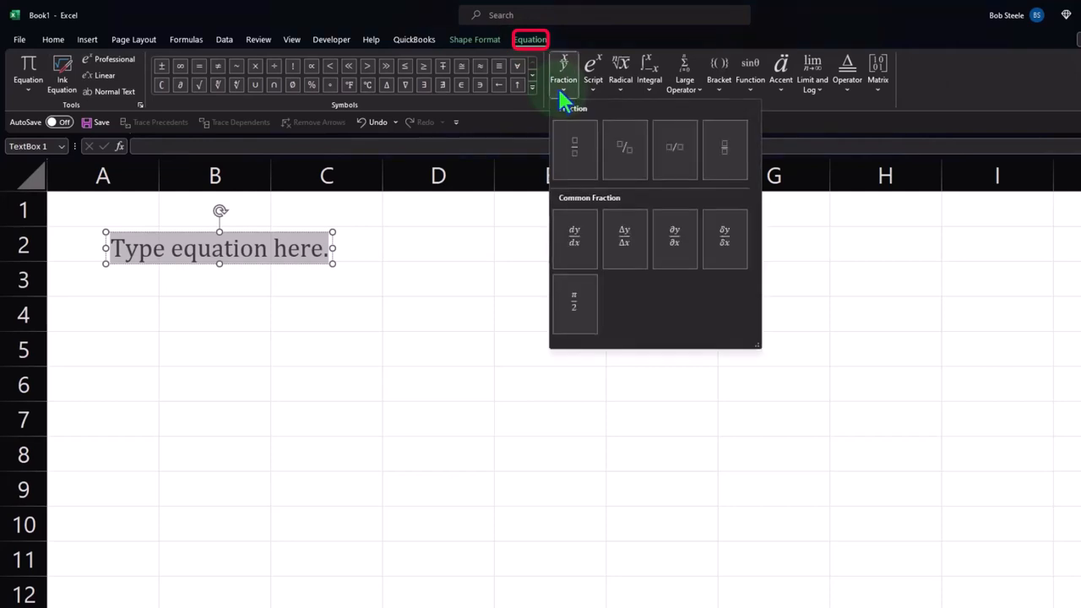
{"action": "mouse_move", "coordinate": [625, 149]}
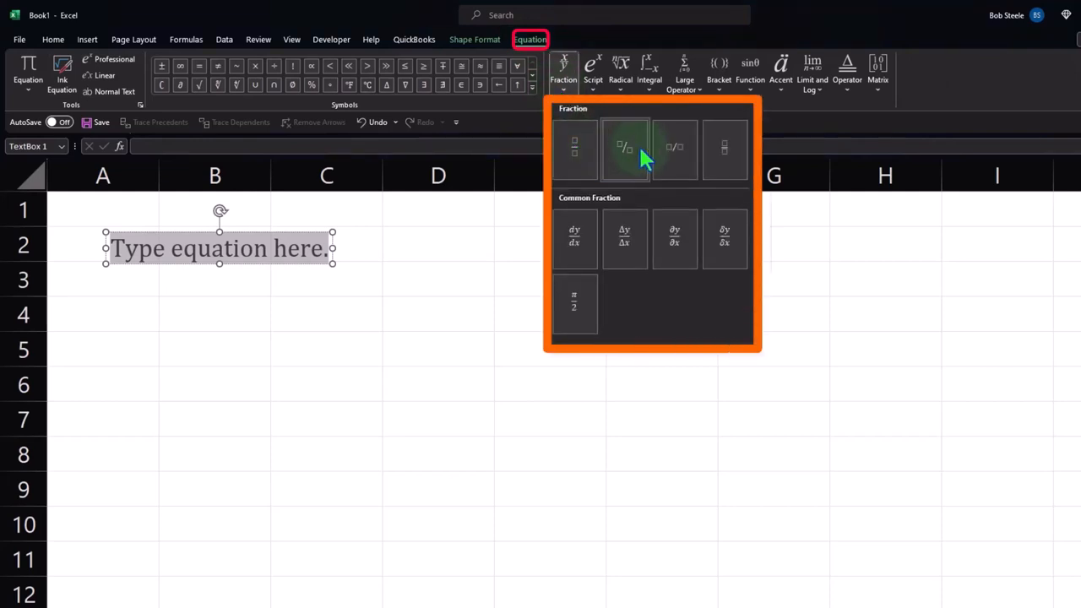
{"action": "left_click", "coordinate": [592, 71]}
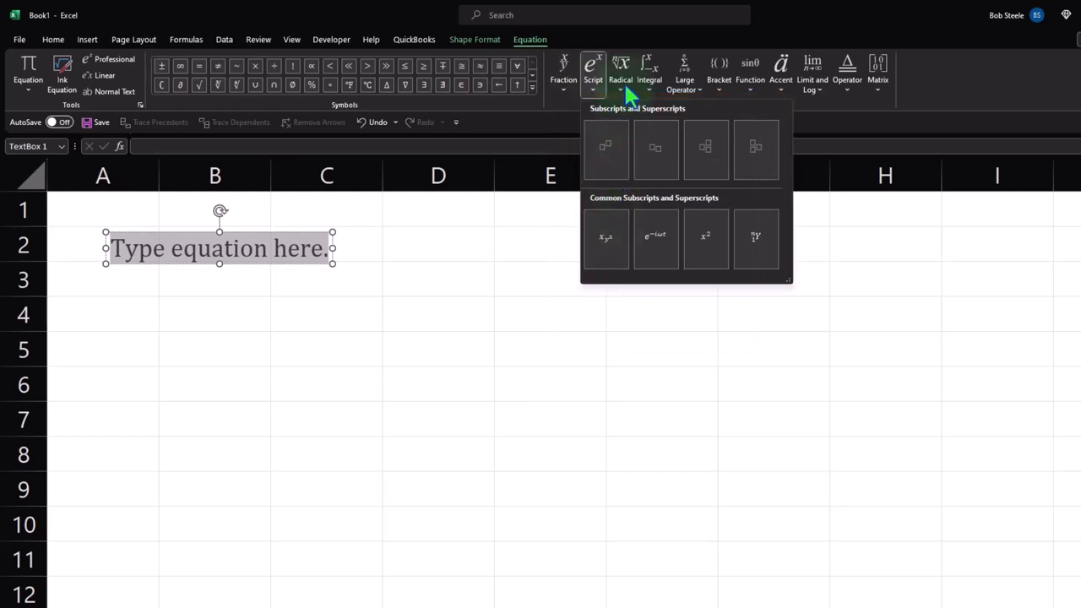
{"action": "left_click", "coordinate": [622, 71]}
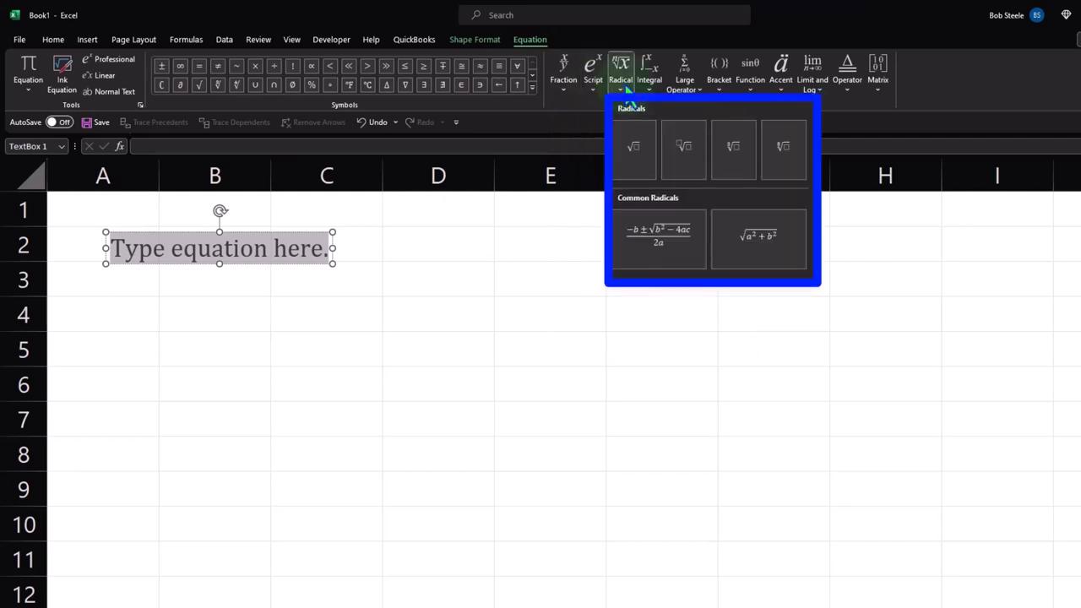
{"action": "left_click", "coordinate": [649, 71]}
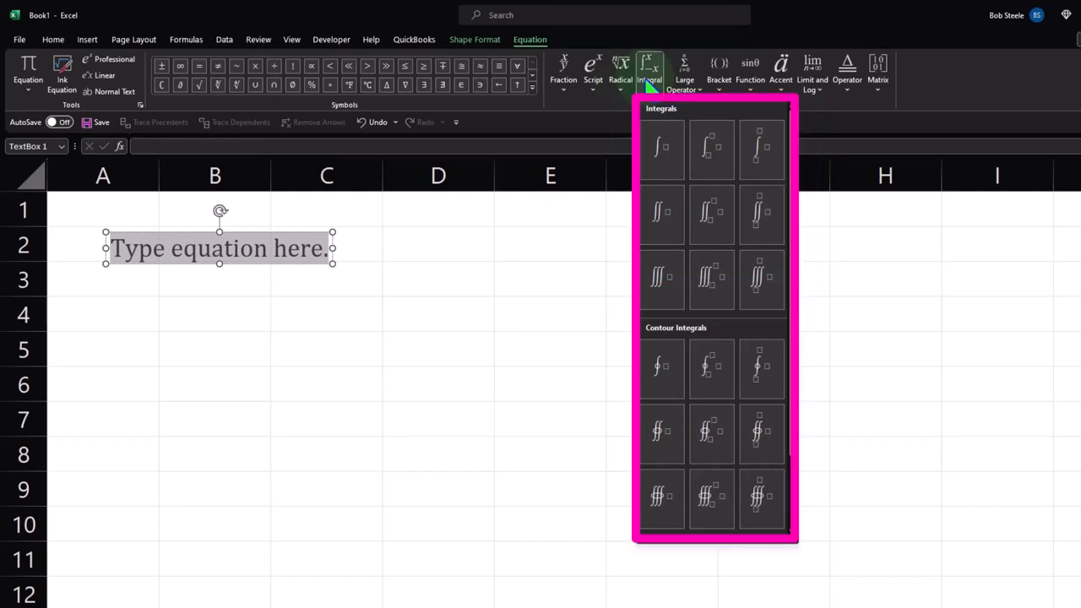
{"action": "left_click", "coordinate": [684, 71]}
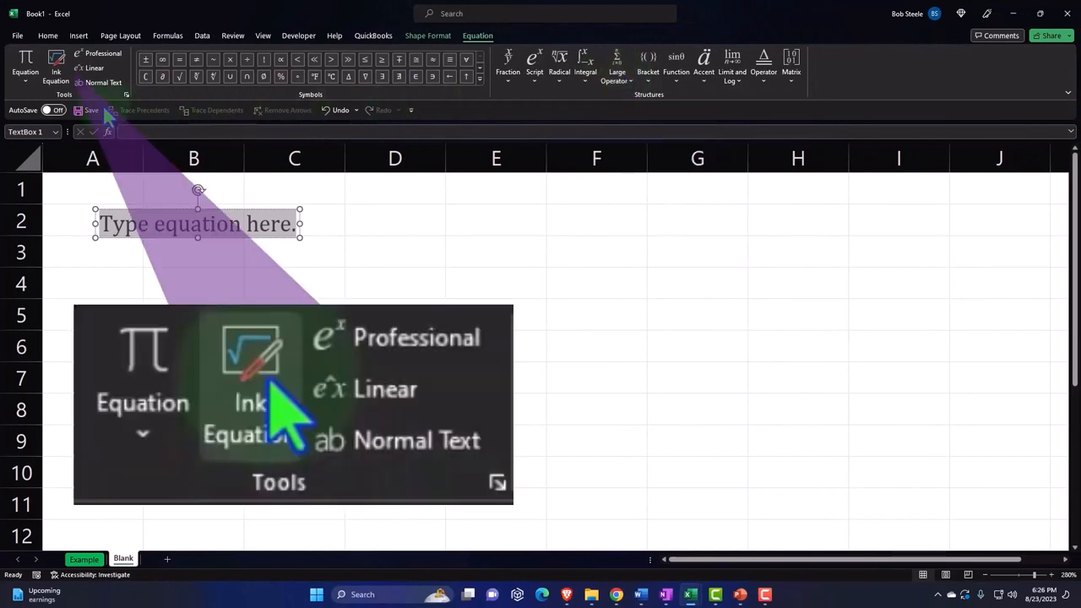
{"action": "mouse_move", "coordinate": [54, 68]}
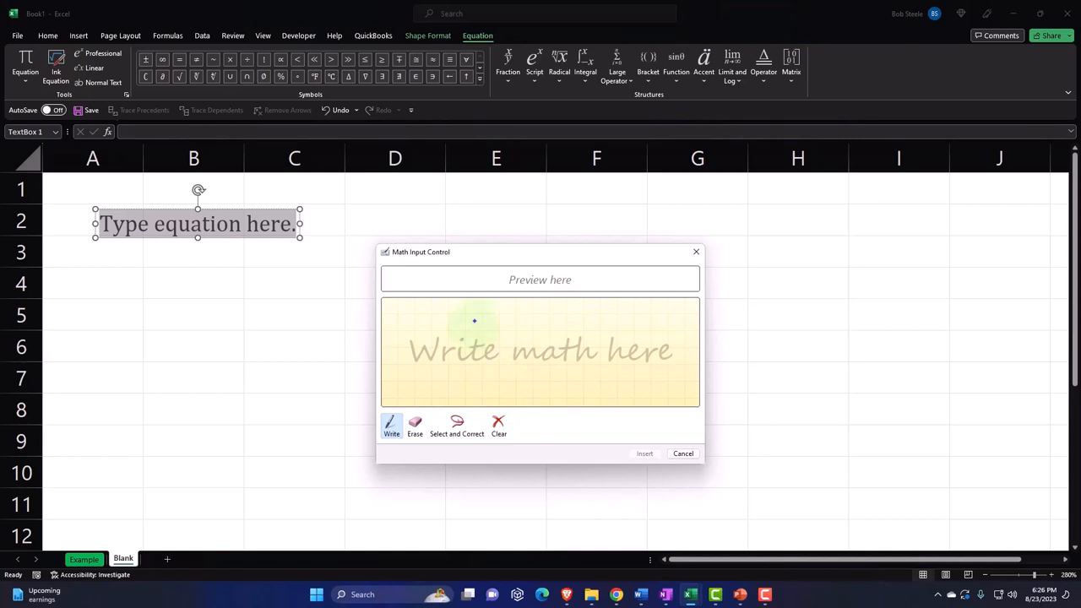
{"action": "mouse_move", "coordinate": [573, 92]}
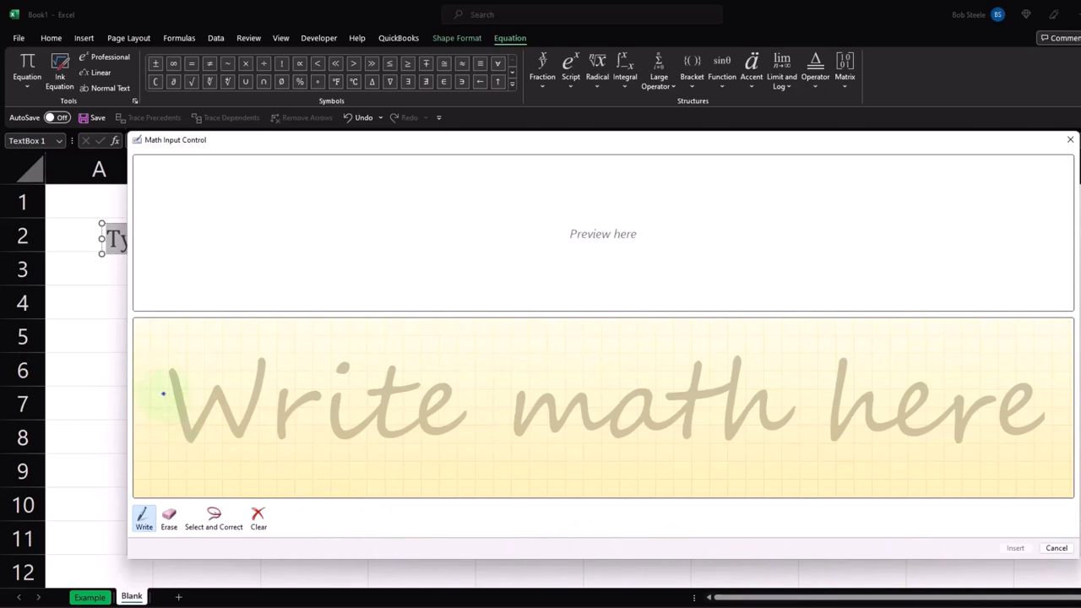
- Handwrite x̄ = x₁ in the Math Input Control
{"action": "left_click_drag", "start_coordinate": [161, 392], "coordinate": [184, 411]}
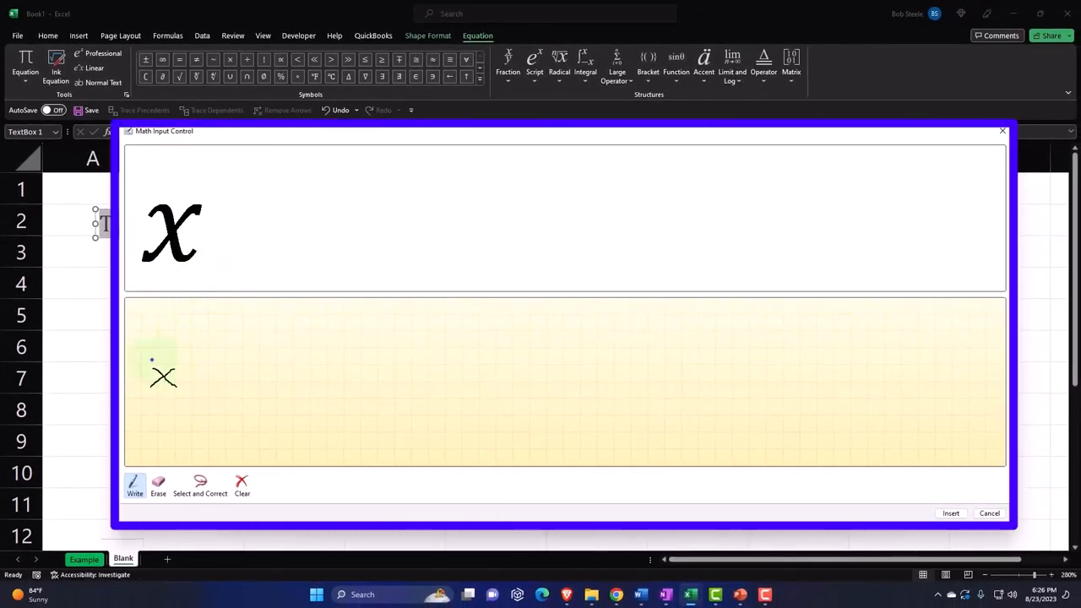
{"action": "left_click_drag", "start_coordinate": [152, 361], "coordinate": [173, 362]}
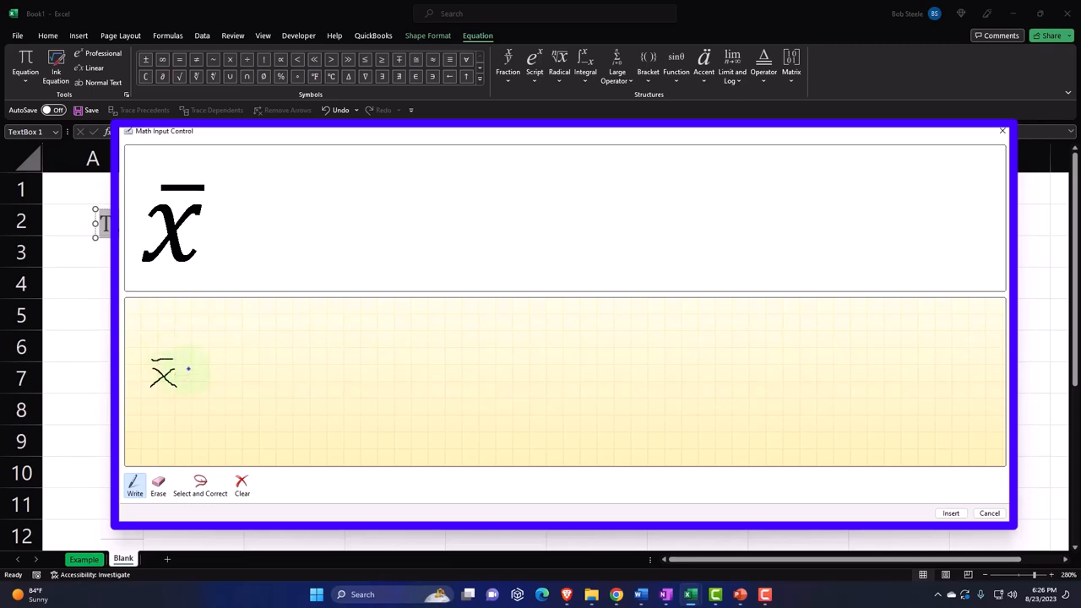
{"action": "left_click_drag", "start_coordinate": [186, 368], "coordinate": [194, 373]}
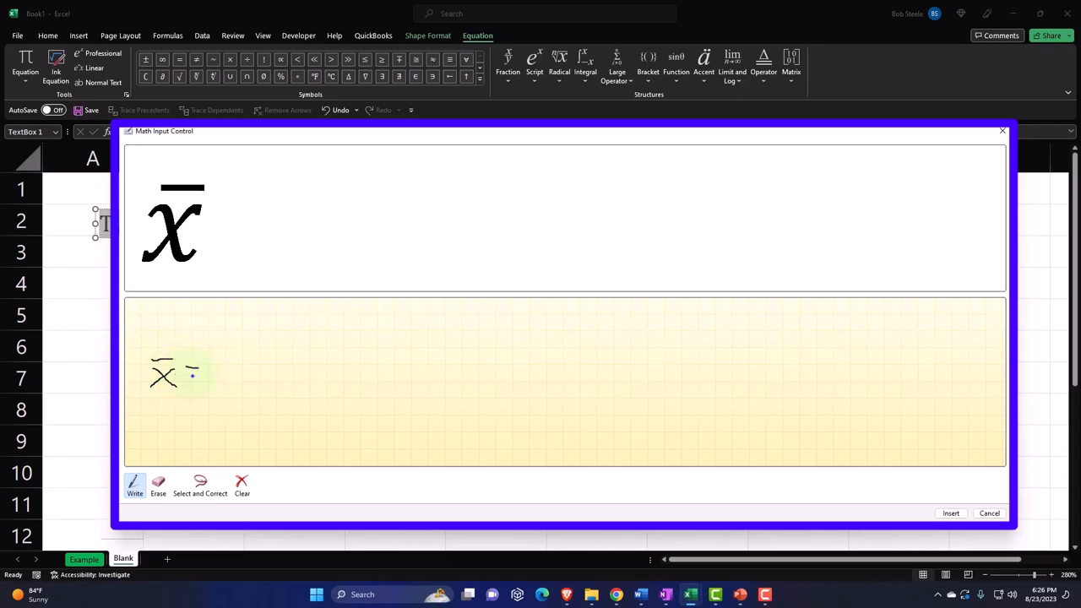
{"action": "left_click_drag", "start_coordinate": [186, 372], "coordinate": [203, 380]}
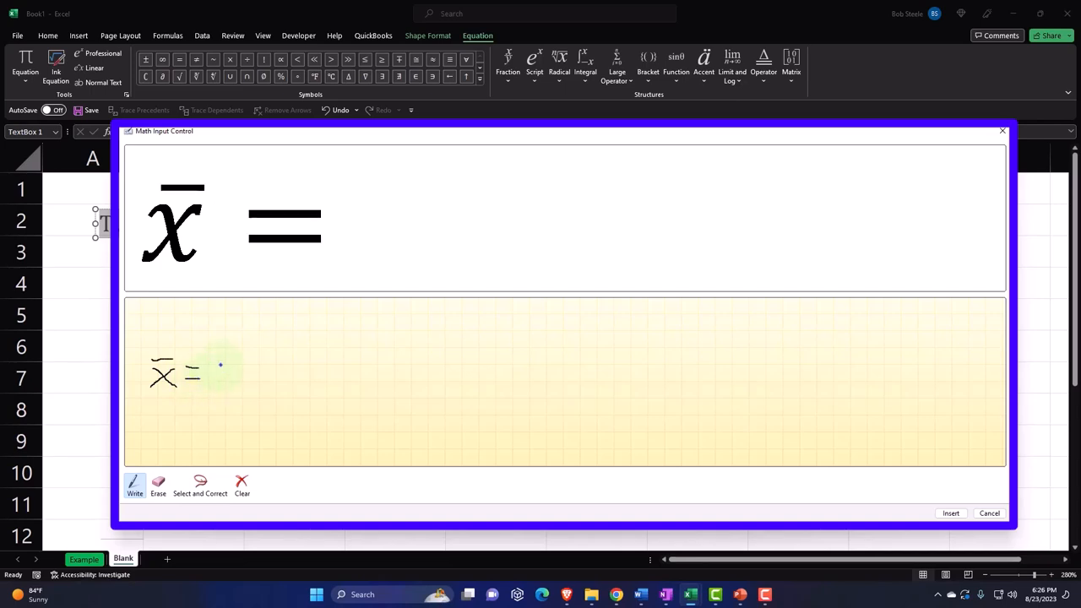
{"action": "left_click_drag", "start_coordinate": [221, 361], "coordinate": [235, 379]}
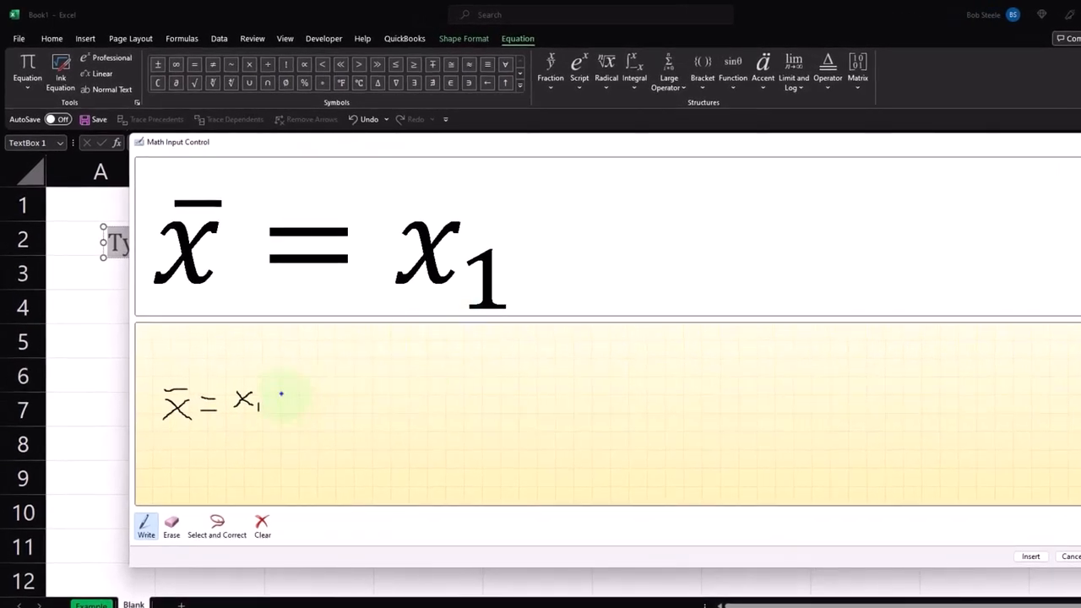
- Handwrite + x₂ and correct its misrecognized subscript with Erase and Select and Correct
{"action": "left_click_drag", "start_coordinate": [267, 405], "coordinate": [279, 392]}
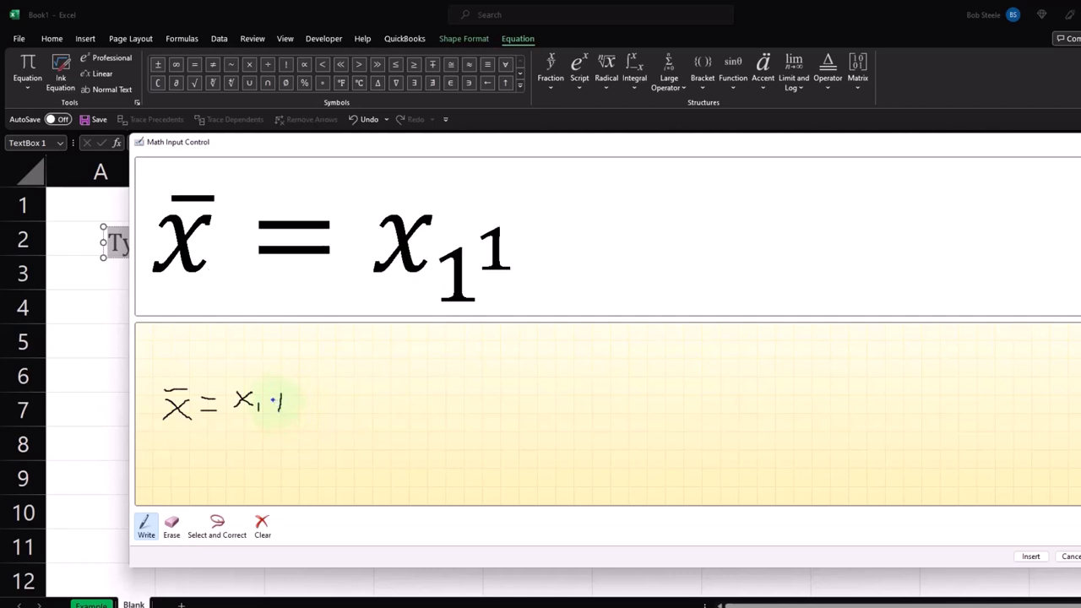
{"action": "left_click_drag", "start_coordinate": [272, 402], "coordinate": [287, 402]}
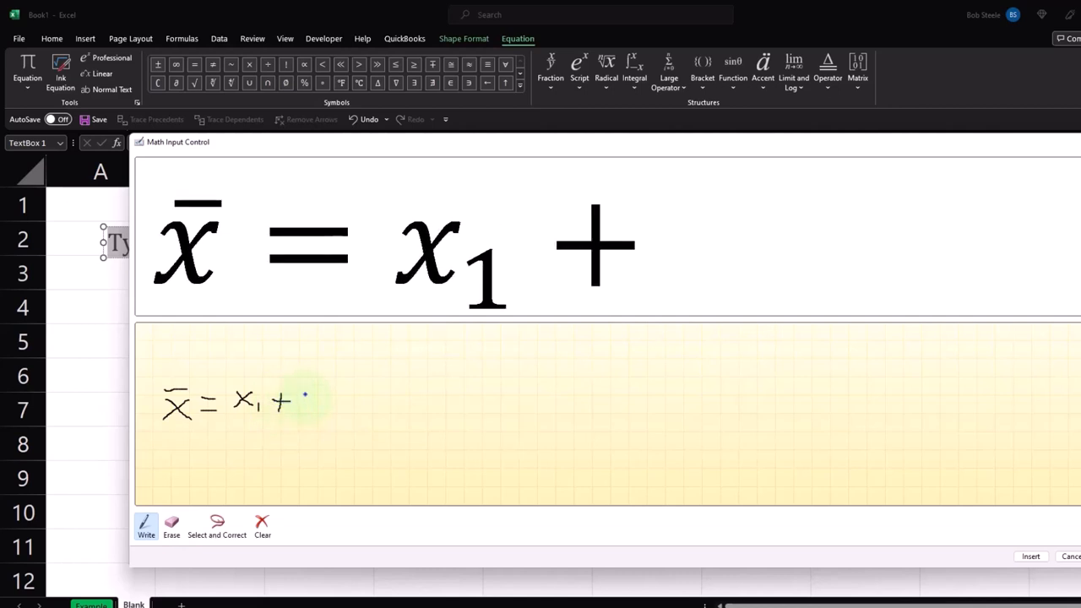
{"action": "left_click_drag", "start_coordinate": [301, 405], "coordinate": [321, 402]}
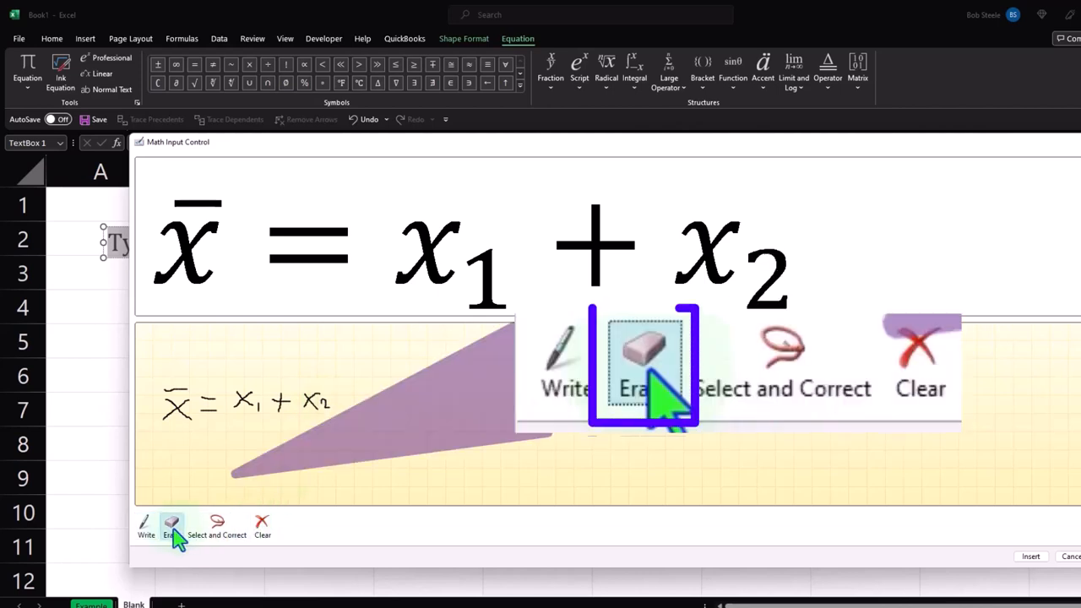
{"action": "left_click", "coordinate": [172, 524]}
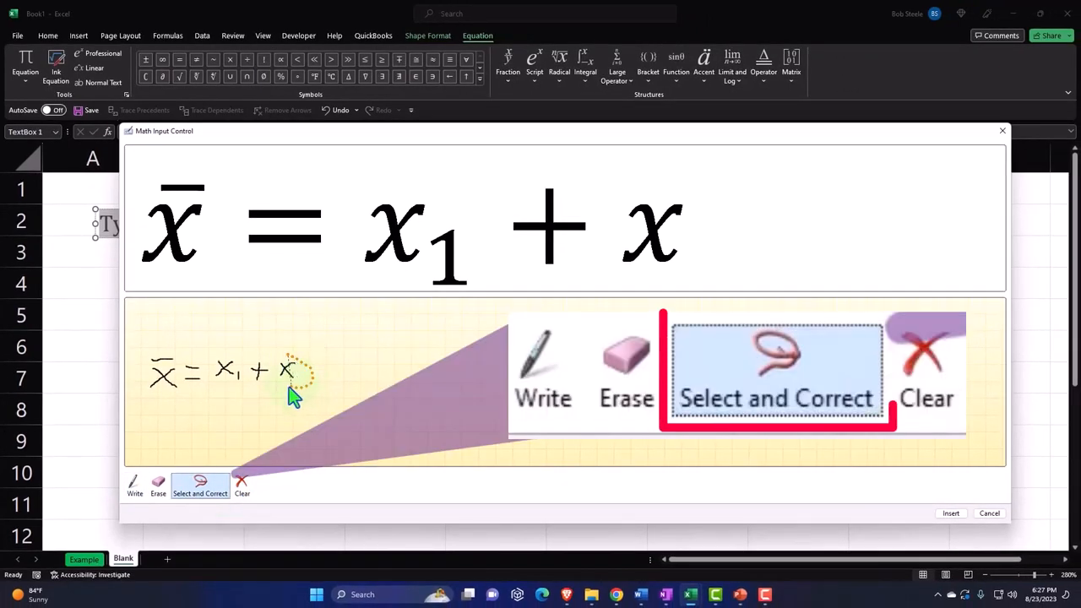
{"action": "left_click", "coordinate": [287, 370]}
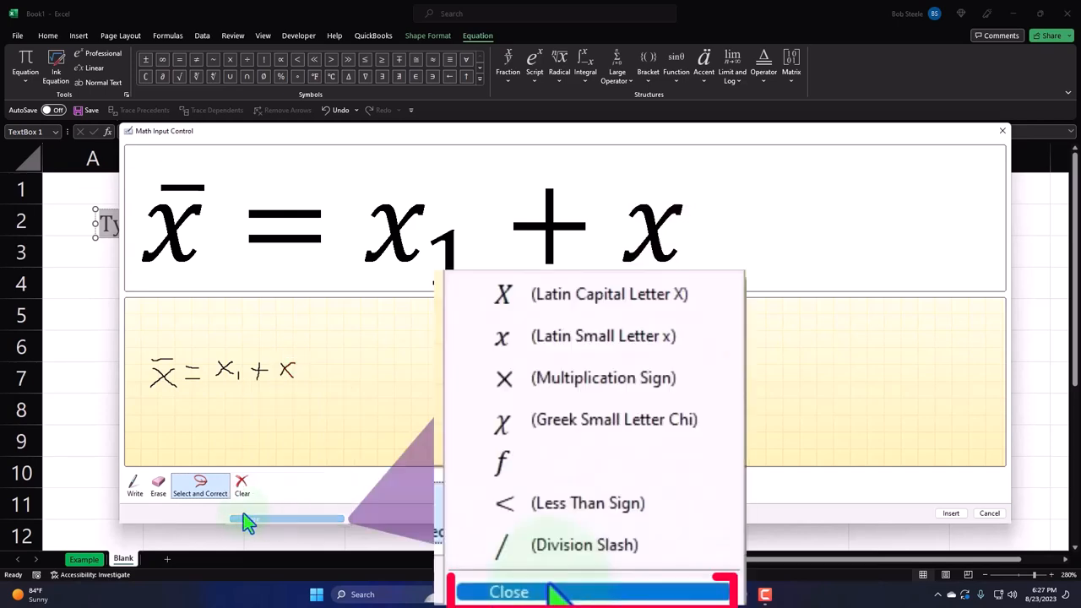
{"action": "left_click", "coordinate": [509, 591]}
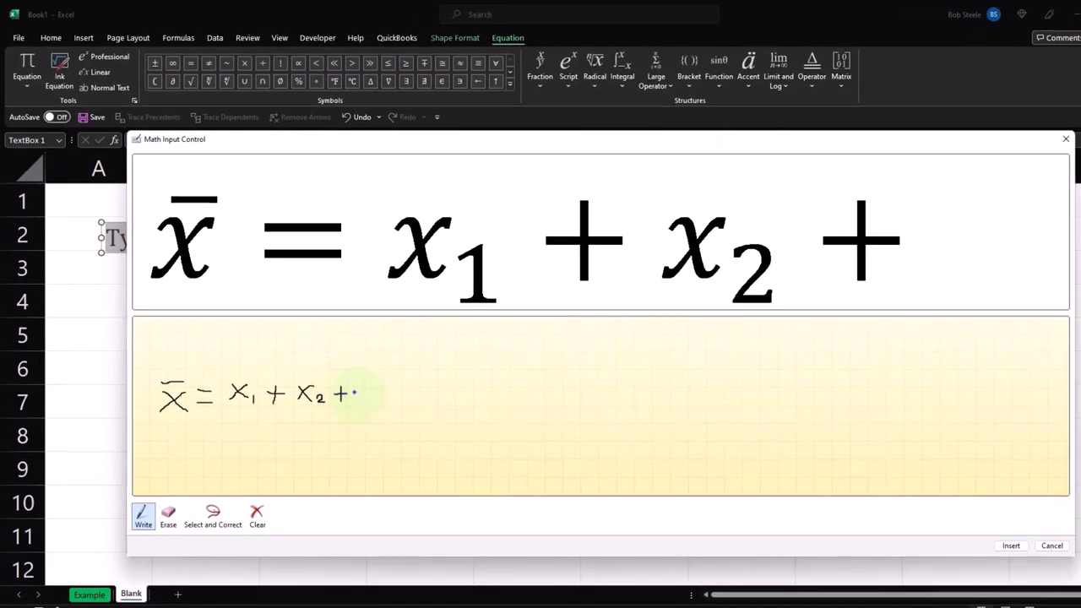
- Handwrite + x₃ + … + xₙ, erasing and rewriting the misread last term
{"action": "left_click_drag", "start_coordinate": [346, 395], "coordinate": [363, 397]}
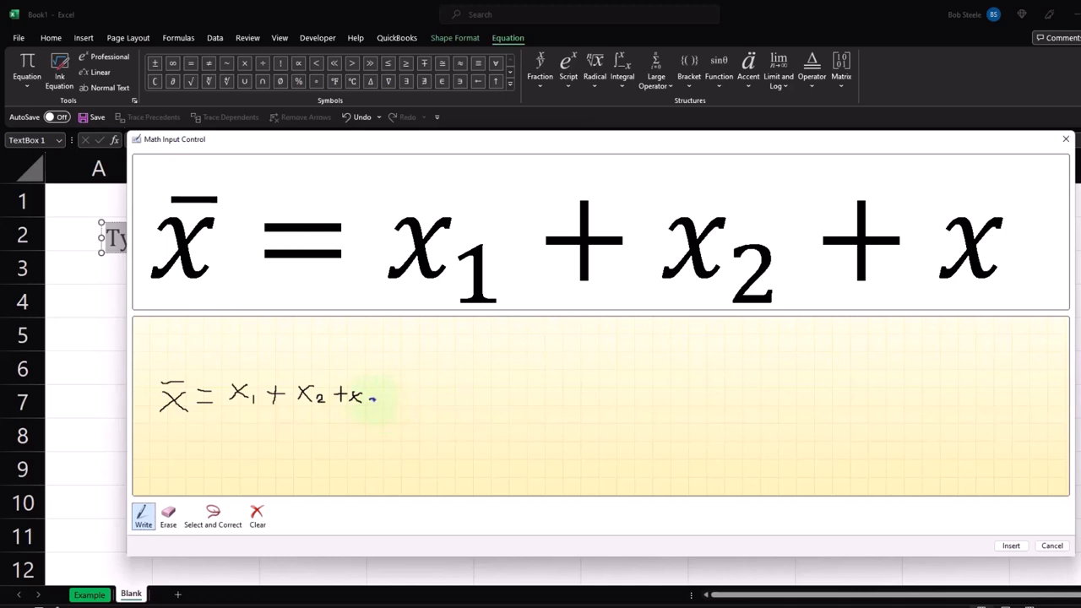
{"action": "left_click_drag", "start_coordinate": [372, 397], "coordinate": [375, 406]}
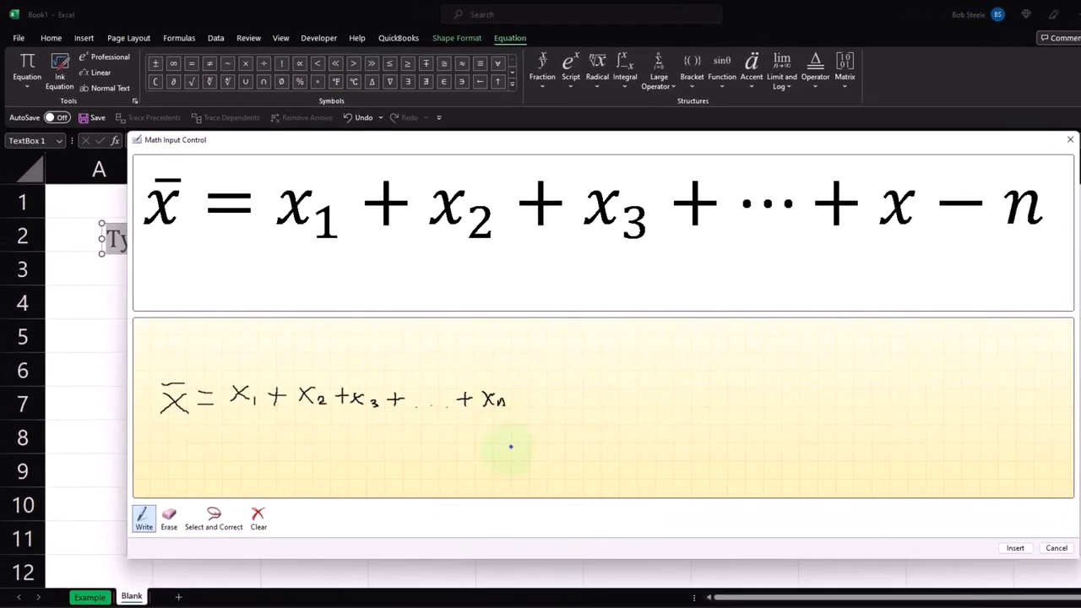
{"action": "mouse_move", "coordinate": [337, 480]}
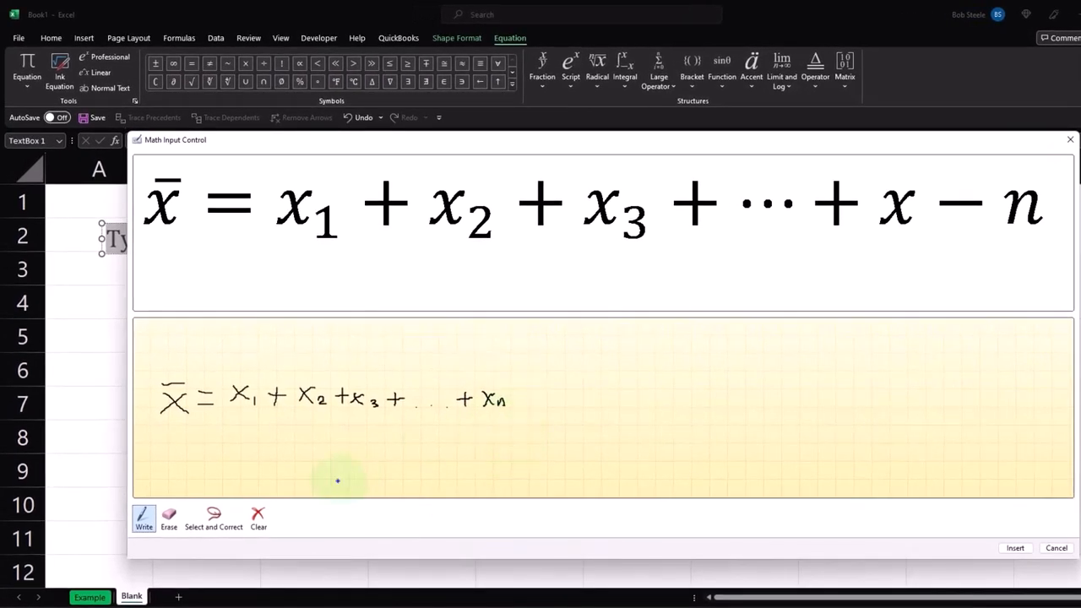
{"action": "left_click", "coordinate": [169, 517]}
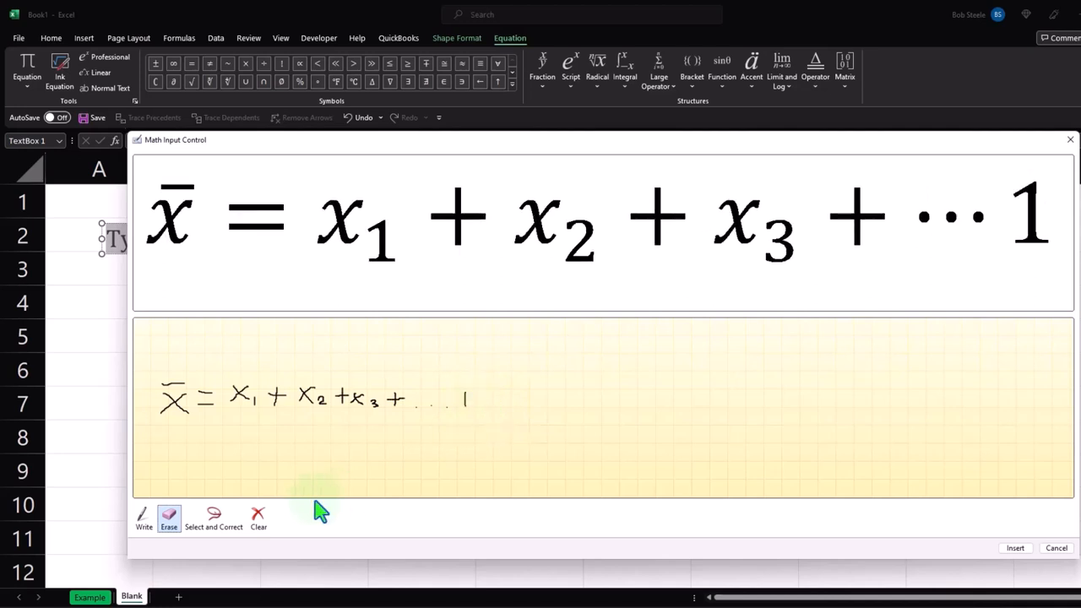
{"action": "left_click", "coordinate": [144, 517]}
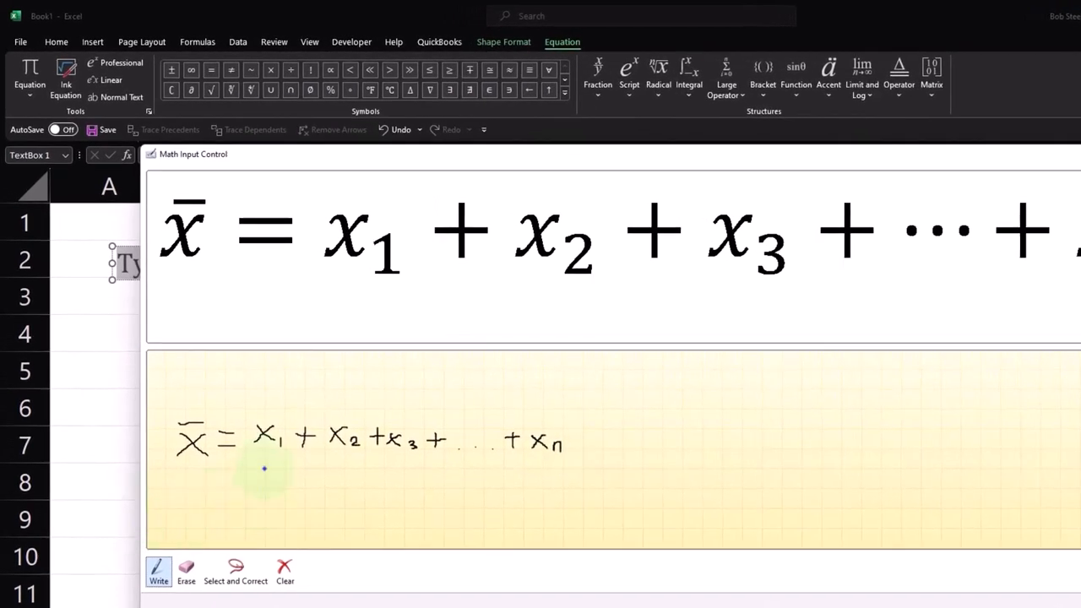
- Draw the fraction line under the sum so the preview reads x̄ = (x₁ + x₂ + x₃ + ⋯ + xₙ)/n
{"action": "left_click_drag", "start_coordinate": [264, 466], "coordinate": [559, 463]}
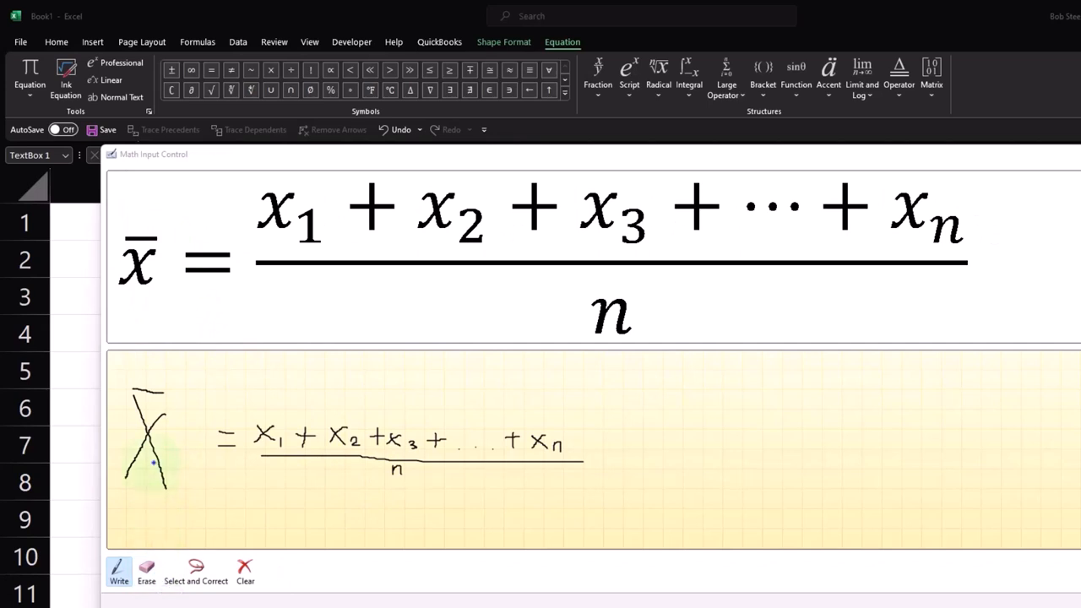
{"action": "mouse_move", "coordinate": [150, 300]}
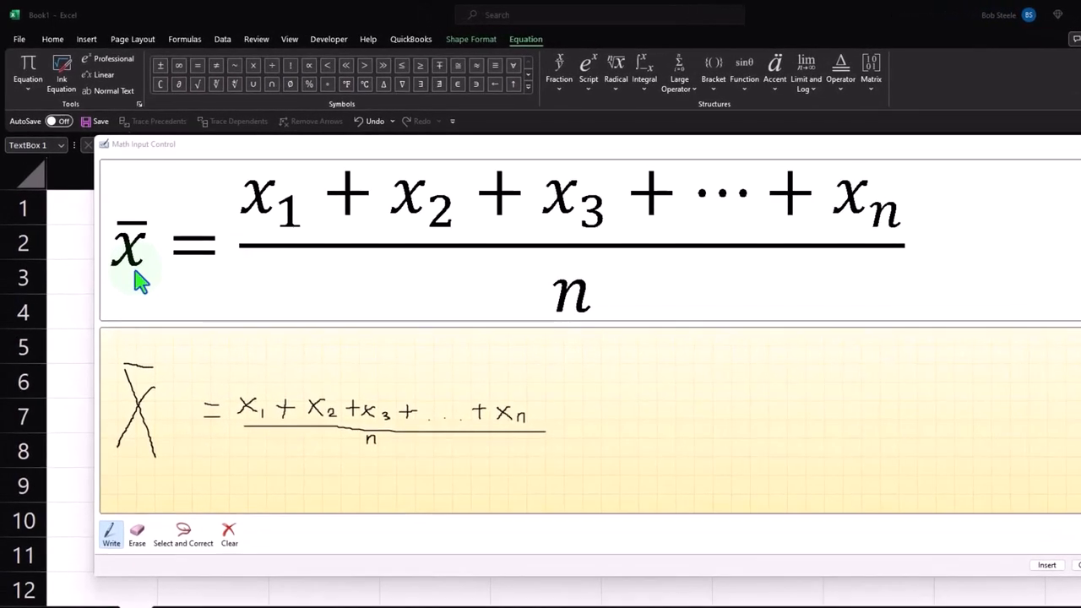
{"action": "mouse_move", "coordinate": [267, 273]}
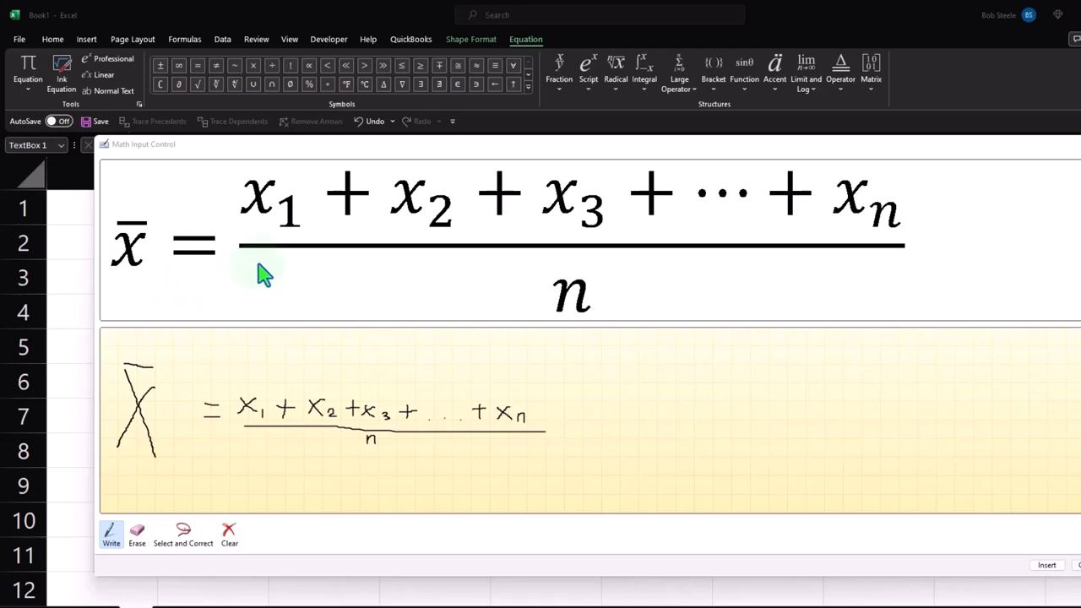
{"action": "mouse_move", "coordinate": [397, 255]}
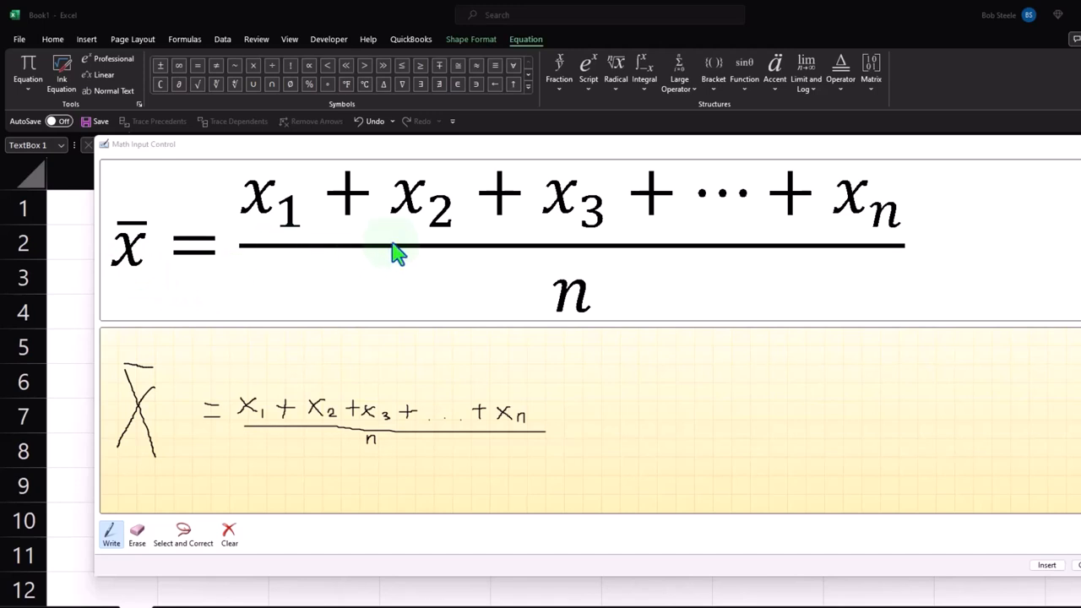
{"action": "left_click", "coordinate": [667, 245]}
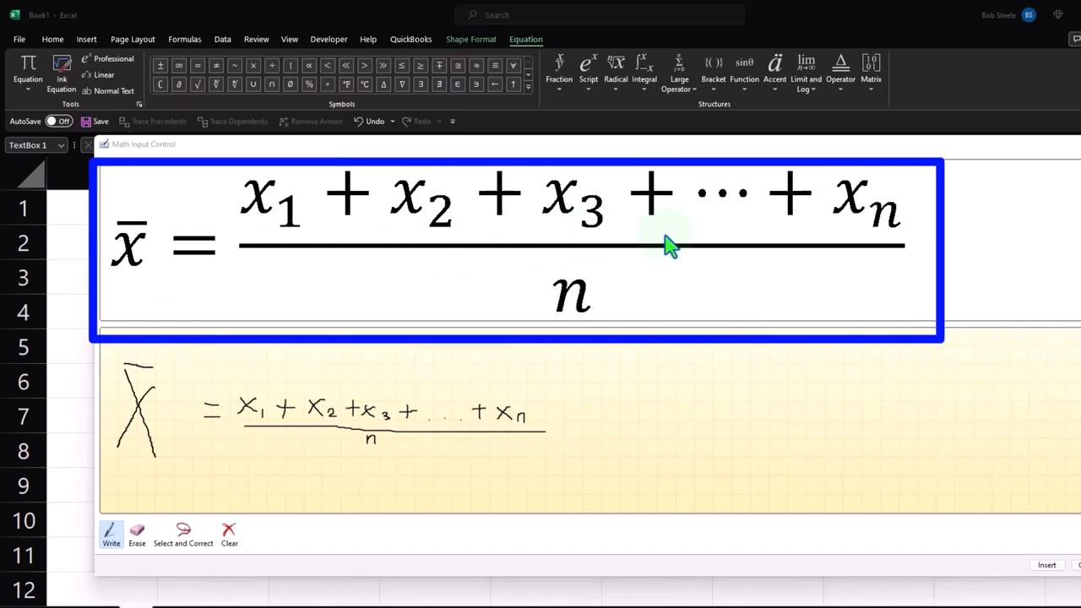
{"action": "mouse_move", "coordinate": [828, 233]}
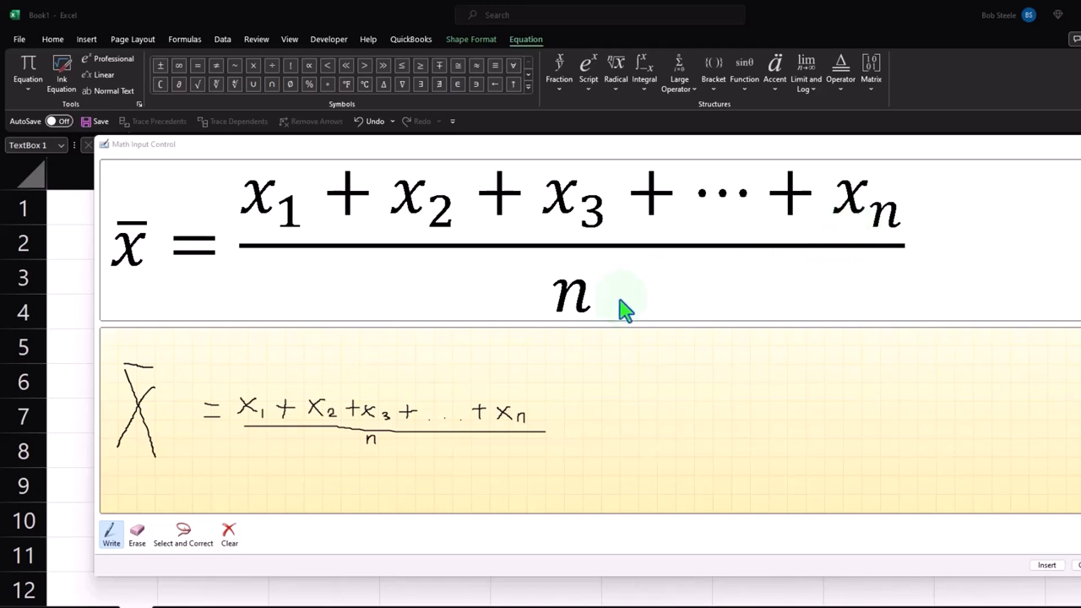
{"action": "mouse_move", "coordinate": [608, 318]}
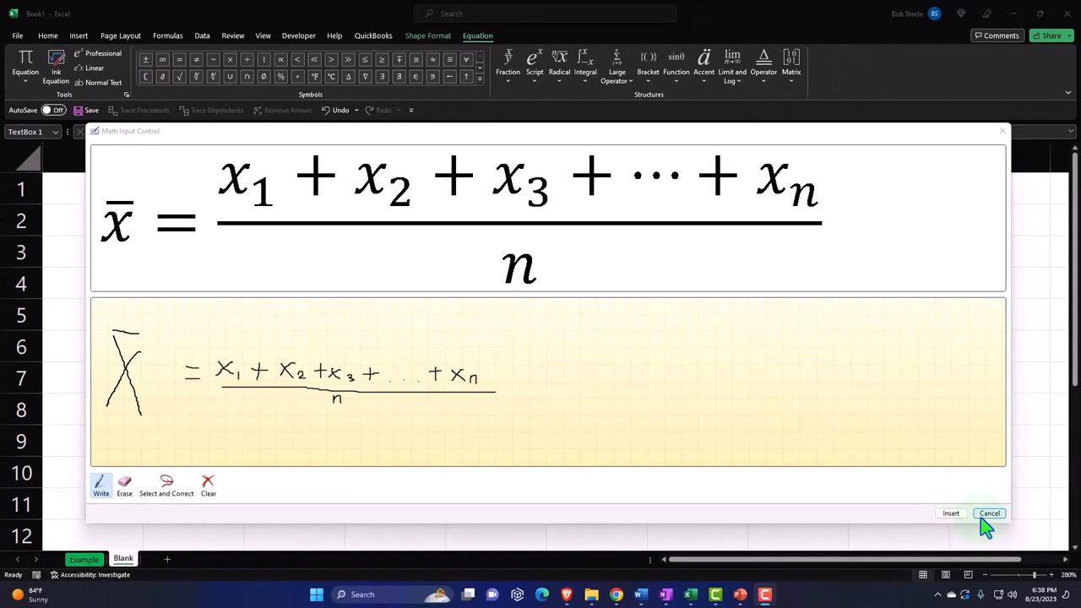
{"action": "mouse_move", "coordinate": [960, 544]}
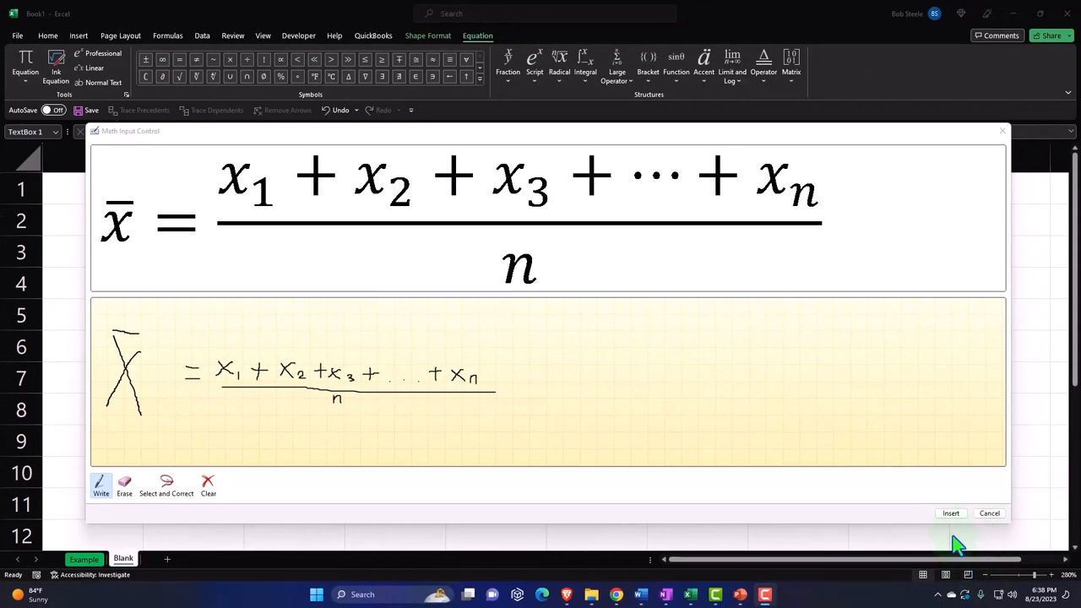
- Insert the recognized mean equation onto the sheet and drag it down around row 4
{"action": "left_click", "coordinate": [951, 513]}
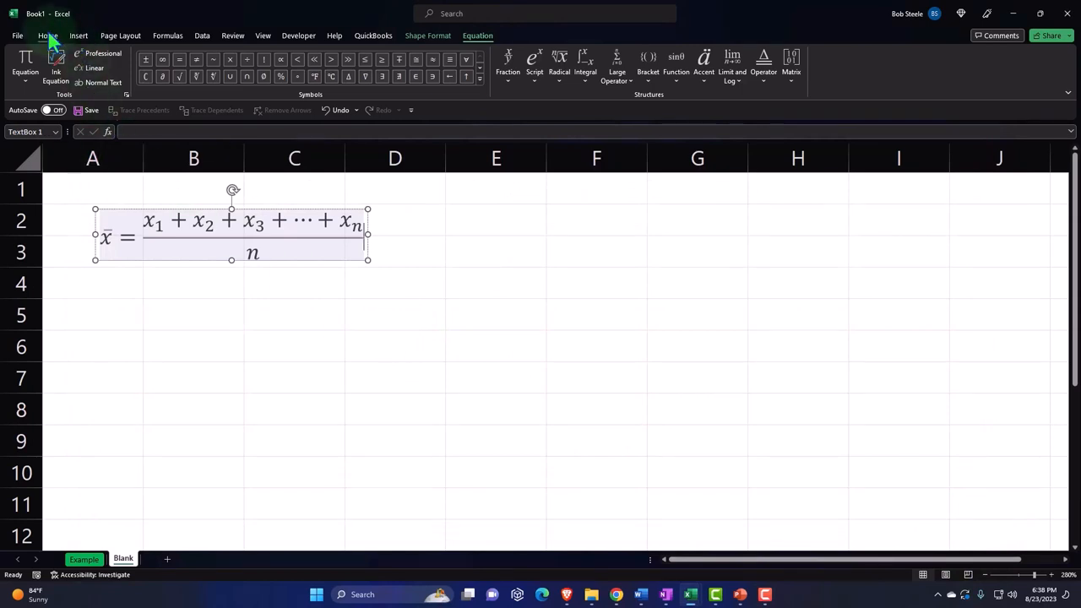
{"action": "left_click", "coordinate": [48, 35]}
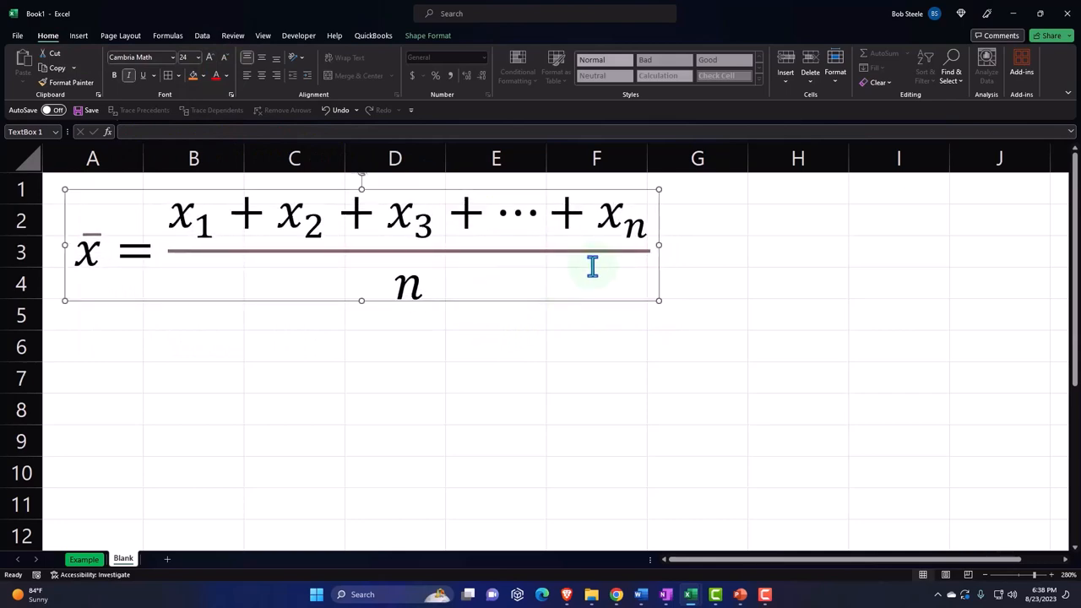
{"action": "left_click_drag", "start_coordinate": [659, 245], "coordinate": [453, 260]}
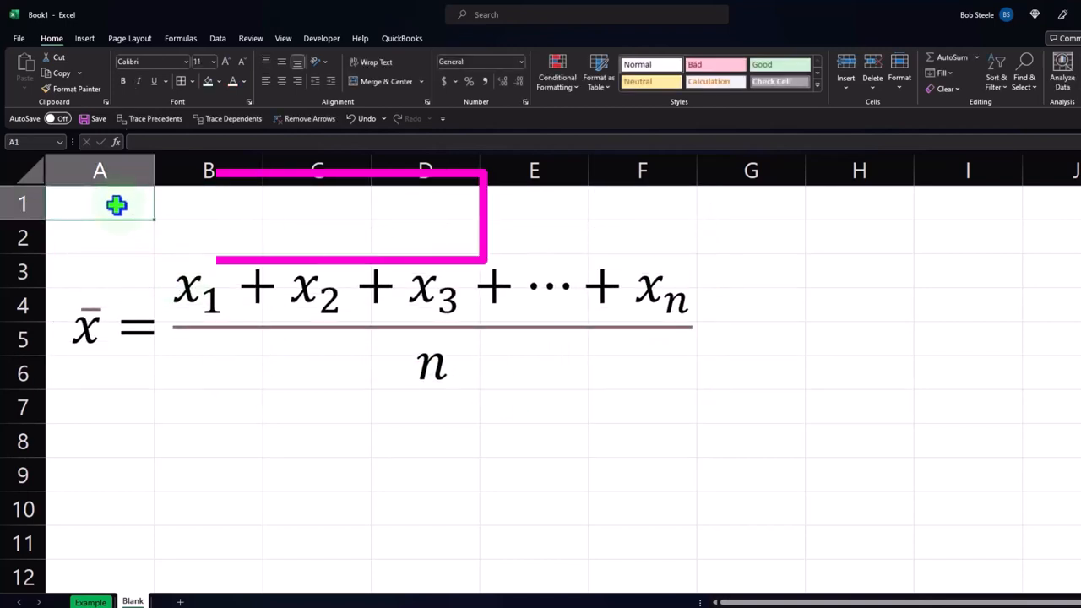
- Enter the label Mean in cell A1
{"action": "type", "text": "Mean"}
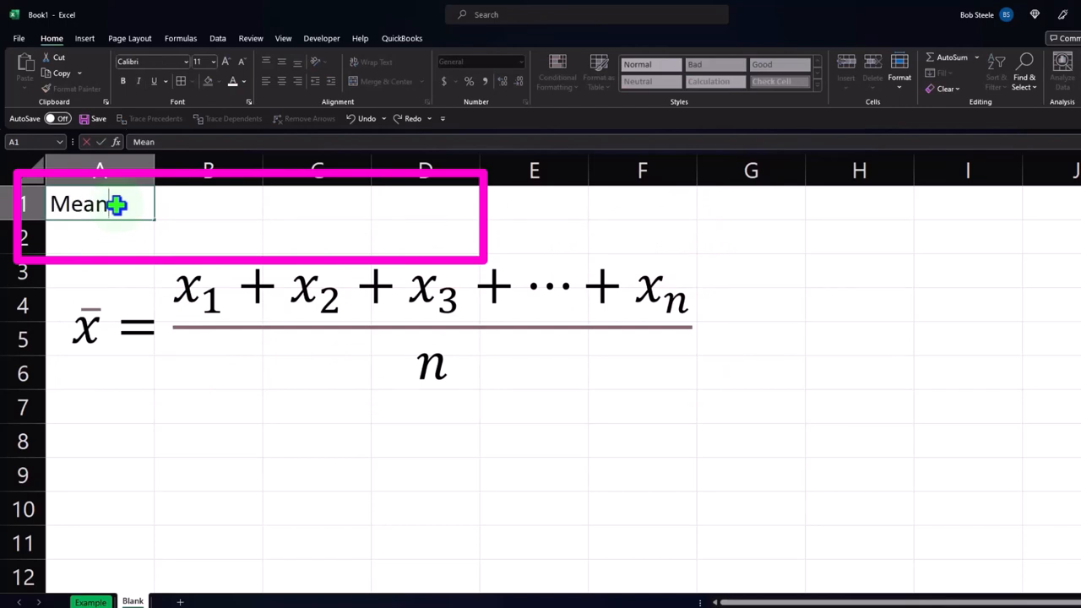
{"action": "key", "text": "enter"}
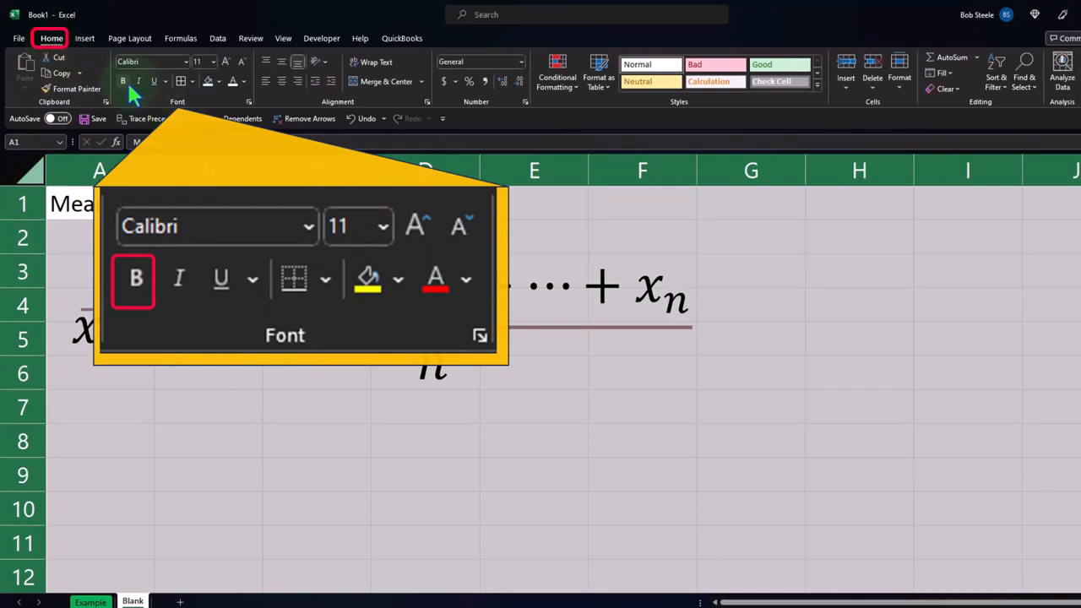
{"action": "mouse_move", "coordinate": [330, 490]}
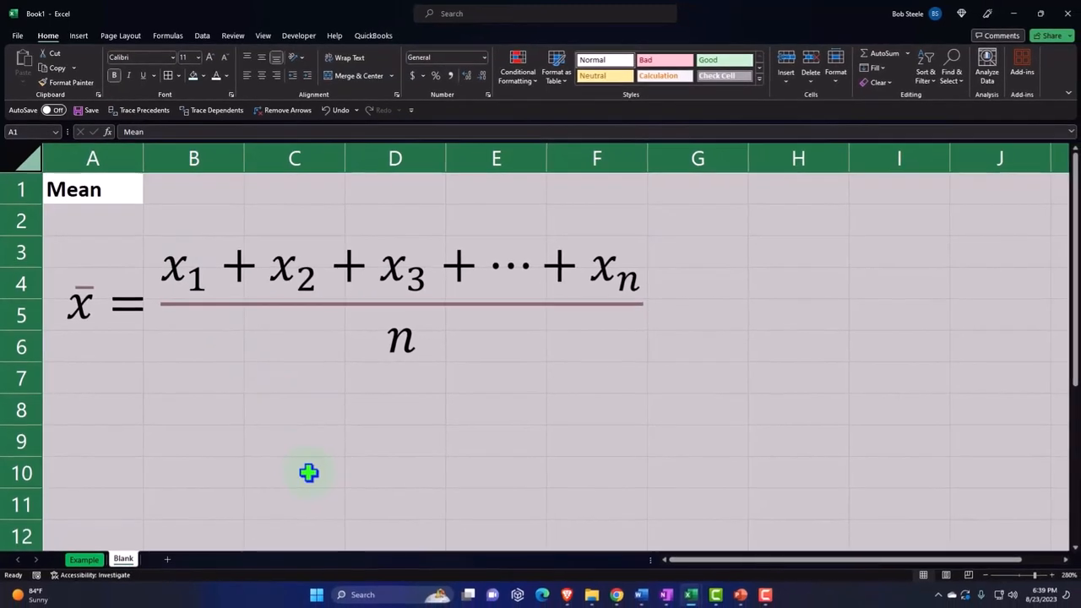
- In Format Cells, apply Currency with 0 decimal places and symbol None to the selected cells
{"action": "right_click", "coordinate": [308, 473]}
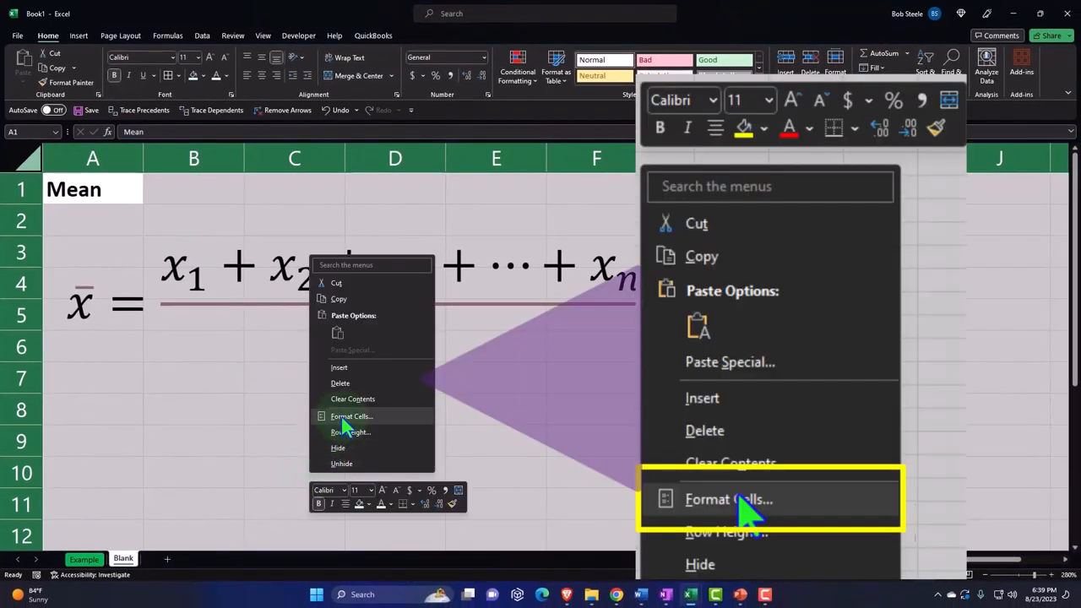
{"action": "left_click", "coordinate": [728, 500]}
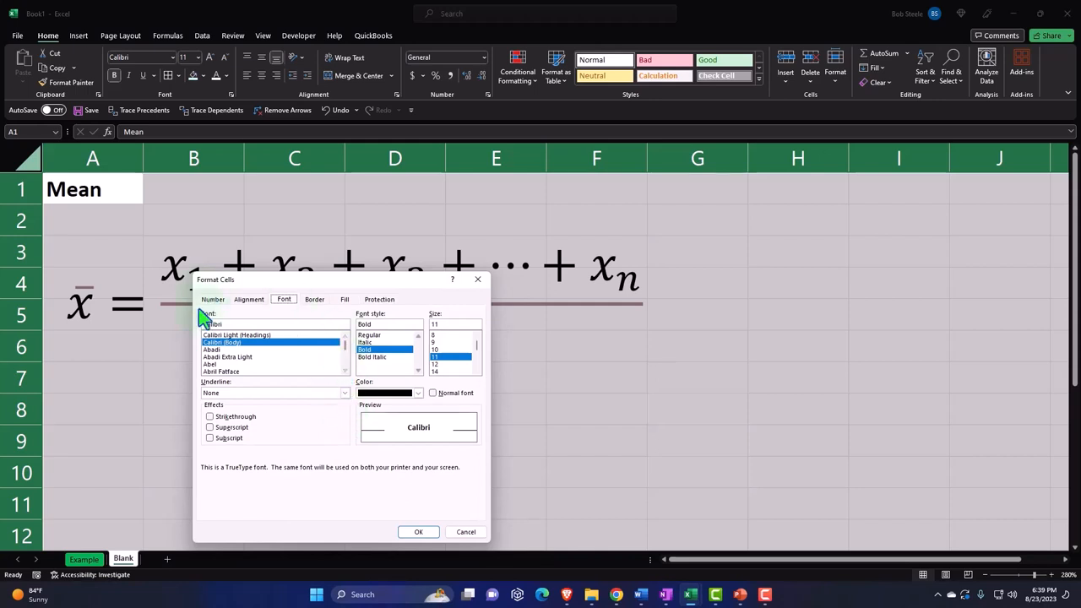
{"action": "left_click", "coordinate": [213, 299]}
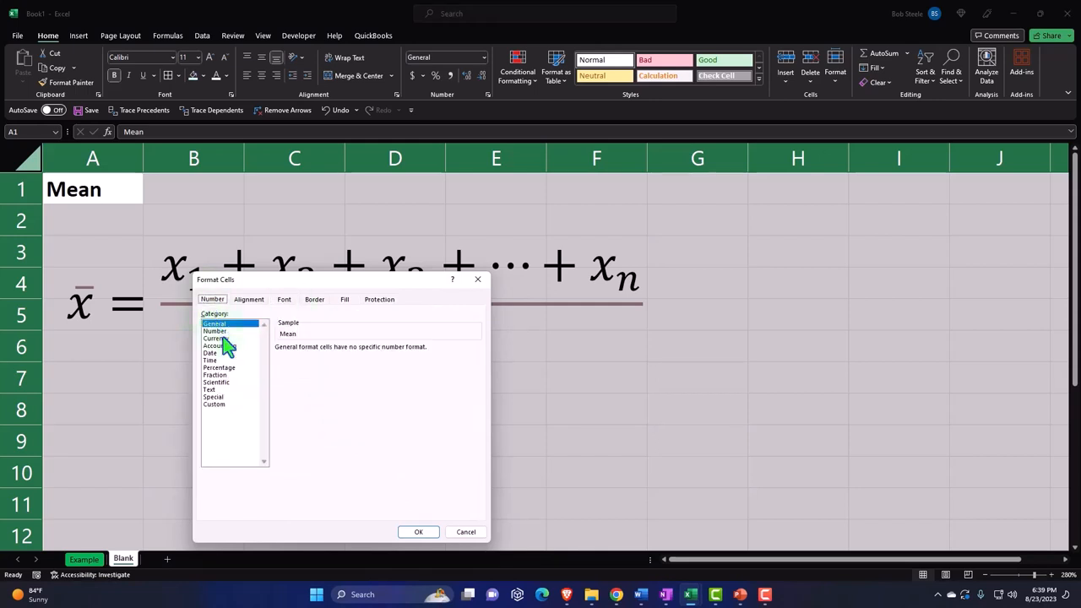
{"action": "left_click", "coordinate": [217, 338]}
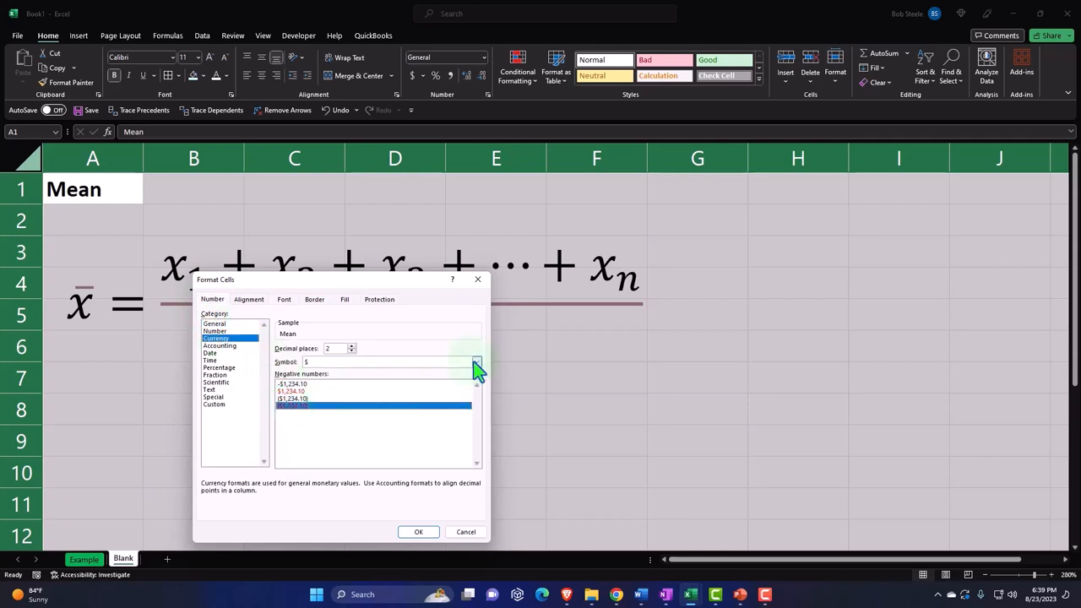
{"action": "left_click", "coordinate": [477, 362]}
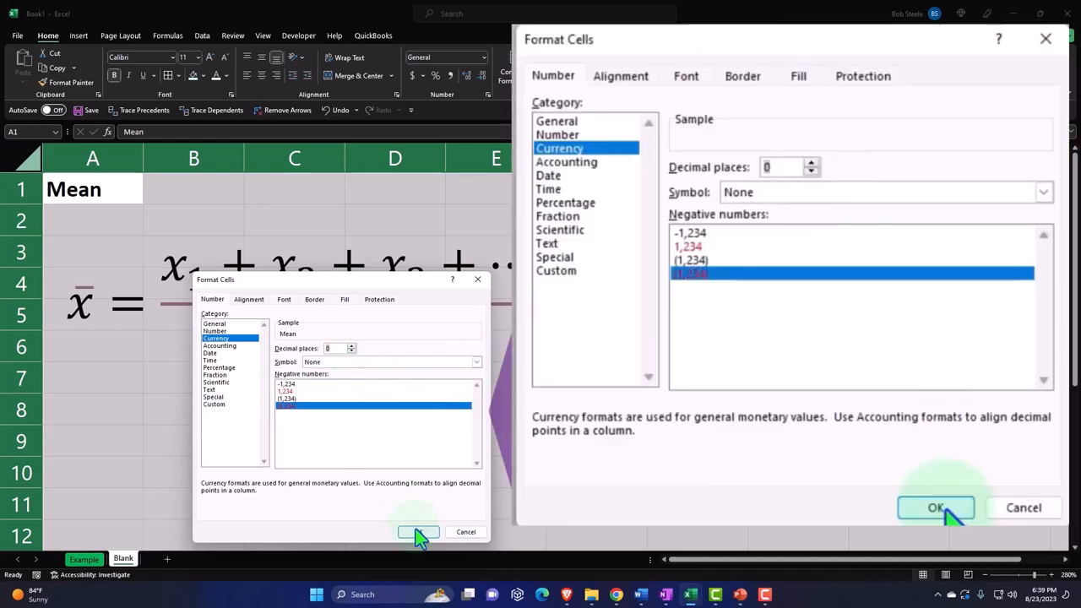
{"action": "left_click", "coordinate": [936, 507]}
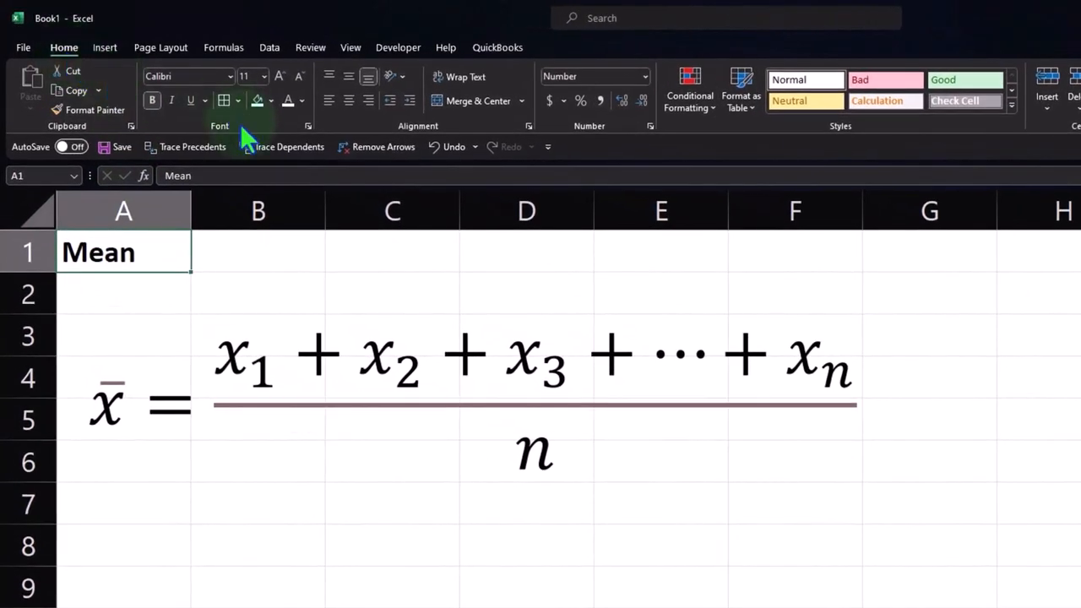
- Move the mean equation box to sit just below the Mean label at column A, rows 3–6
{"action": "left_click", "coordinate": [272, 101]}
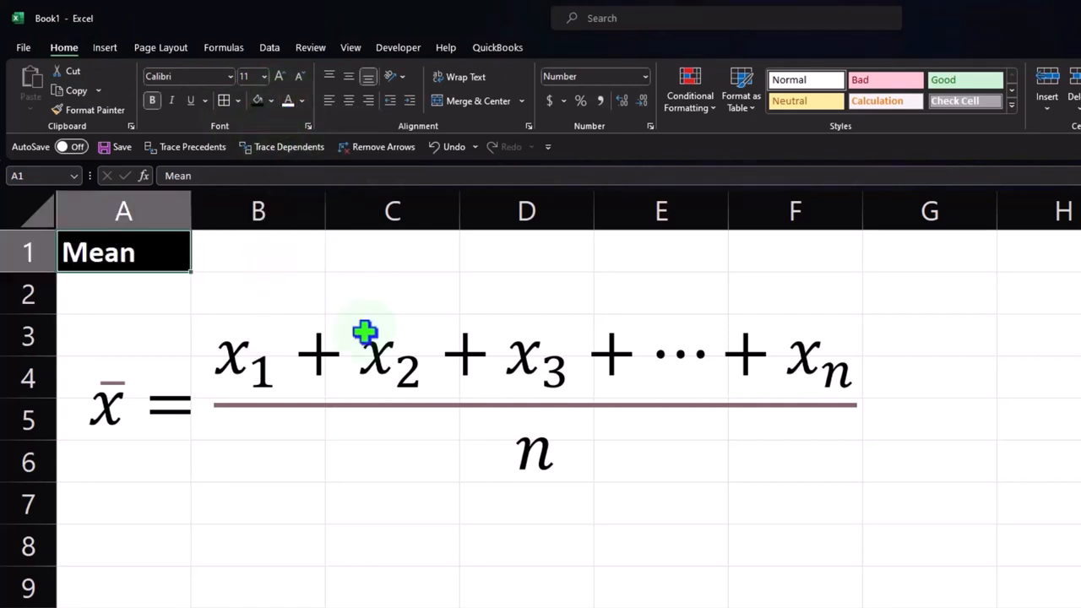
{"action": "mouse_move", "coordinate": [446, 511]}
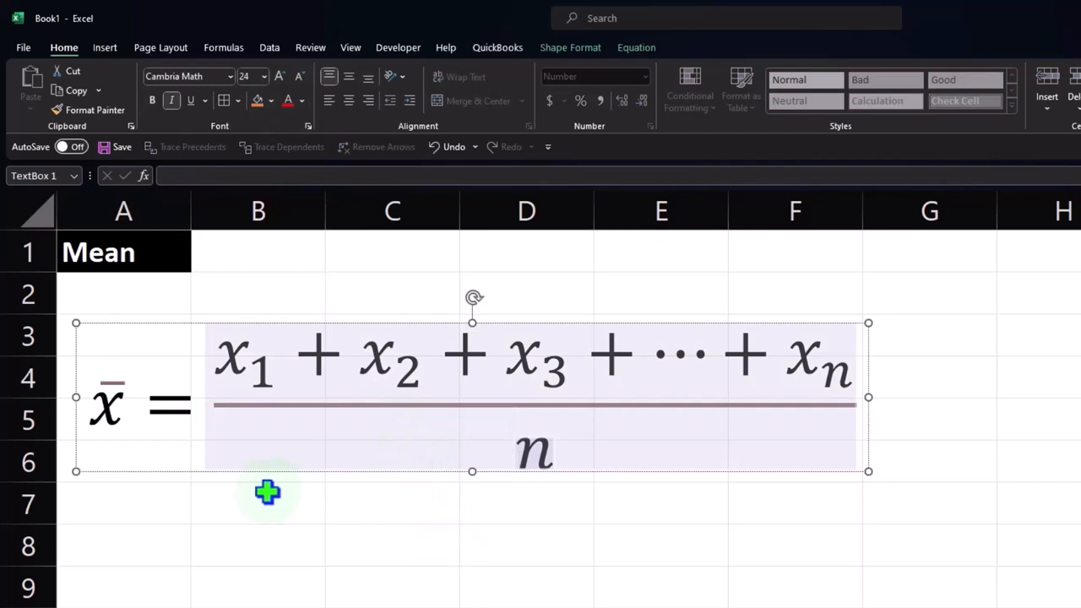
{"action": "left_click_drag", "start_coordinate": [267, 494], "coordinate": [285, 549]}
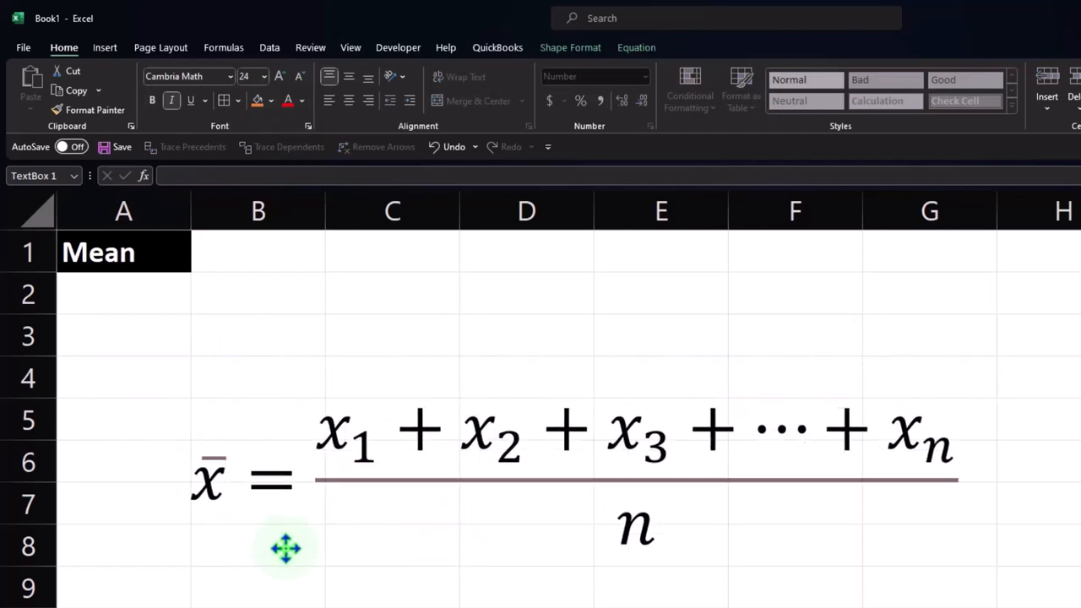
{"action": "left_click_drag", "start_coordinate": [287, 549], "coordinate": [294, 513]}
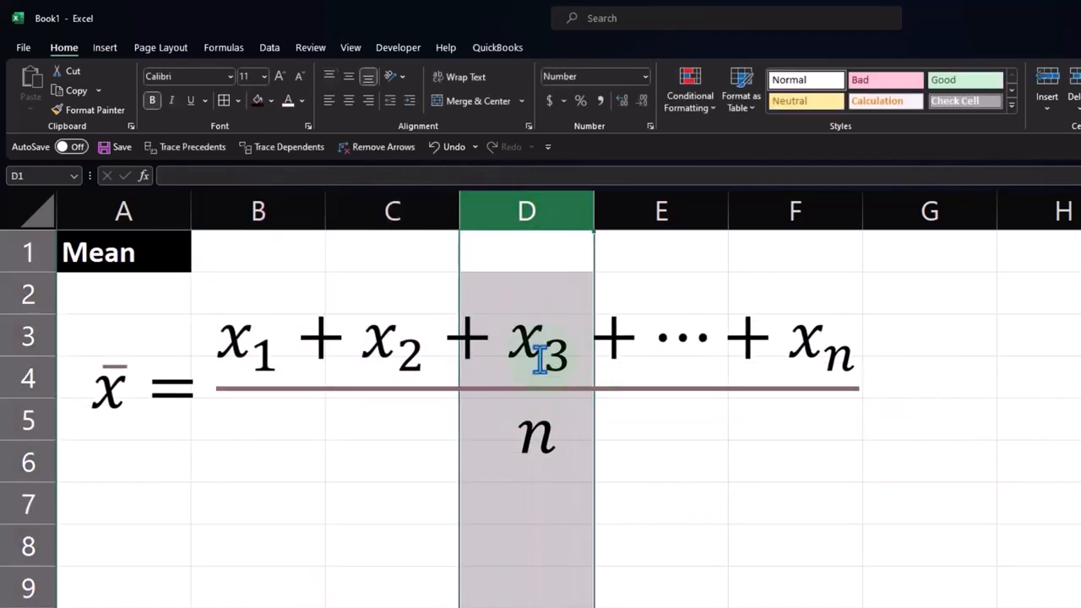
{"action": "mouse_move", "coordinate": [296, 447]}
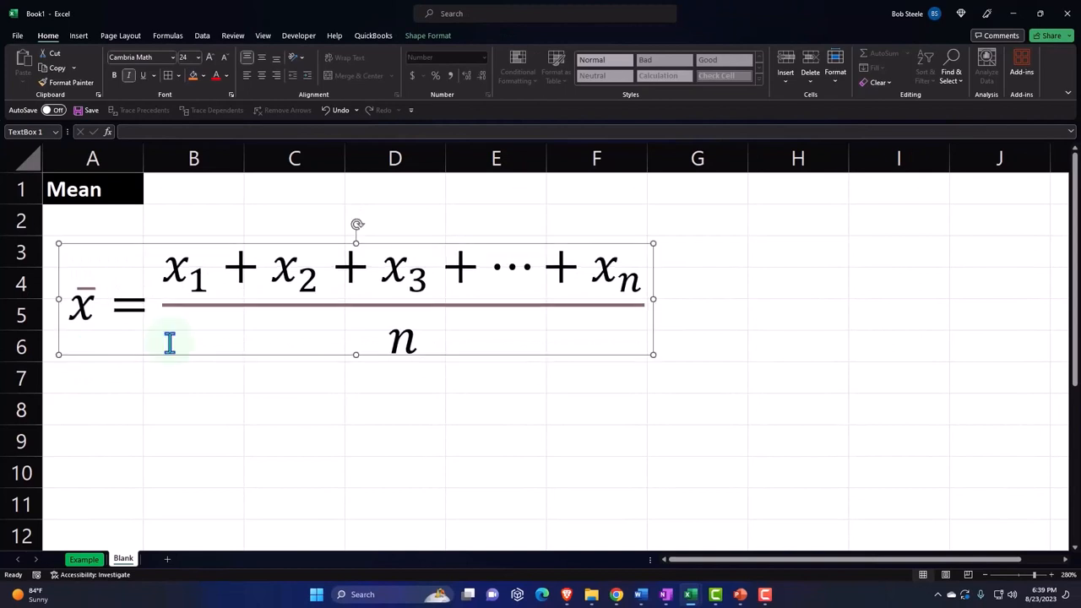
{"action": "left_click", "coordinate": [293, 159]}
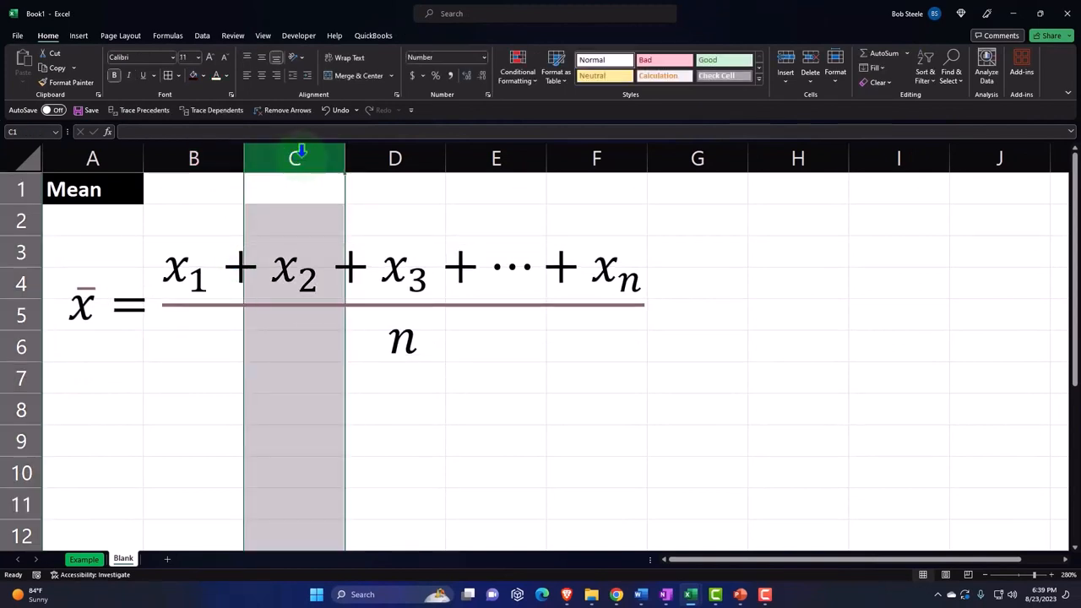
{"action": "left_click", "coordinate": [192, 439]}
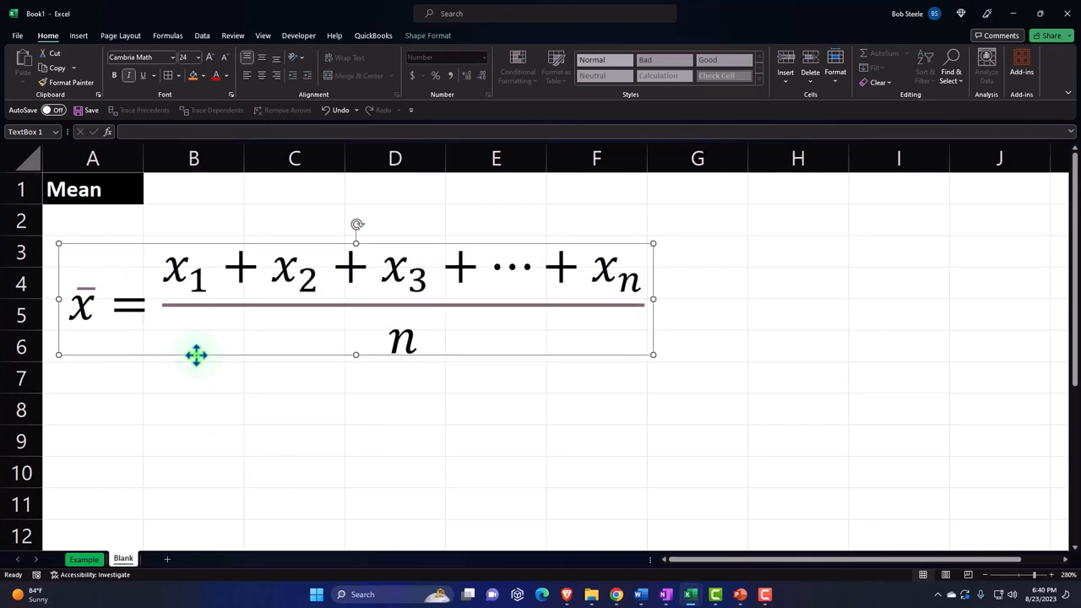
{"action": "right_click", "coordinate": [196, 354]}
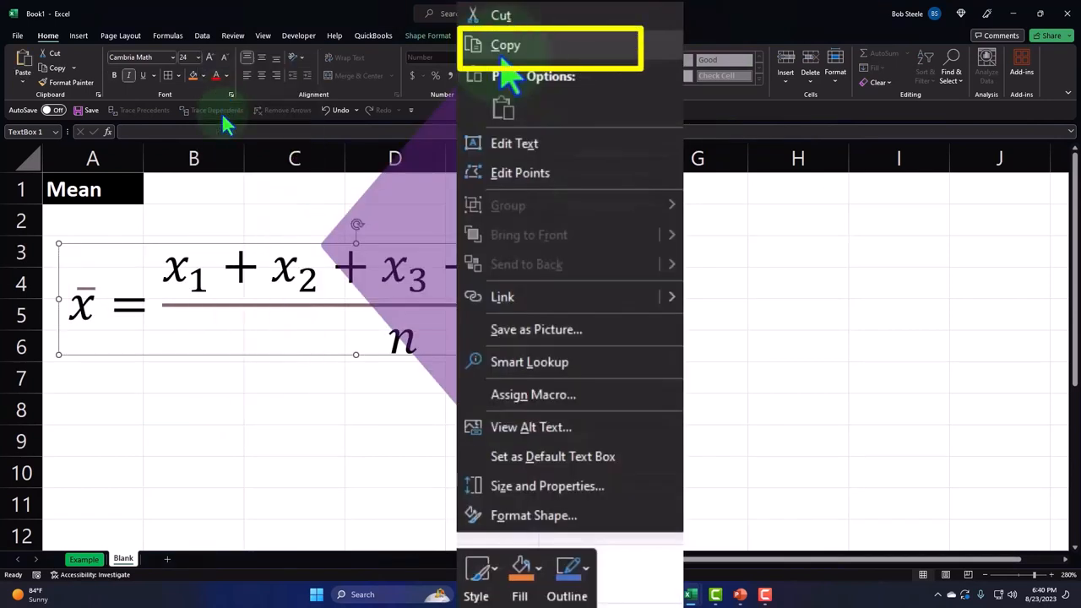
{"action": "right_click", "coordinate": [177, 411]}
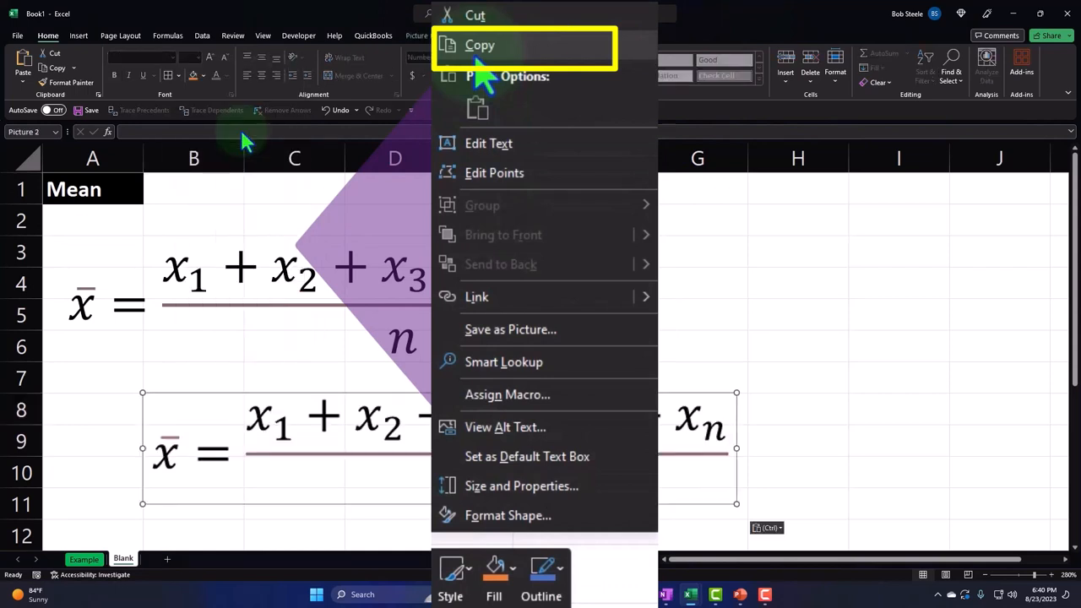
{"action": "left_click", "coordinate": [480, 44]}
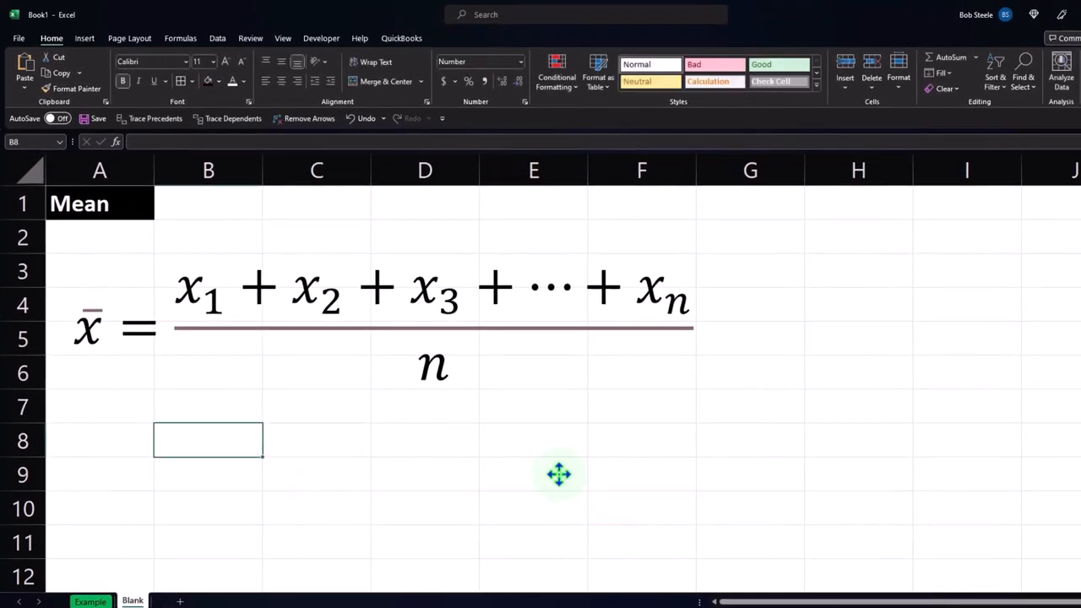
{"action": "mouse_move", "coordinate": [531, 419]}
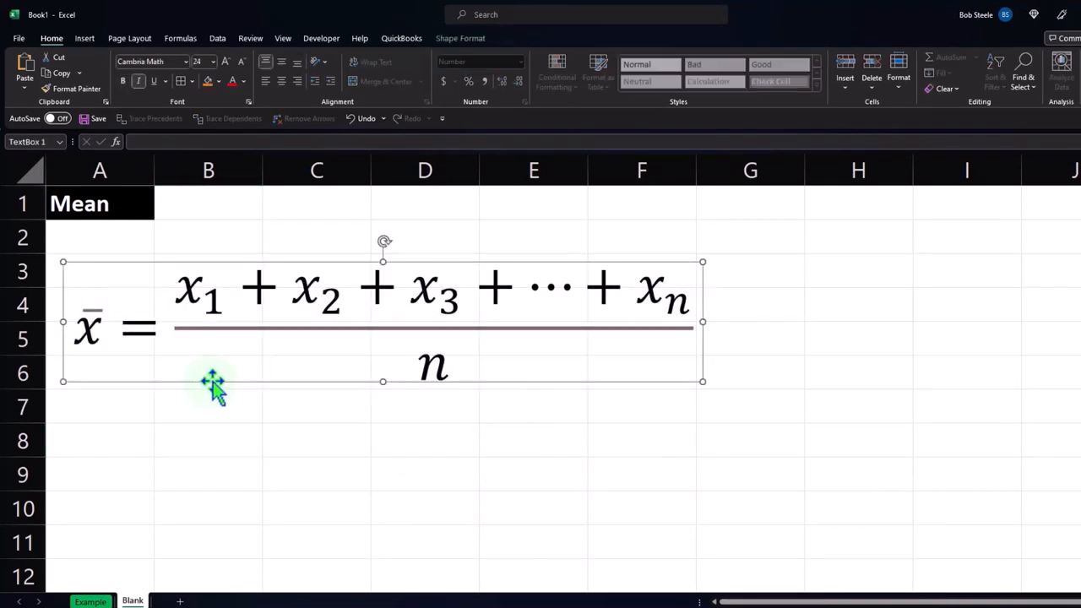
{"action": "left_click", "coordinate": [402, 37]}
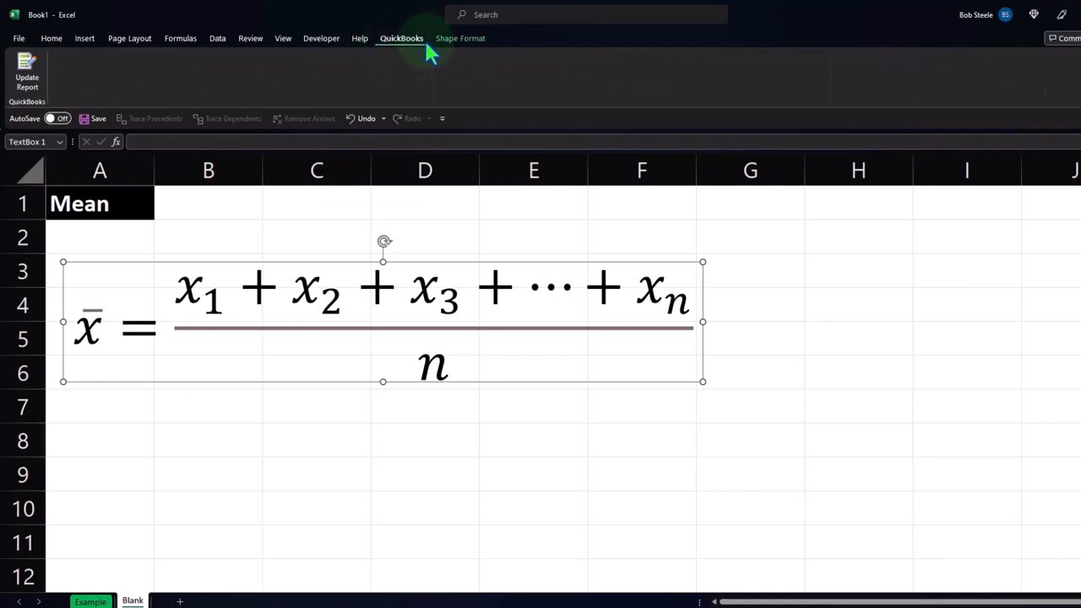
{"action": "left_click", "coordinate": [460, 37]}
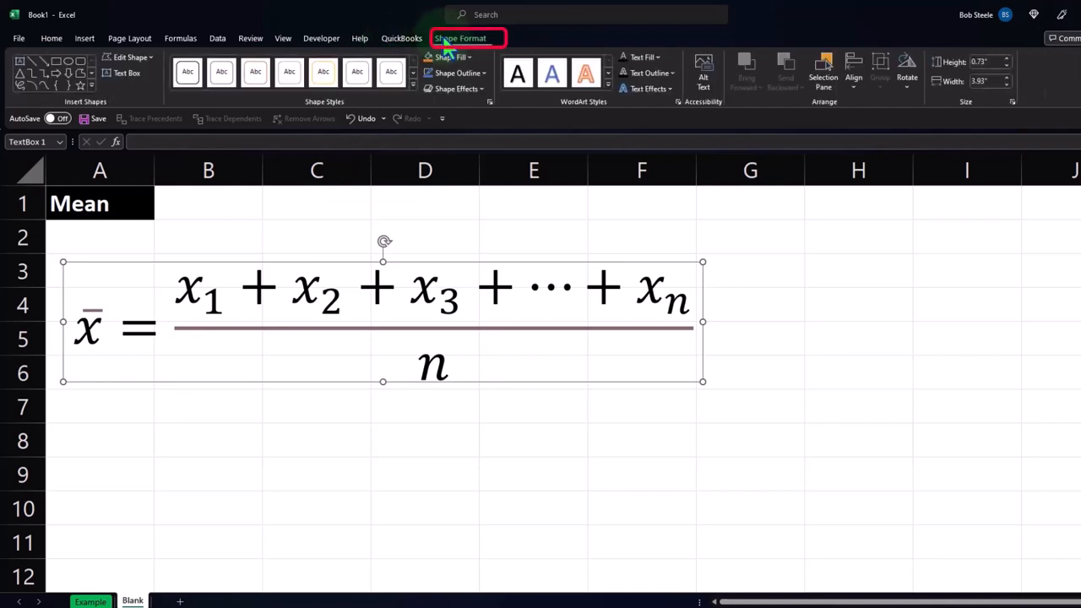
{"action": "left_click", "coordinate": [451, 57]}
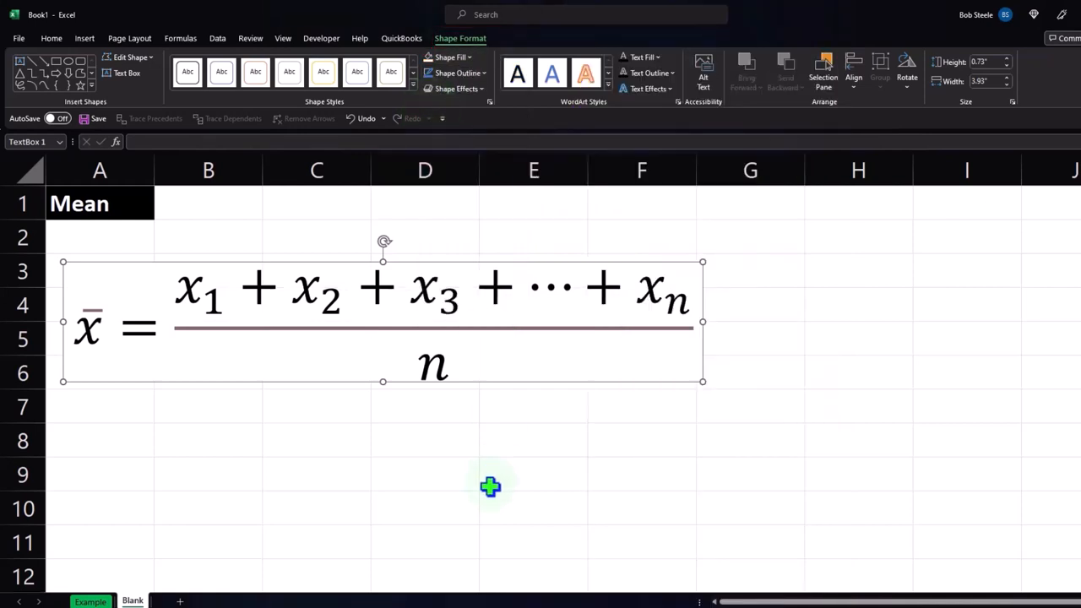
{"action": "left_click", "coordinate": [532, 473]}
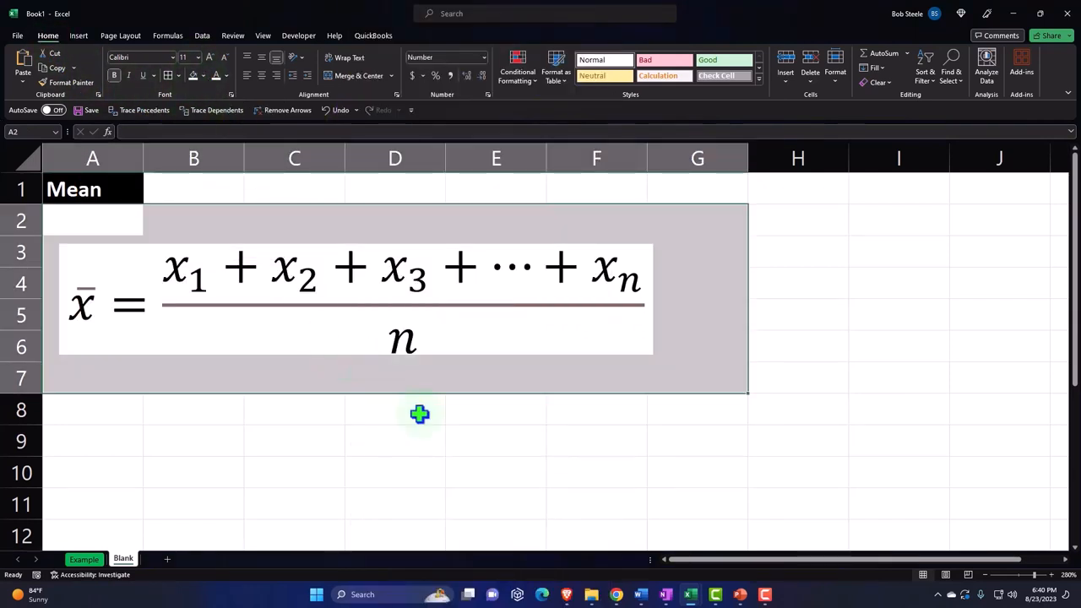
{"action": "mouse_move", "coordinate": [571, 317]}
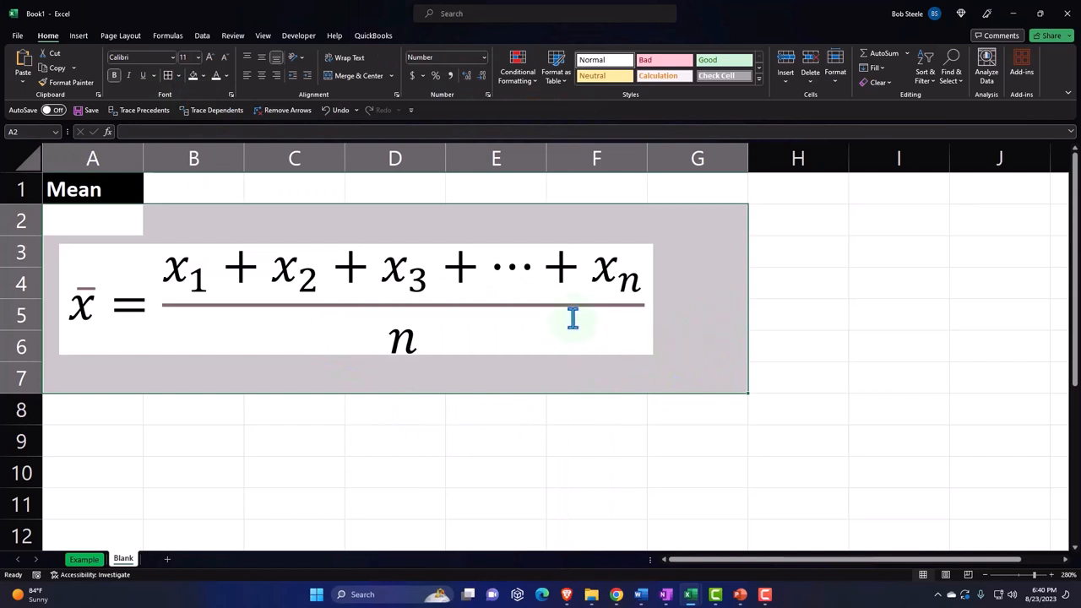
{"action": "mouse_move", "coordinate": [581, 358]}
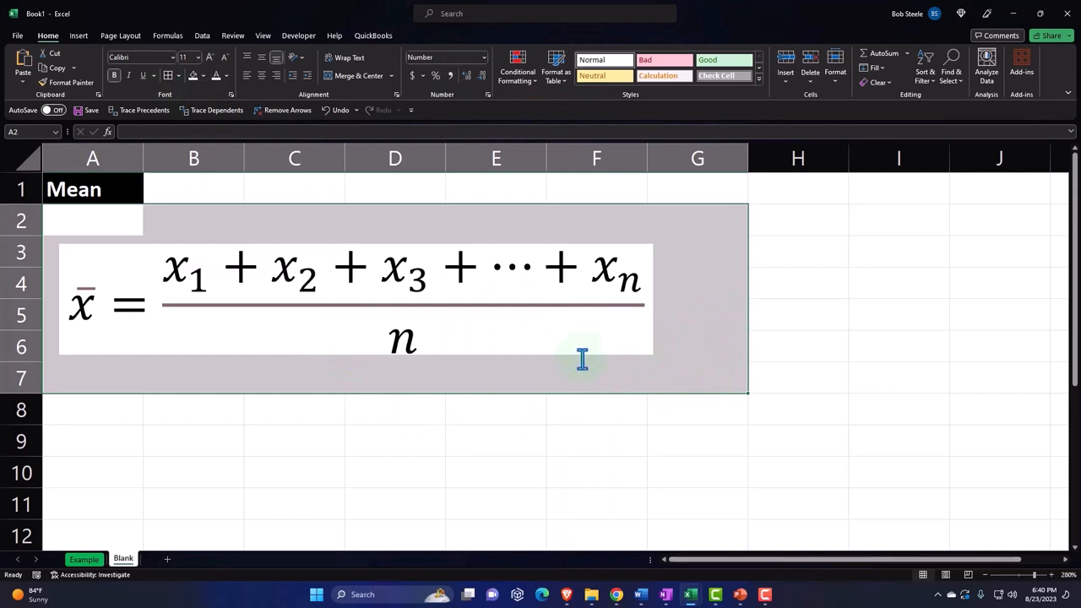
{"action": "mouse_move", "coordinate": [223, 104]}
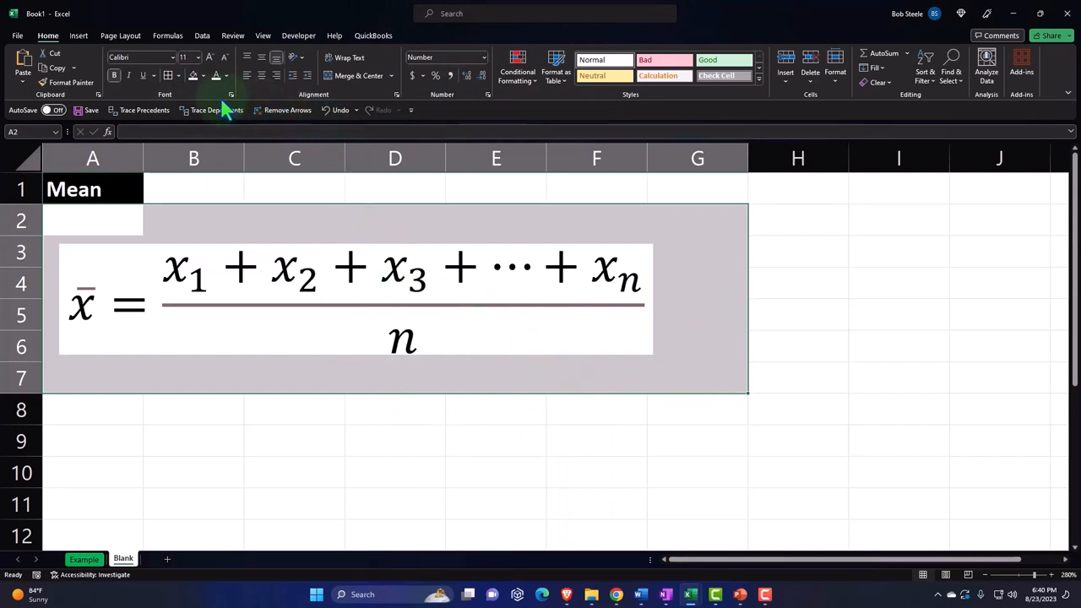
{"action": "mouse_move", "coordinate": [131, 101]}
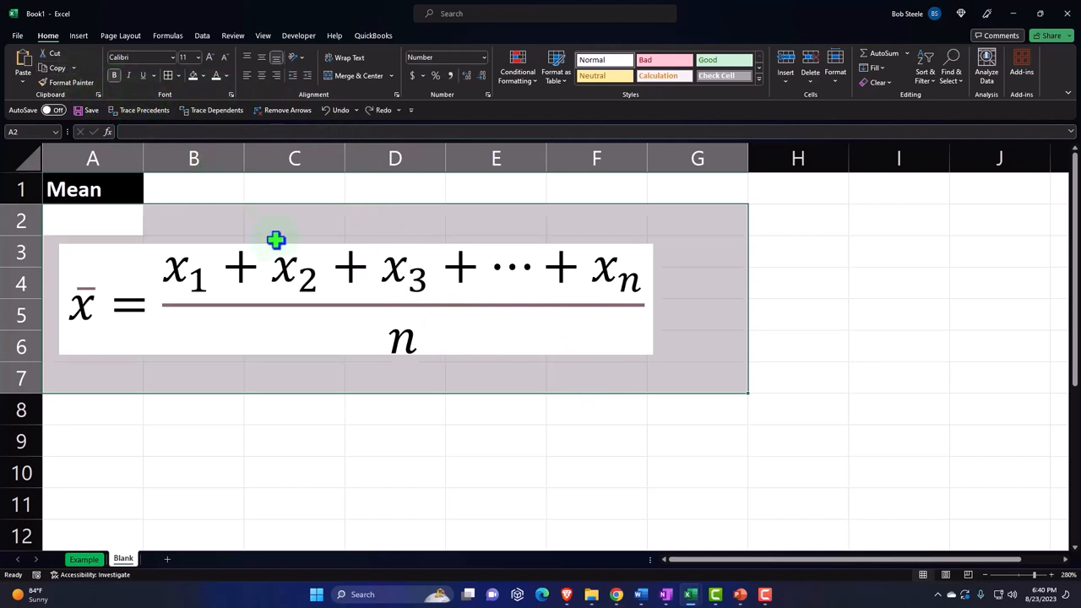
- Give the mean equation box an orange shape fill and deselect it
{"action": "left_click", "coordinate": [277, 240]}
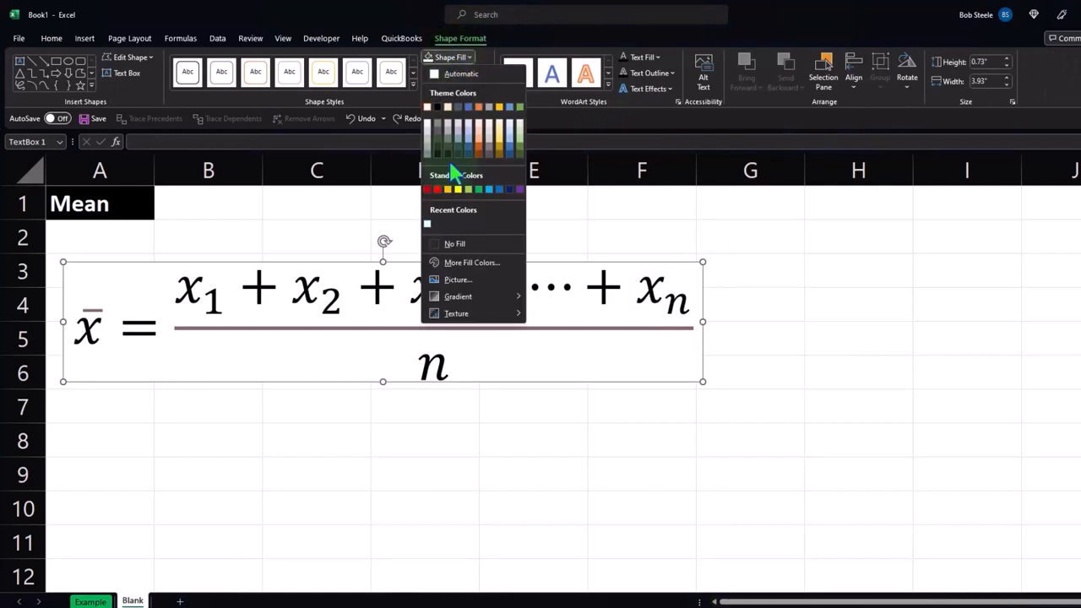
{"action": "left_click", "coordinate": [448, 189]}
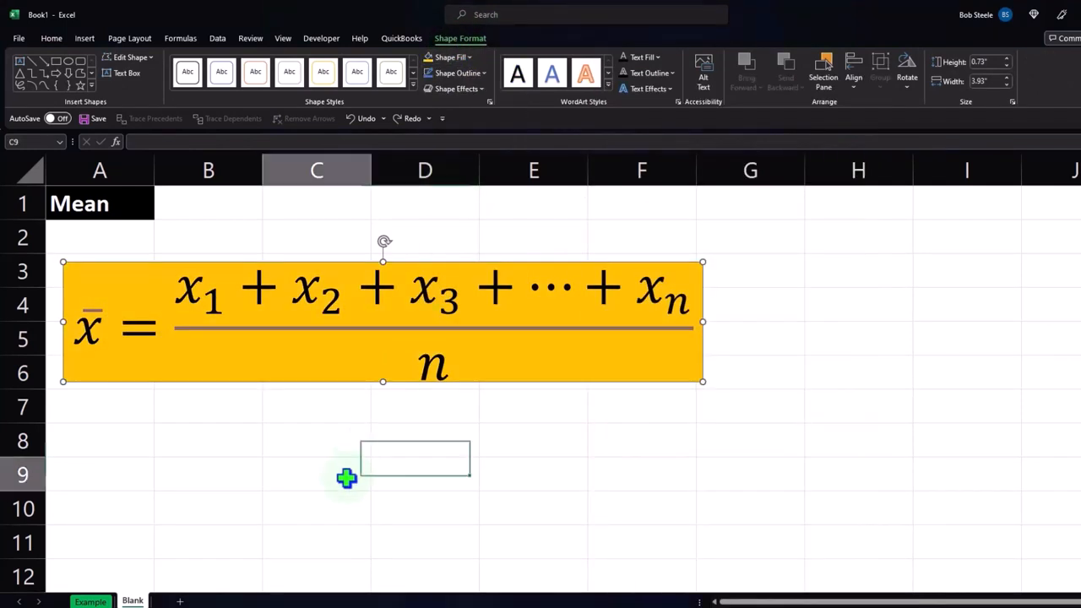
{"action": "left_click", "coordinate": [314, 469]}
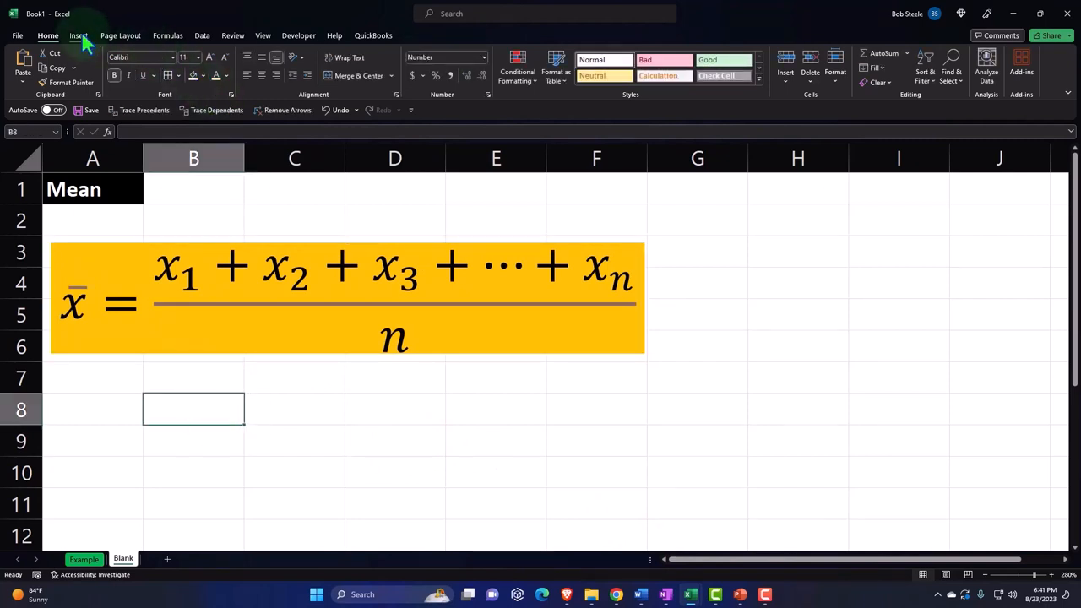
- Insert a second equation box below the mean formula and switch to Ink Equation input
{"action": "left_click", "coordinate": [77, 35]}
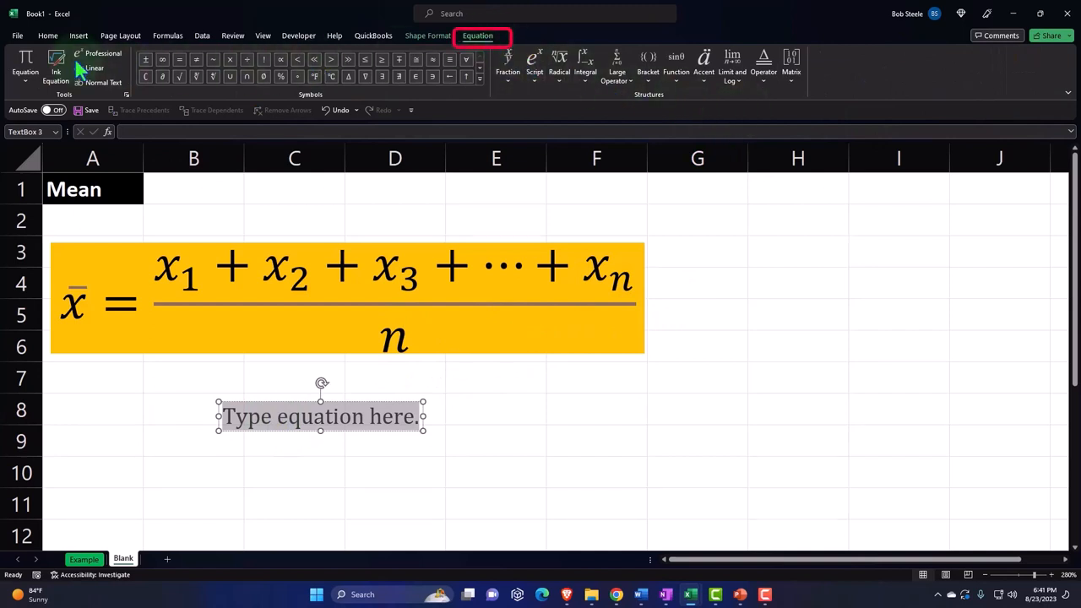
{"action": "left_click", "coordinate": [56, 64]}
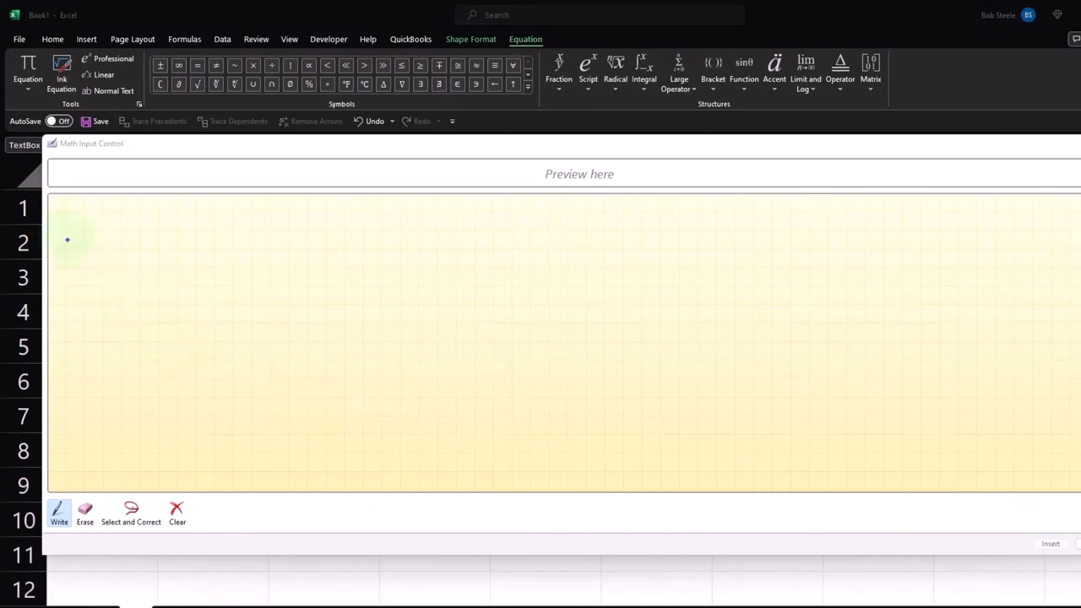
- Handwrite x̄ = Σ with limits i=1 to n followed by x with a subscript
{"action": "left_click_drag", "start_coordinate": [66, 228], "coordinate": [156, 349]}
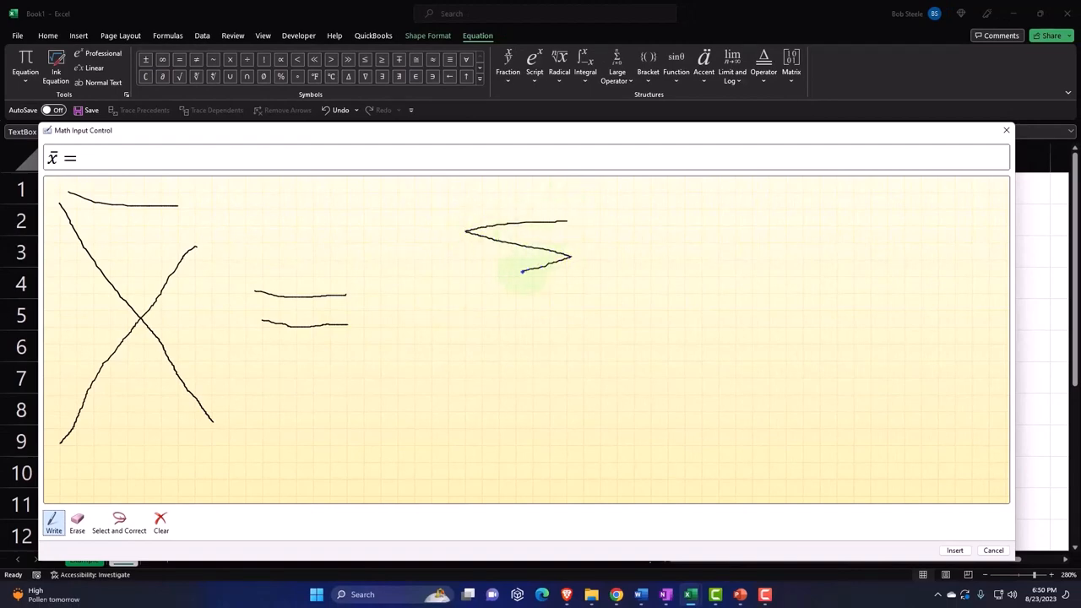
{"action": "left_click_drag", "start_coordinate": [522, 270], "coordinate": [583, 303]}
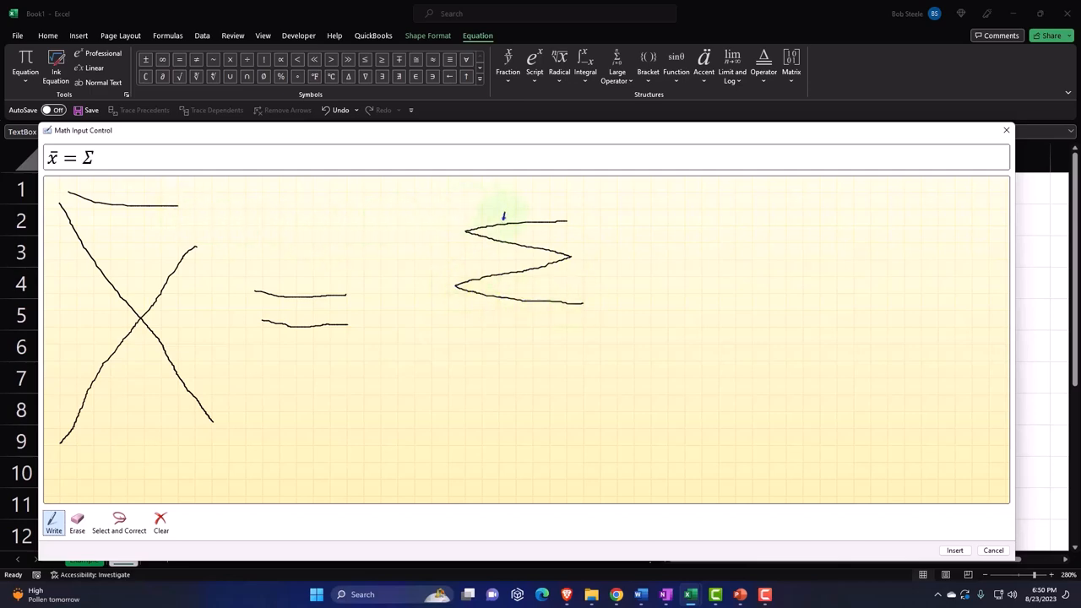
{"action": "left_click_drag", "start_coordinate": [504, 219], "coordinate": [508, 209]}
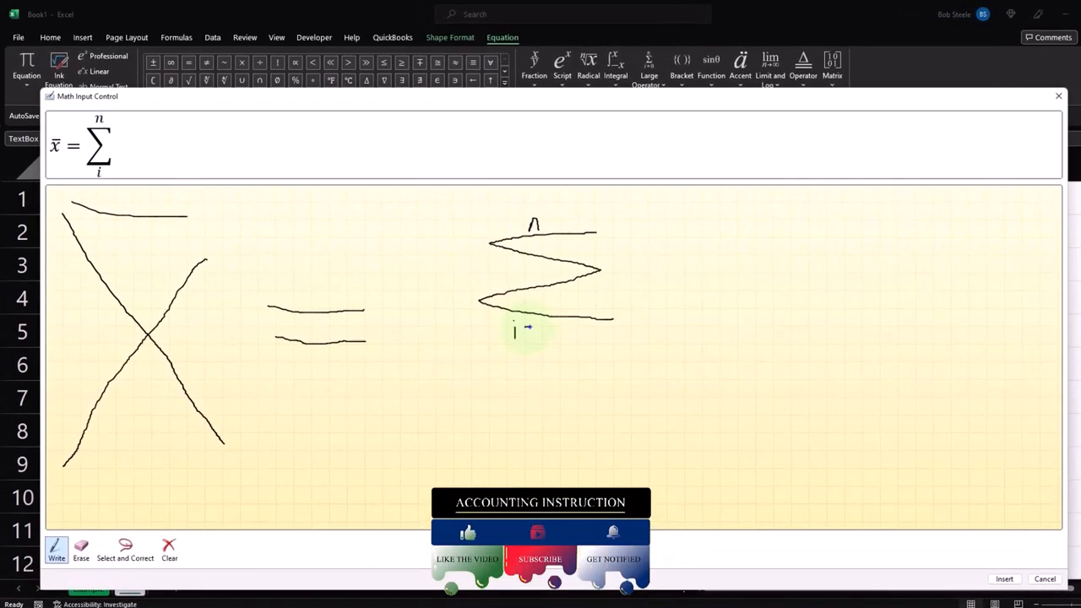
{"action": "left_click_drag", "start_coordinate": [522, 329], "coordinate": [544, 329]}
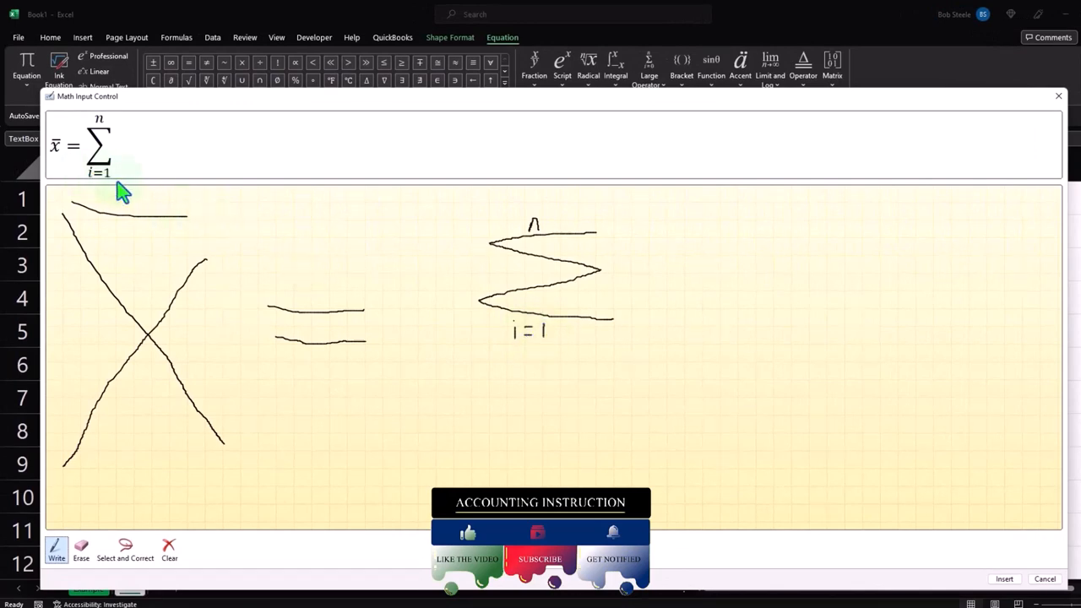
{"action": "mouse_move", "coordinate": [115, 138]}
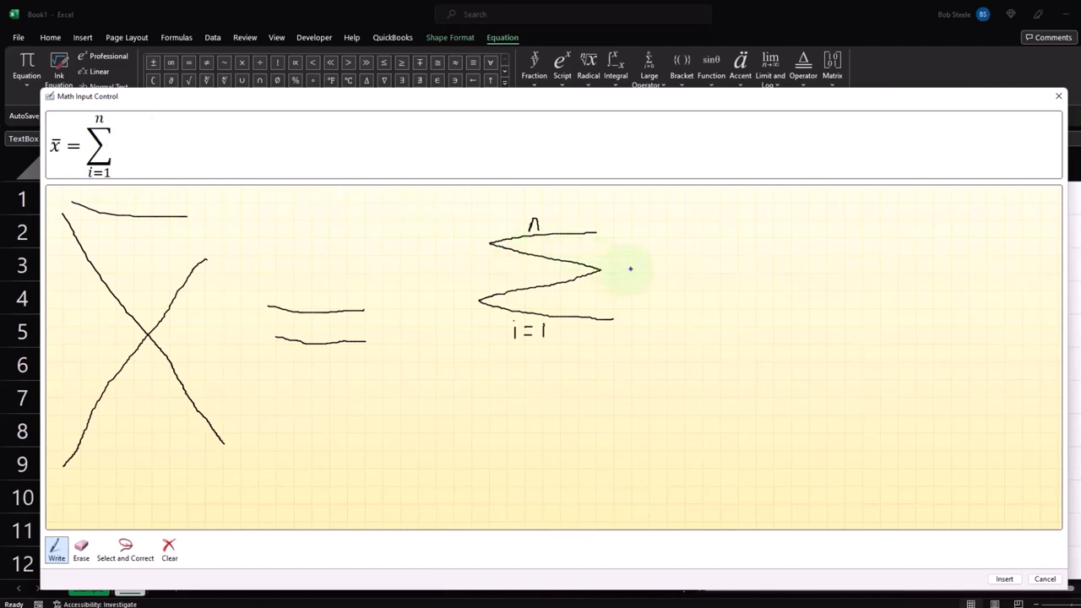
{"action": "left_click_drag", "start_coordinate": [629, 262], "coordinate": [648, 279]}
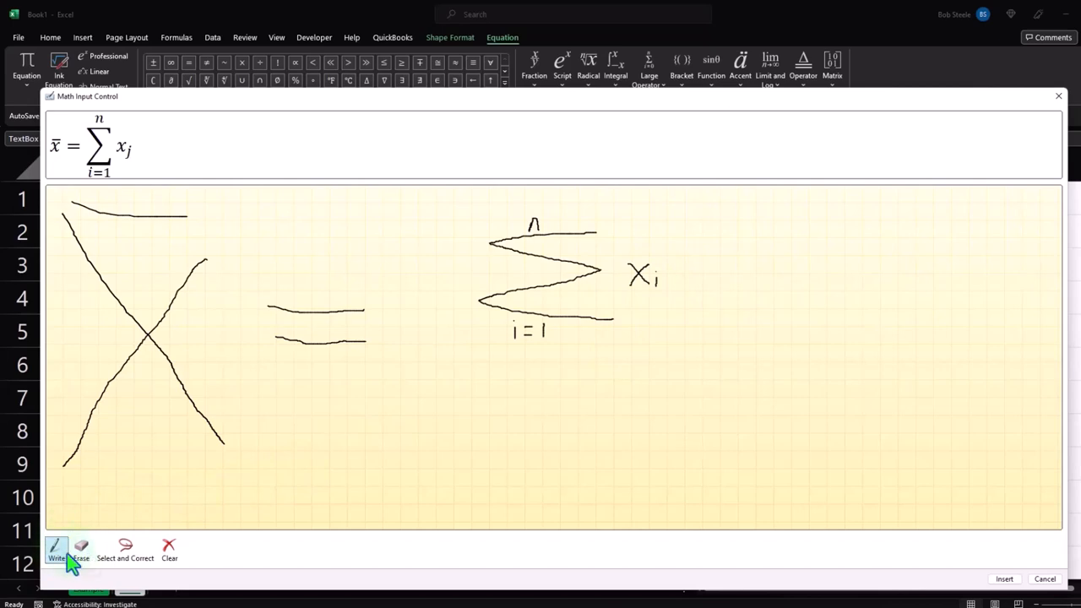
- Erase the misread subscript, then add a fraction bar with n below so it reads Σxᵢ/n
{"action": "left_click", "coordinate": [81, 549]}
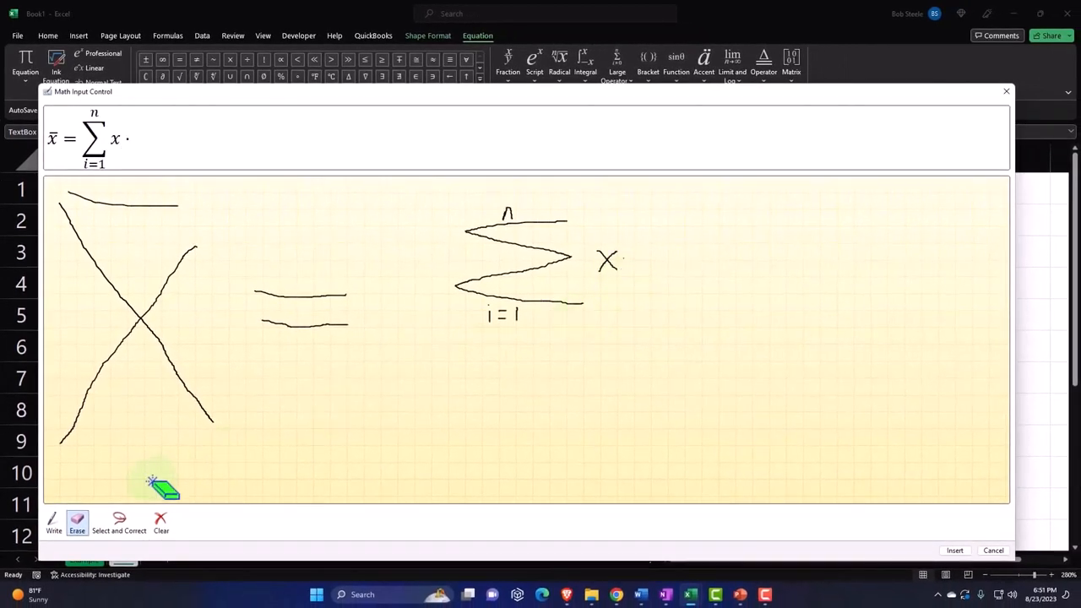
{"action": "left_click", "coordinate": [55, 520]}
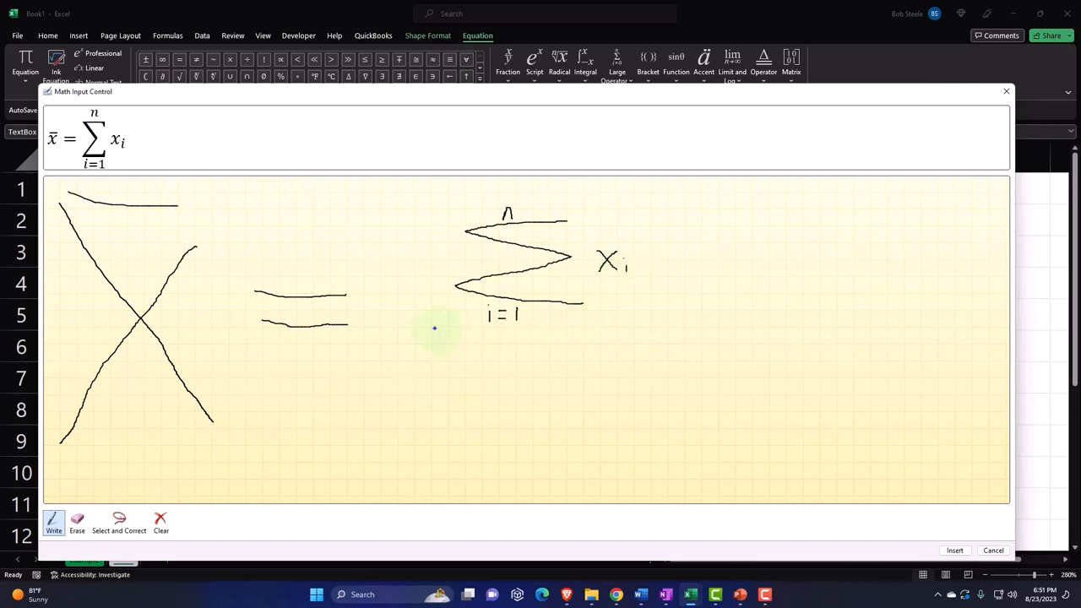
{"action": "left_click_drag", "start_coordinate": [433, 327], "coordinate": [663, 321]}
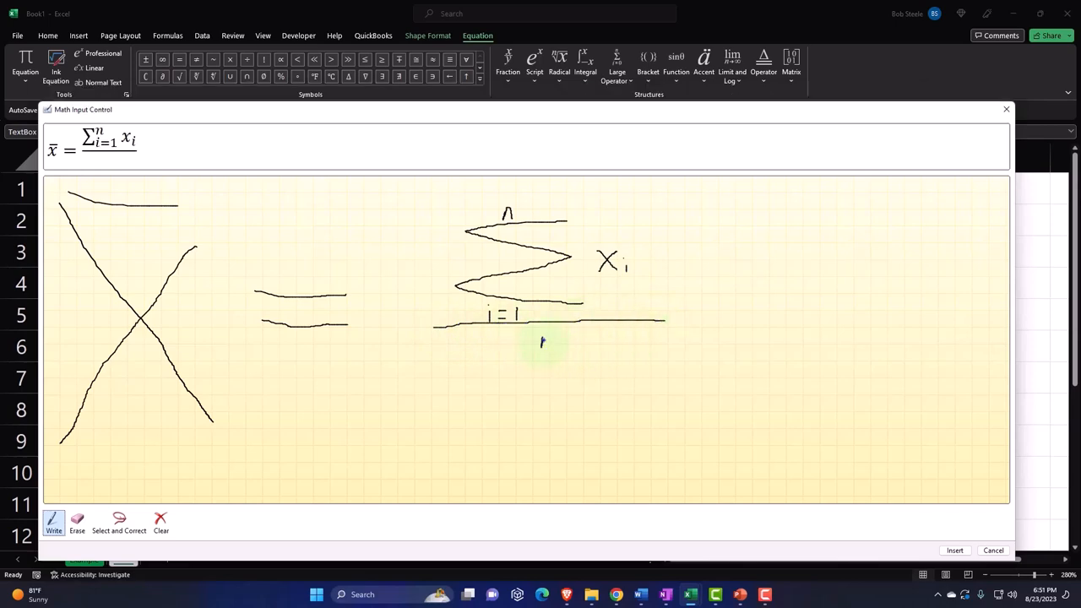
{"action": "left_click_drag", "start_coordinate": [541, 338], "coordinate": [554, 349]}
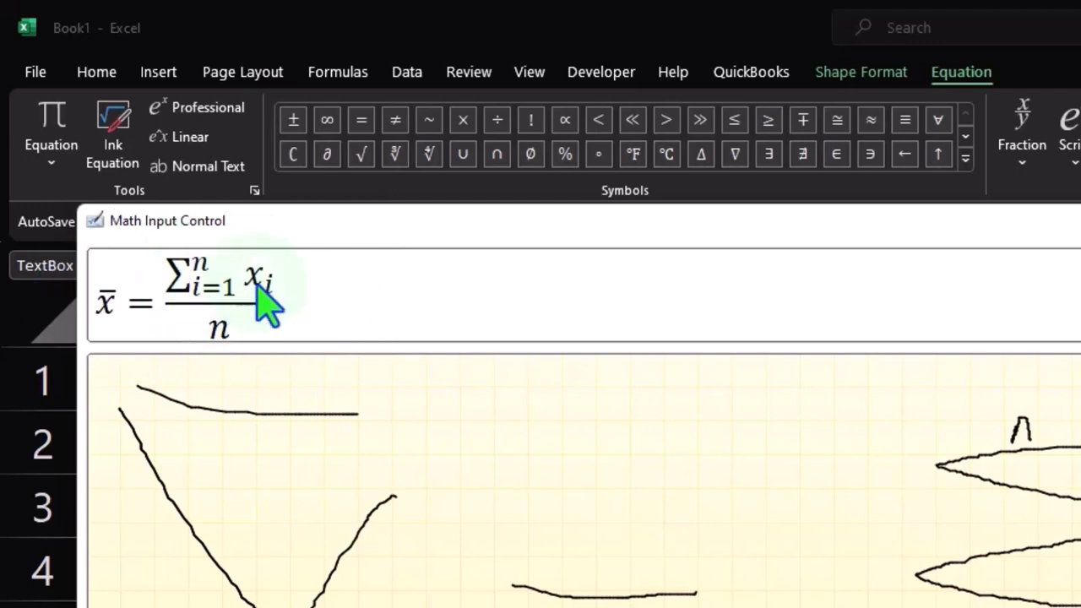
{"action": "mouse_move", "coordinate": [287, 313]}
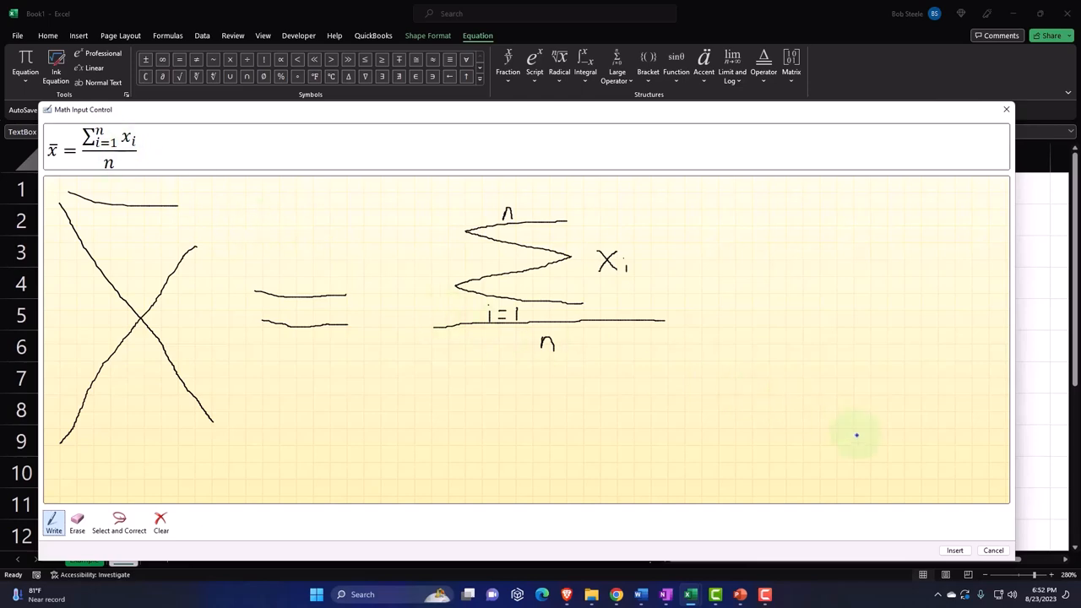
{"action": "mouse_move", "coordinate": [988, 438]}
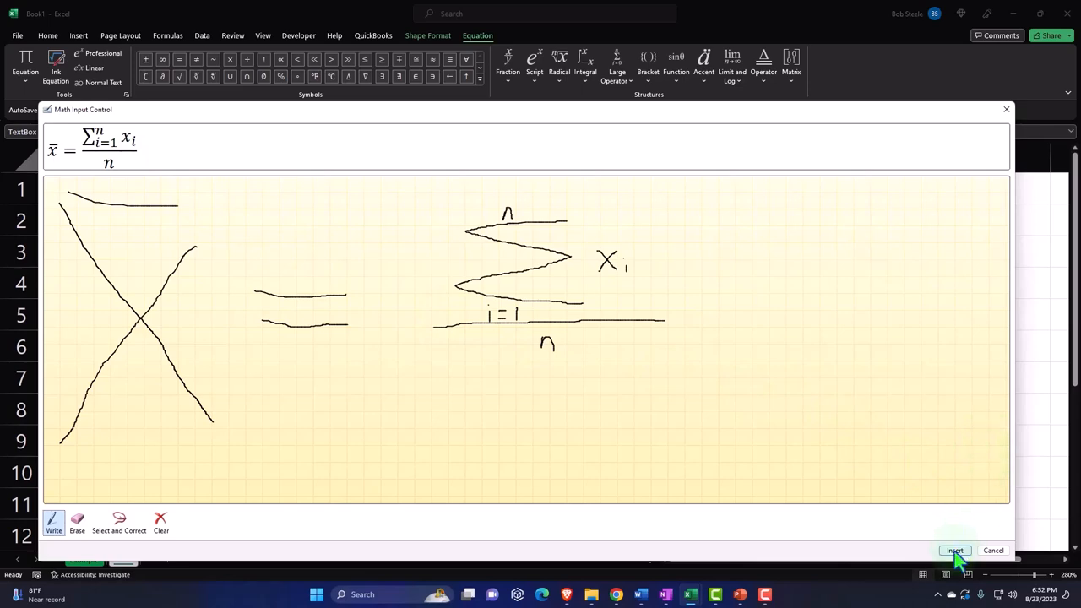
- Insert the handwritten summation mean formula onto the sheet beneath the first equation
{"action": "left_click", "coordinate": [954, 551]}
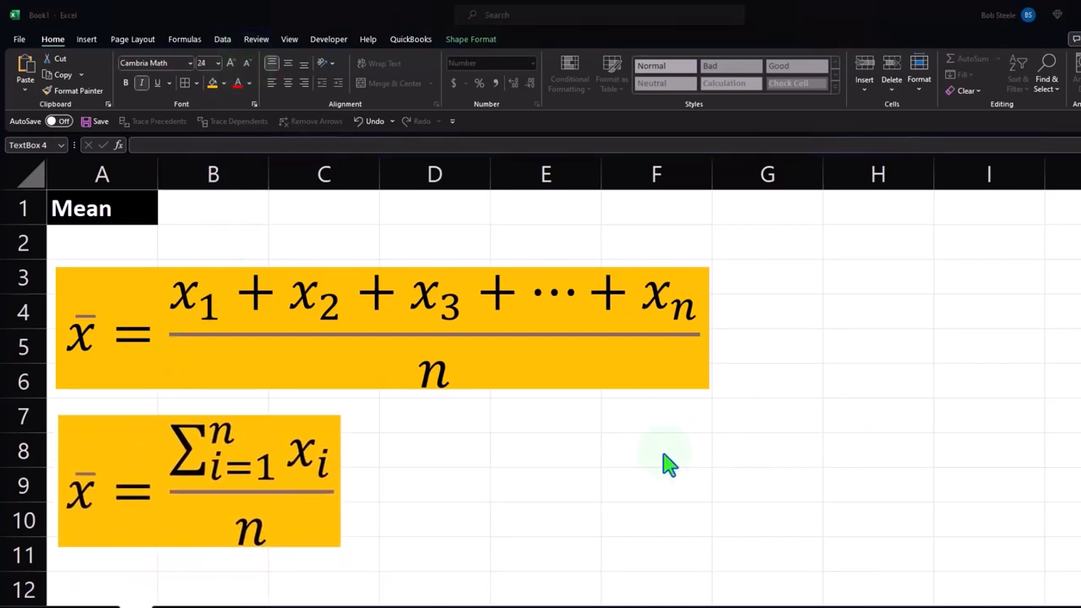
{"action": "mouse_move", "coordinate": [149, 385]}
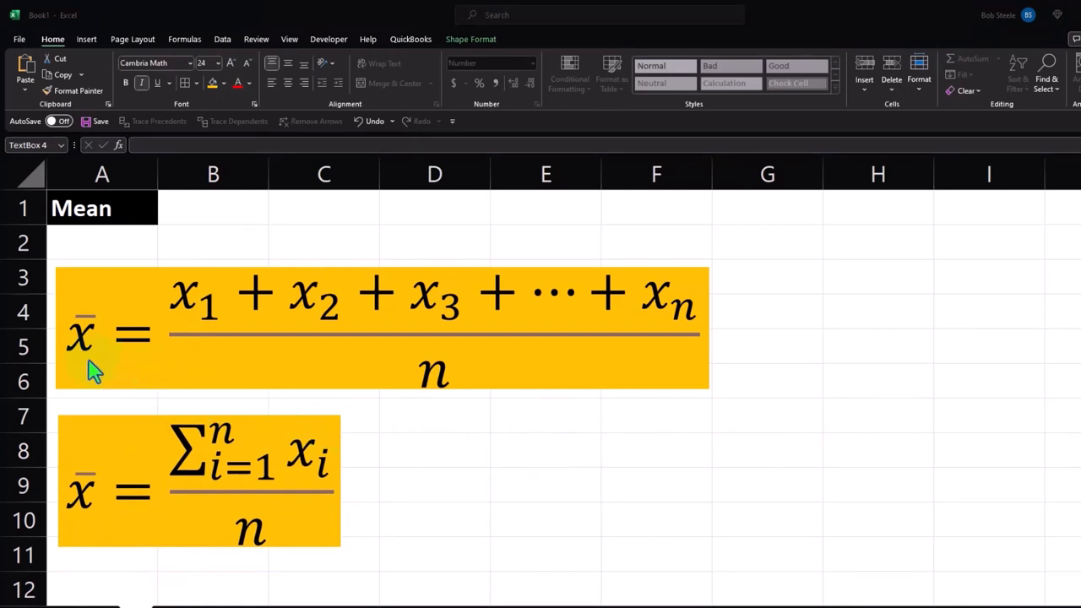
{"action": "mouse_move", "coordinate": [521, 453]}
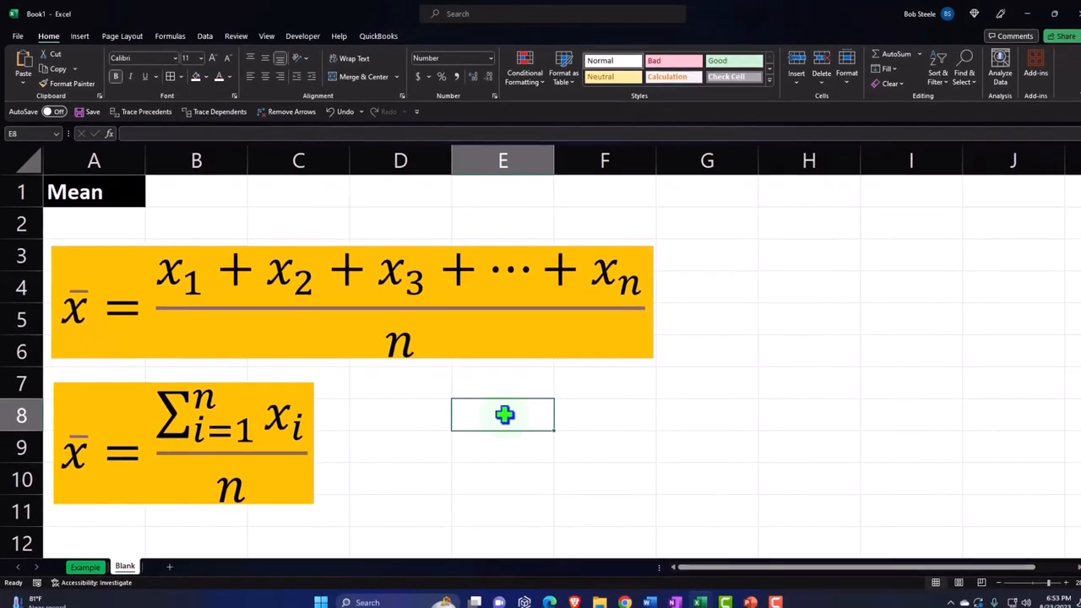
- Enter x in cell E8 and bring up the Symbol dialog from the Insert ribbon
{"action": "type", "text": "x"}
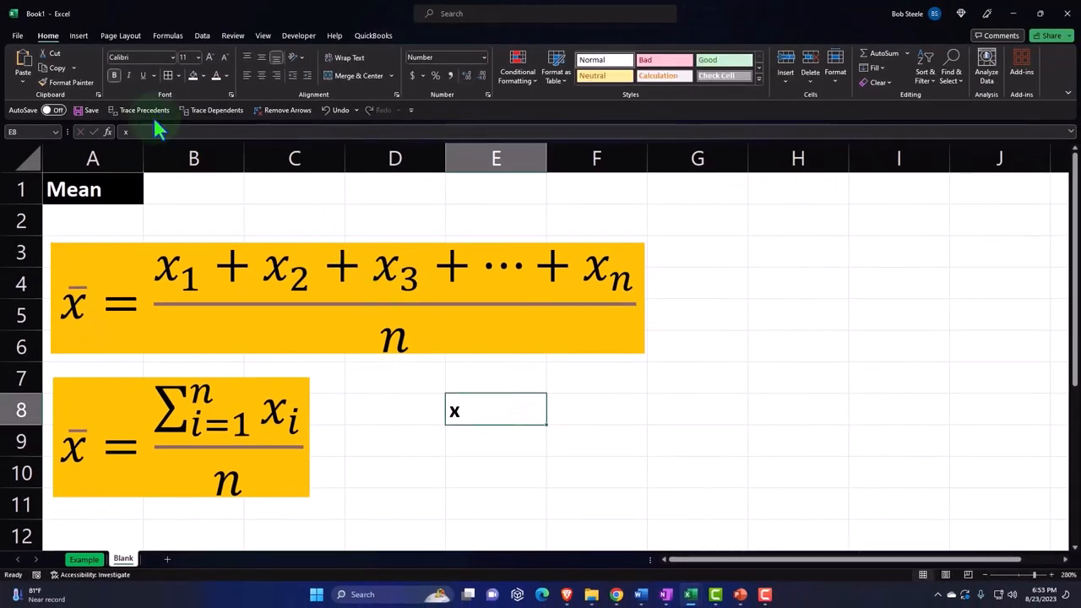
{"action": "left_click", "coordinate": [78, 36]}
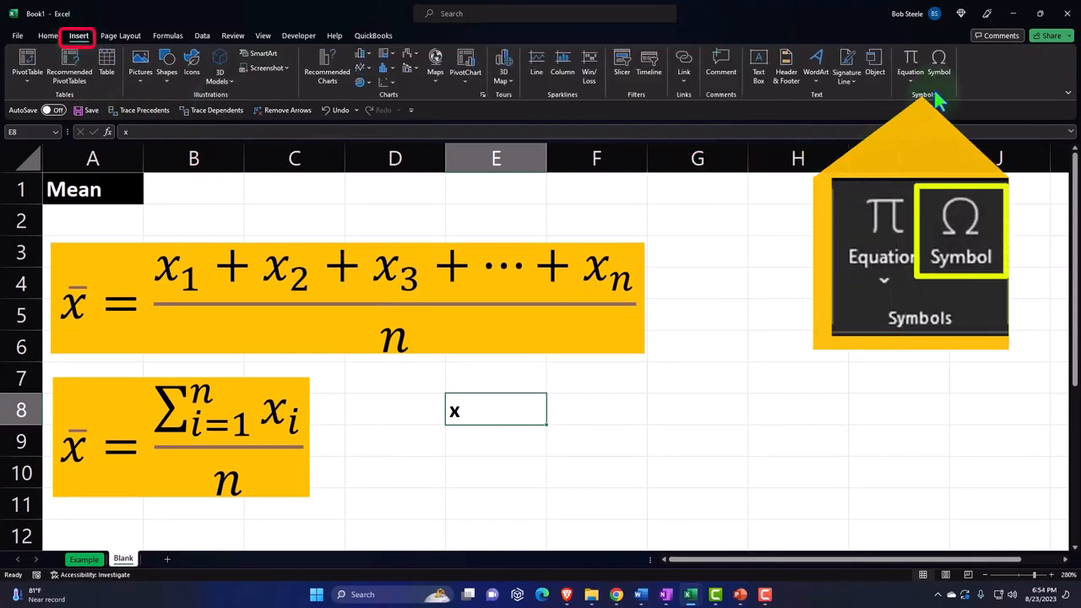
{"action": "left_click", "coordinate": [939, 64]}
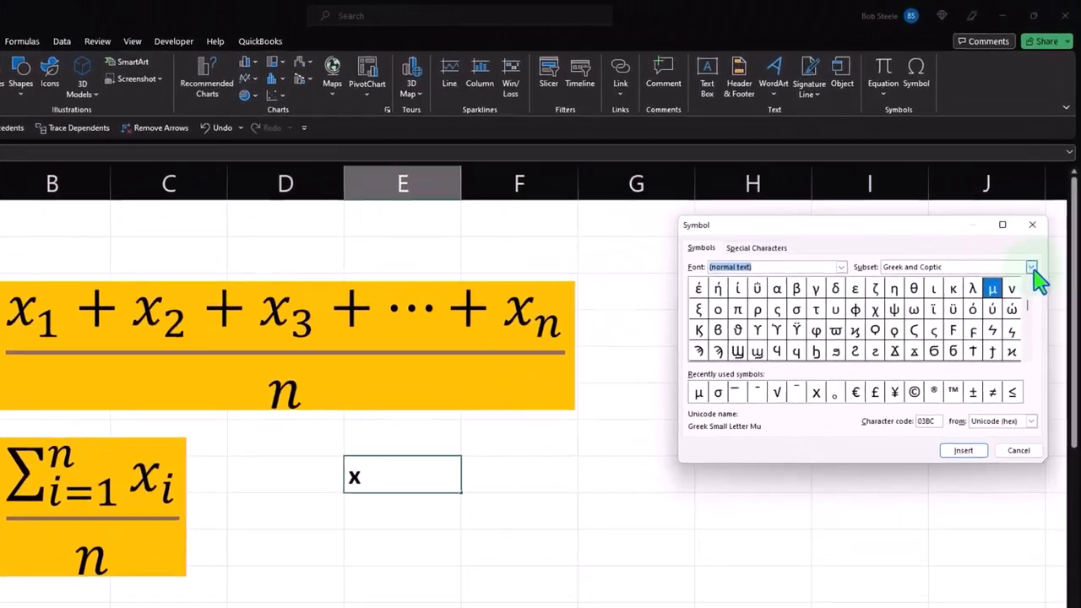
- Add a Combining Overline from Combining Diacritical Marks so E8 reads x̄, then close the dialog
{"action": "left_click", "coordinate": [1030, 267]}
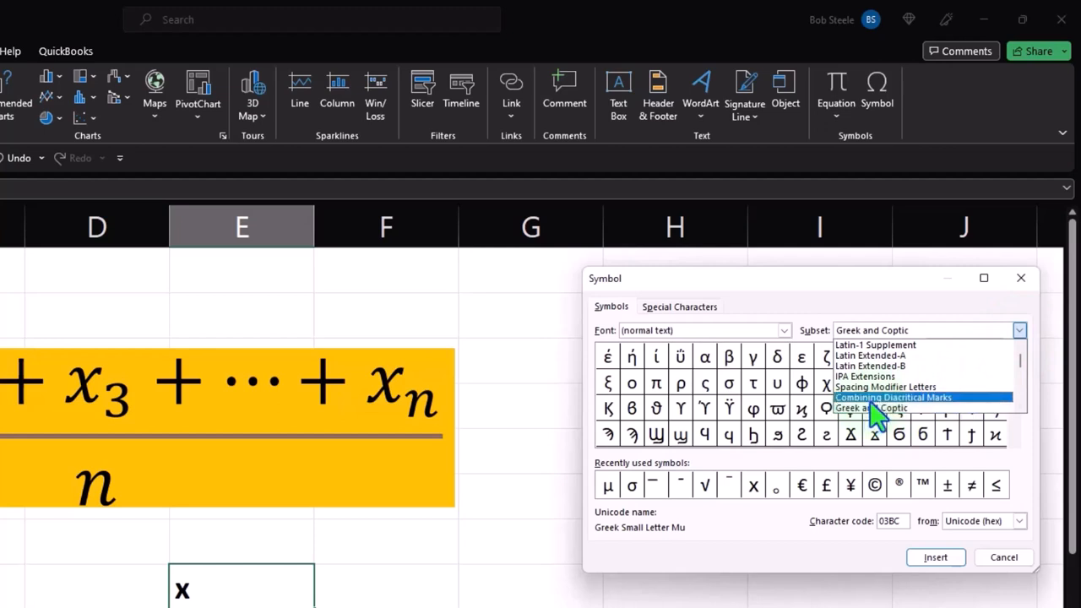
{"action": "mouse_move", "coordinate": [943, 414]}
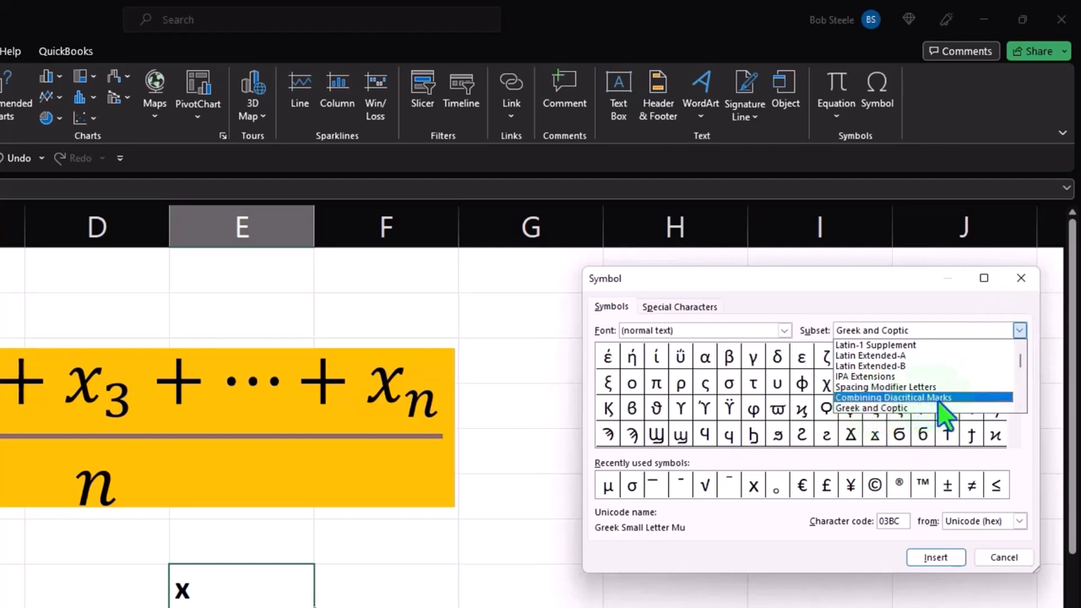
{"action": "left_click", "coordinate": [892, 397]}
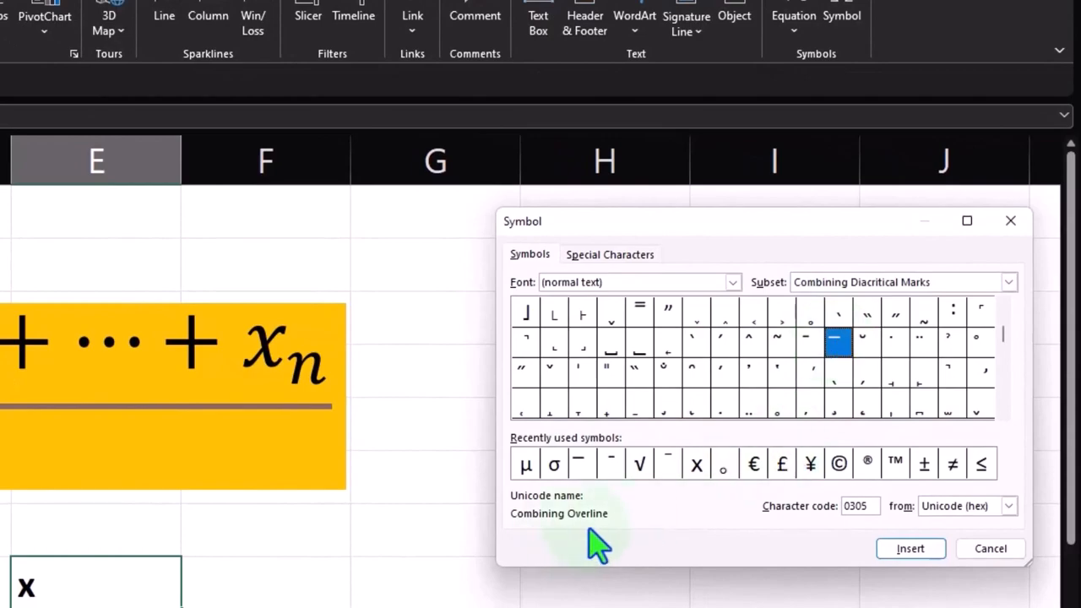
{"action": "left_click", "coordinate": [911, 547]}
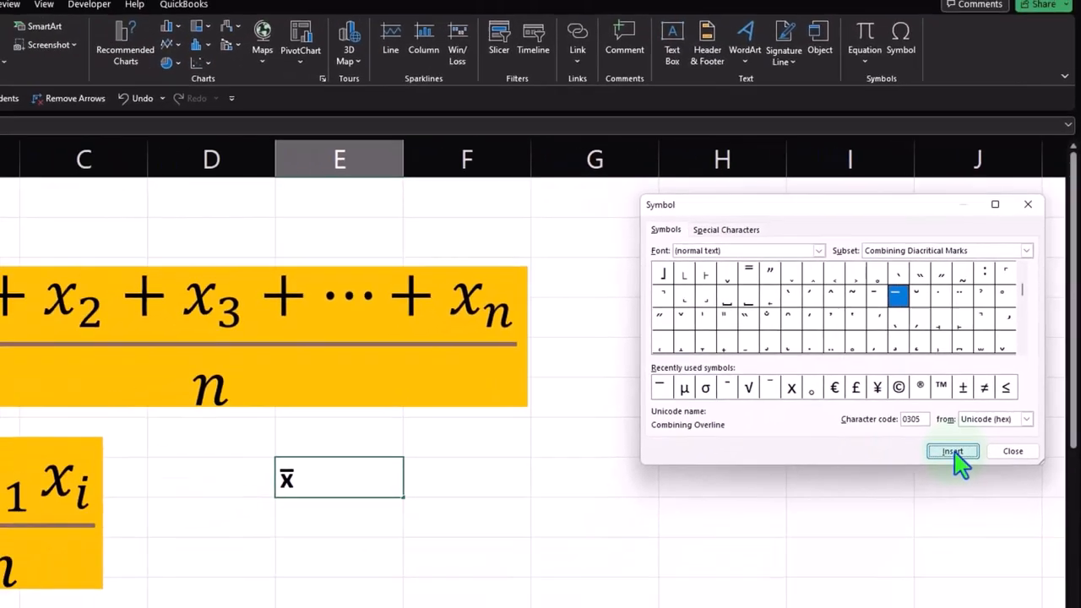
{"action": "left_click", "coordinate": [953, 451]}
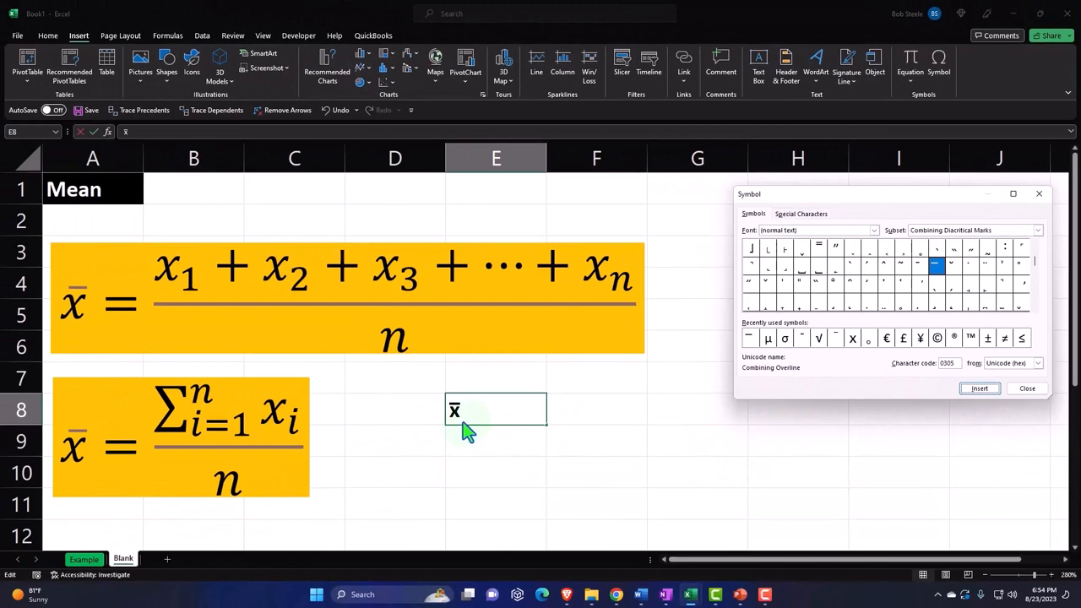
{"action": "mouse_move", "coordinate": [990, 300]}
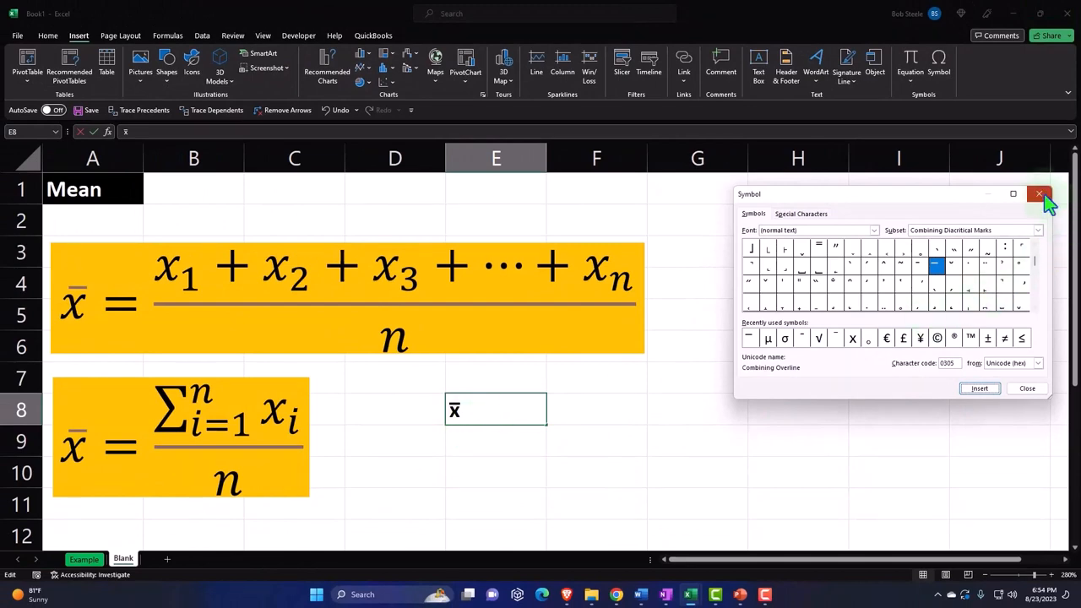
{"action": "left_click", "coordinate": [1040, 193]}
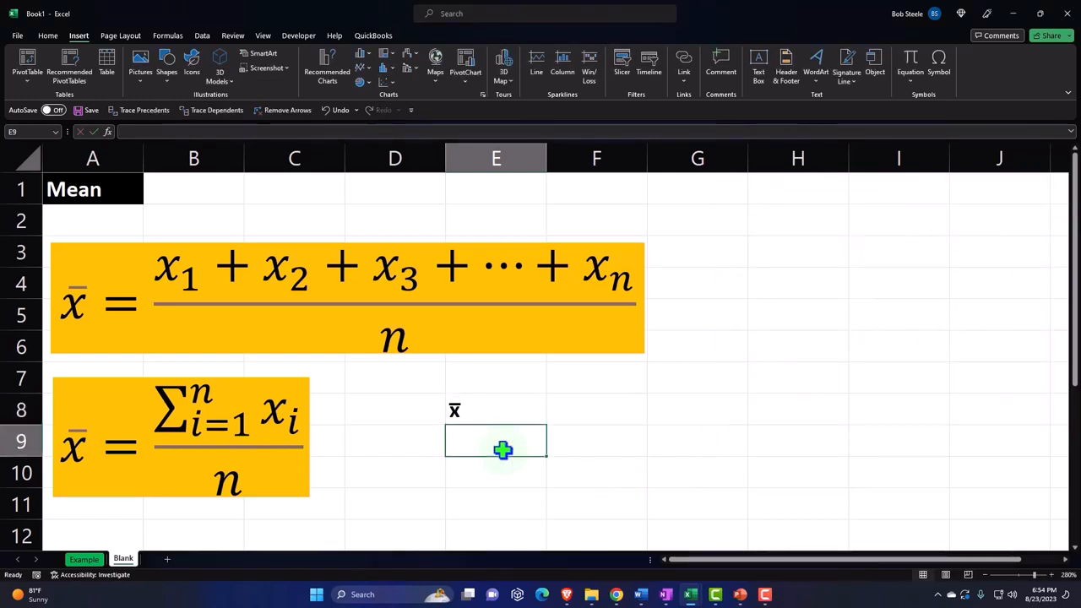
{"action": "mouse_move", "coordinate": [117, 494]}
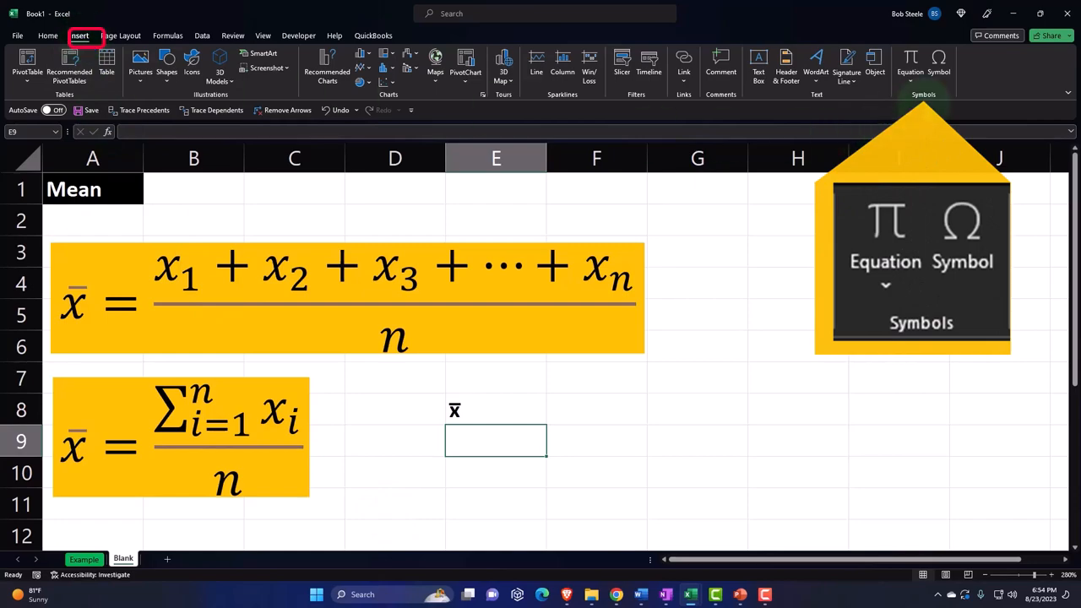
- Insert Greek Small Letter Sigma σ from the Greek and Coptic subset into cell E9
{"action": "left_click", "coordinate": [939, 64]}
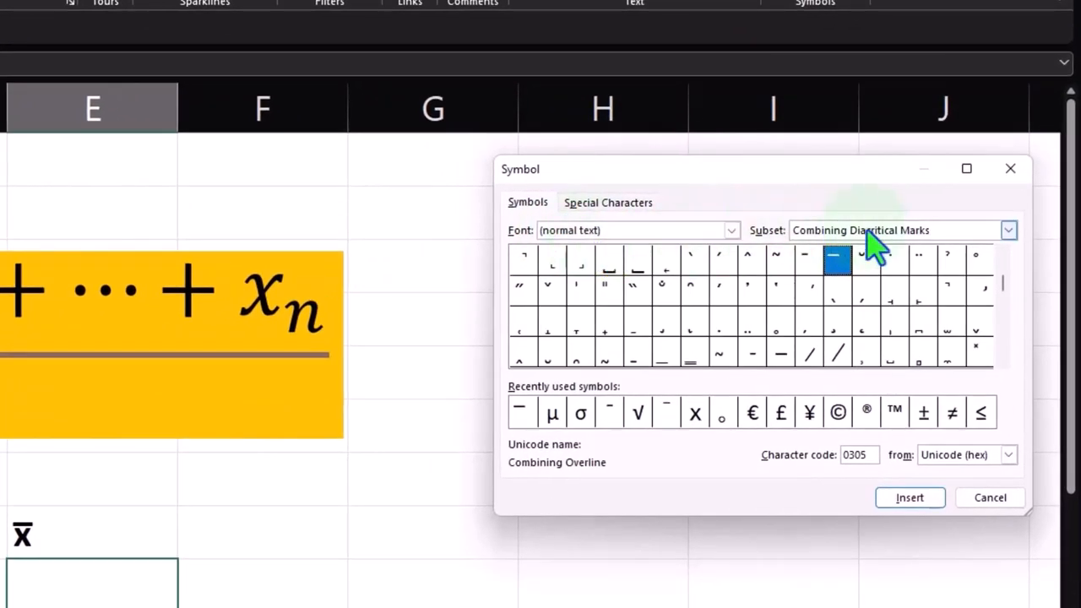
{"action": "left_click", "coordinate": [1008, 229]}
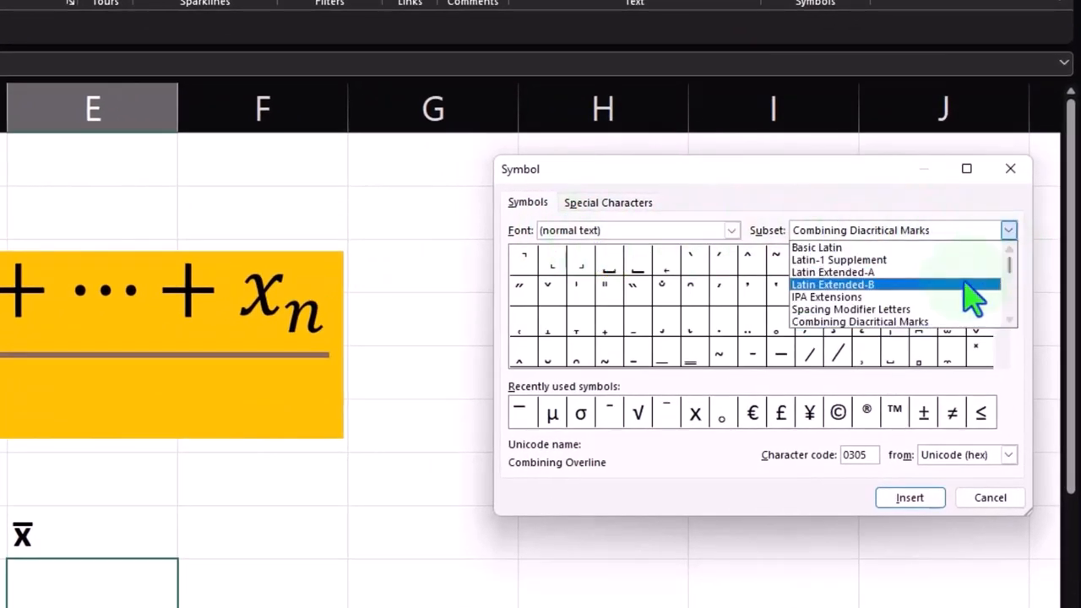
{"action": "scroll", "scroll_direction": "down", "scroll_amount": 3}
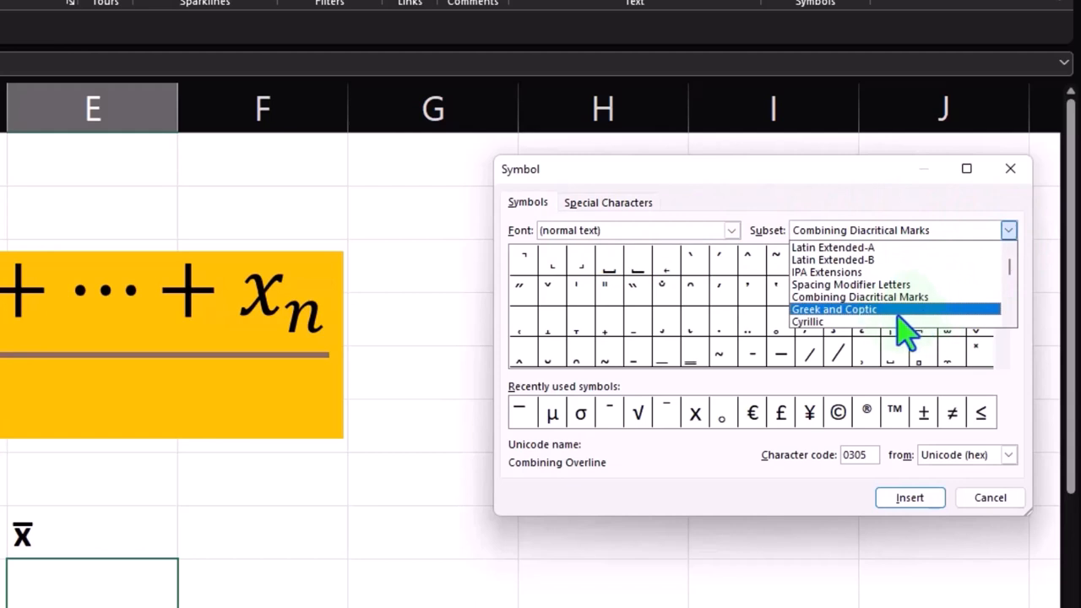
{"action": "left_click", "coordinate": [834, 308]}
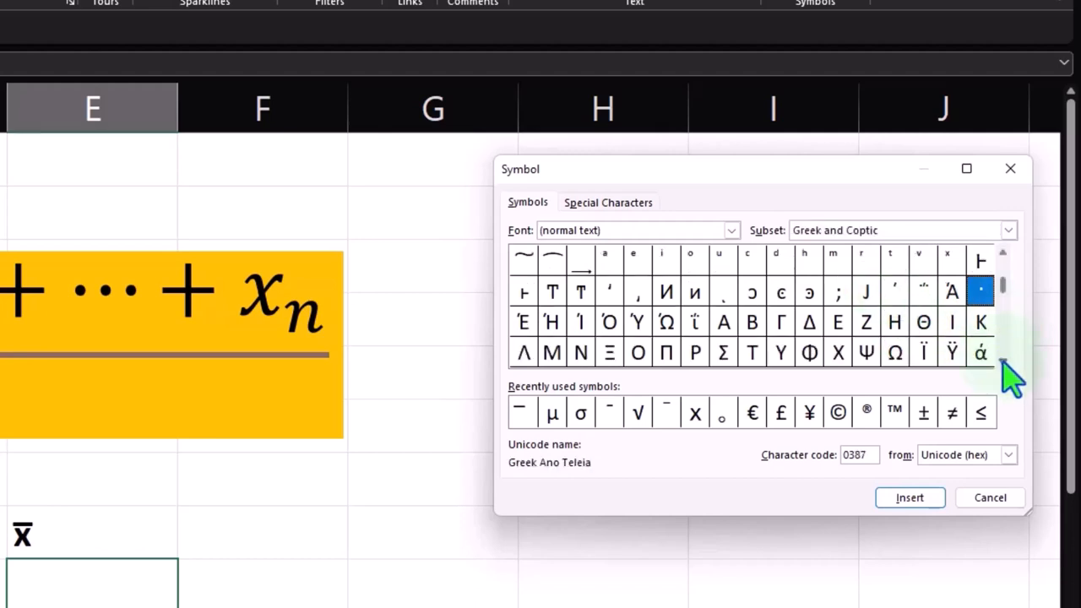
{"action": "scroll", "scroll_direction": "down", "scroll_amount": 3}
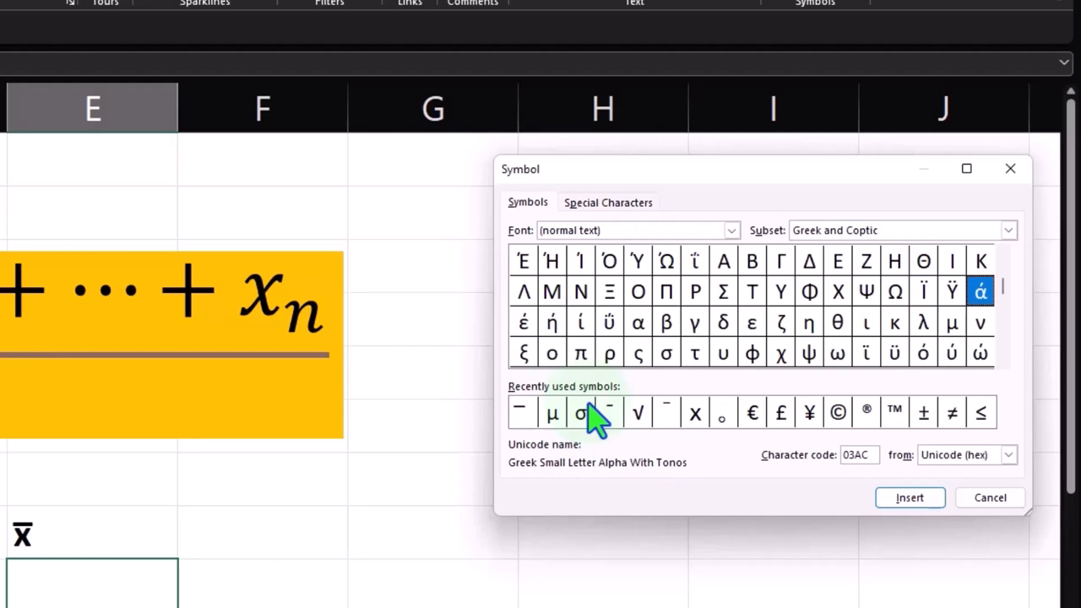
{"action": "scroll", "scroll_direction": "down", "scroll_amount": 3}
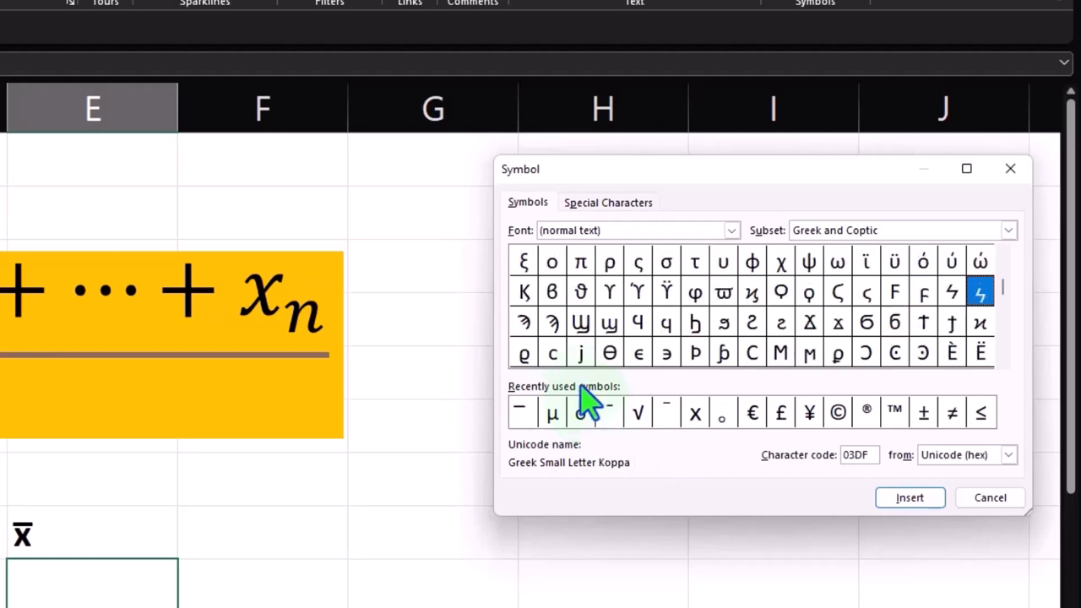
{"action": "left_click", "coordinate": [666, 260]}
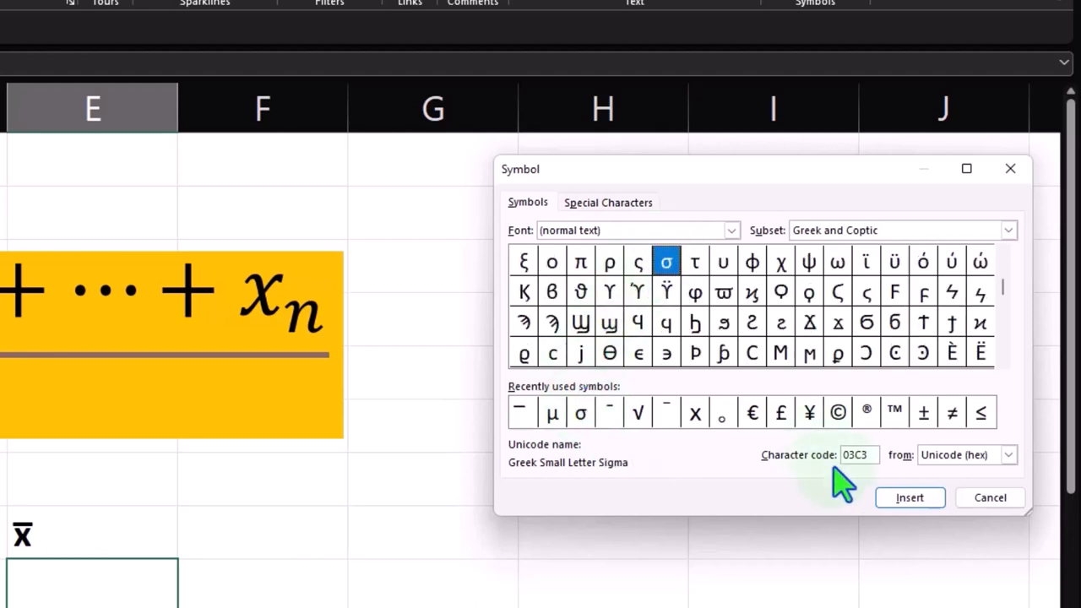
{"action": "left_click", "coordinate": [909, 497]}
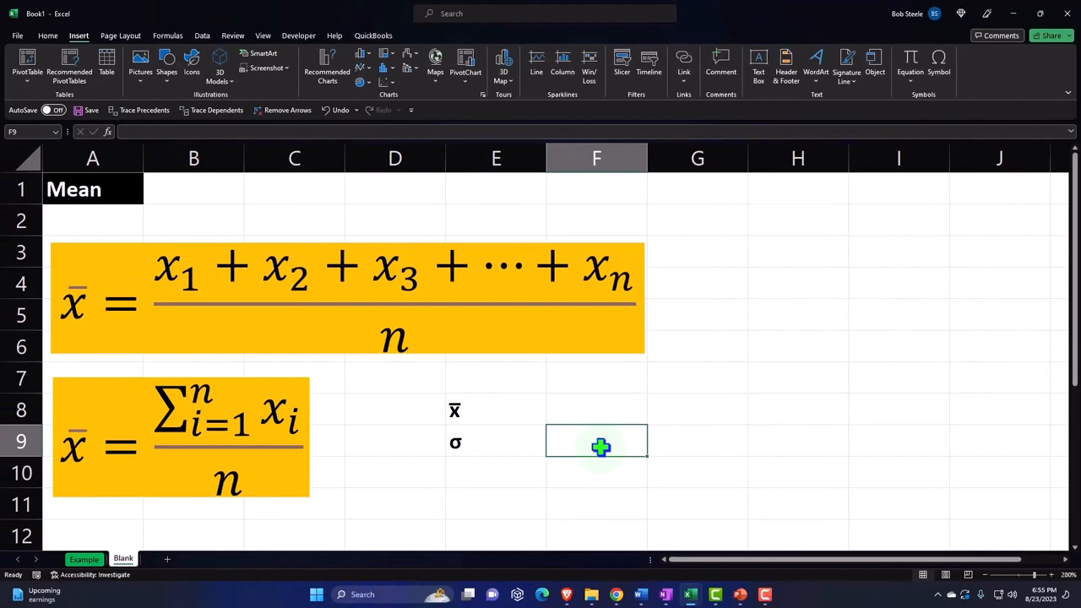
- Enter s in F9 and change its font to Symbol so it shows σ, then move to E10
{"action": "type", "text": "s"}
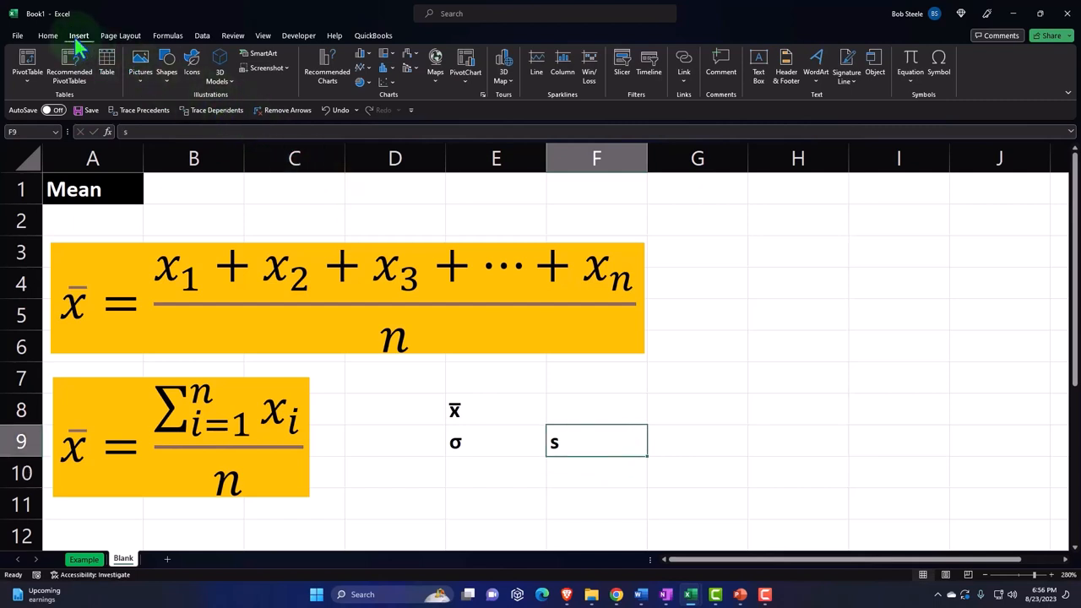
{"action": "left_click", "coordinate": [47, 36]}
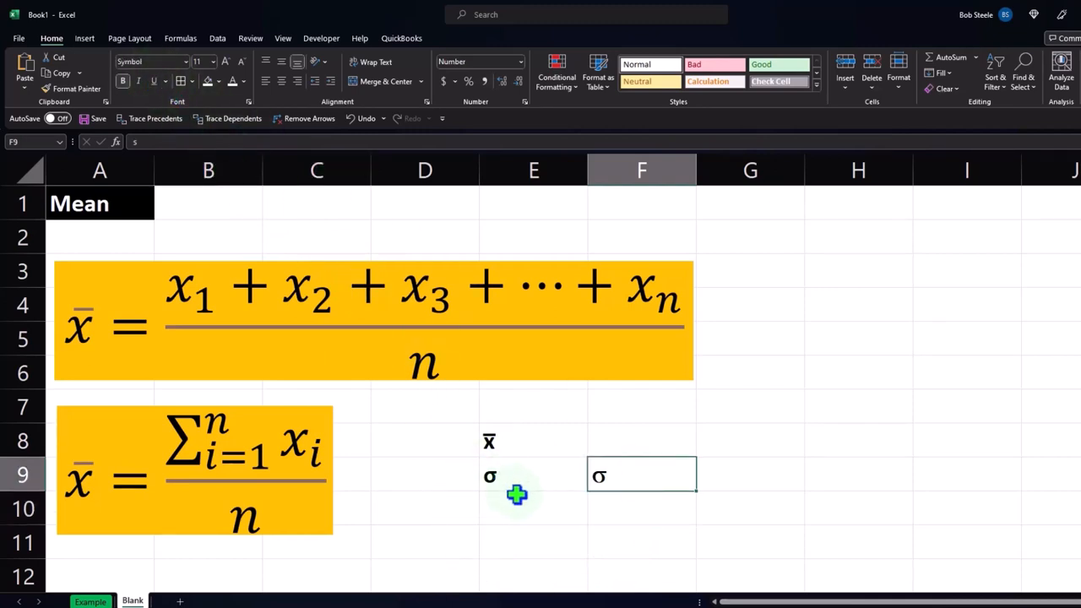
{"action": "left_click", "coordinate": [534, 473]}
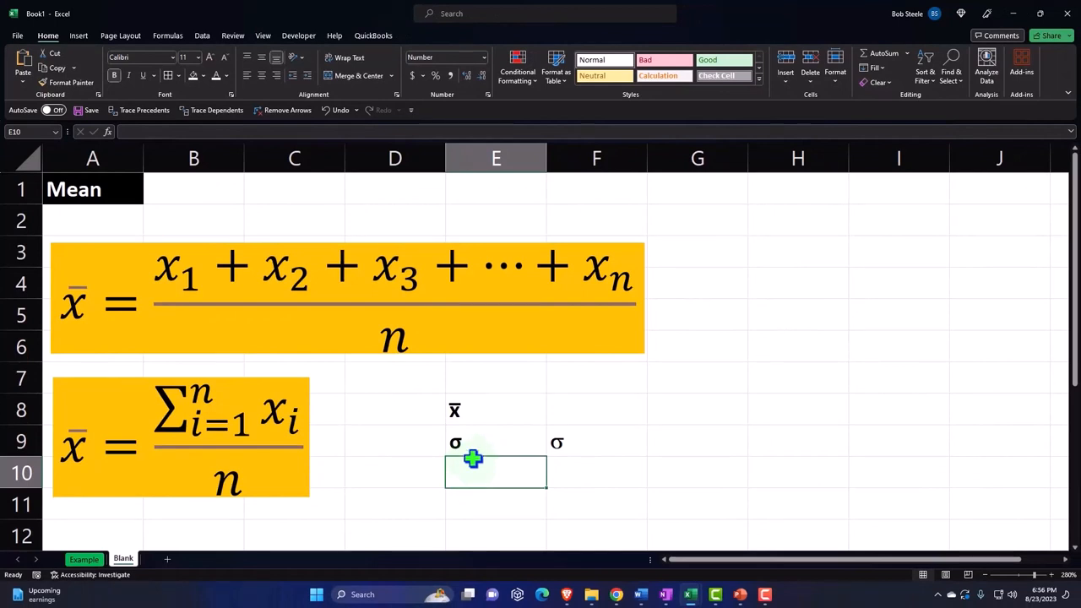
- Copy the σ symbols into row 10, add a 2, and make the 2 in E10 superscript
{"action": "left_click_drag", "start_coordinate": [497, 443], "coordinate": [598, 443]}
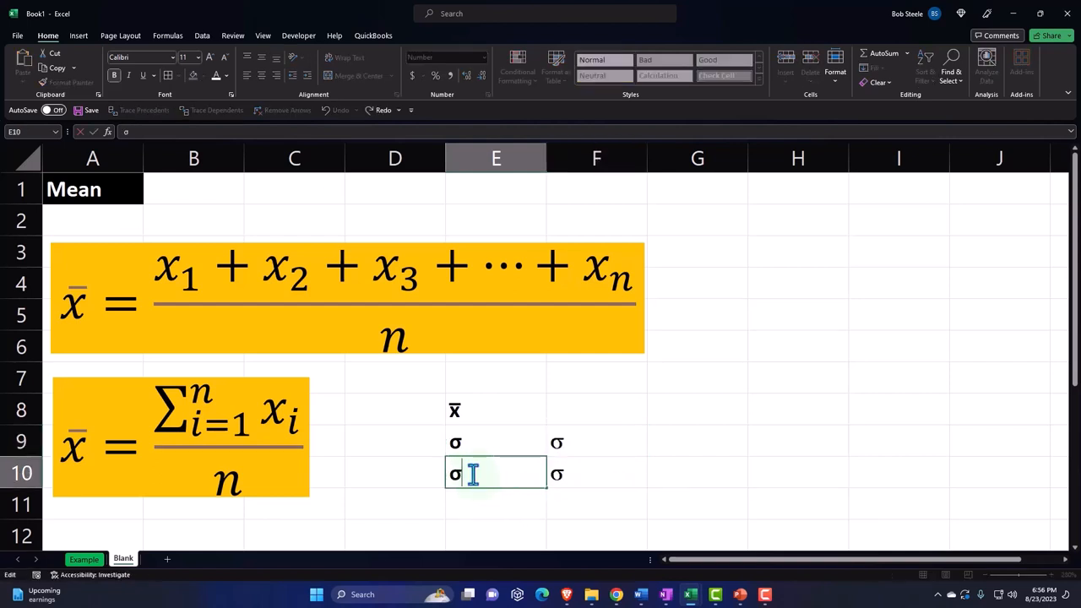
{"action": "type", "text": "2"}
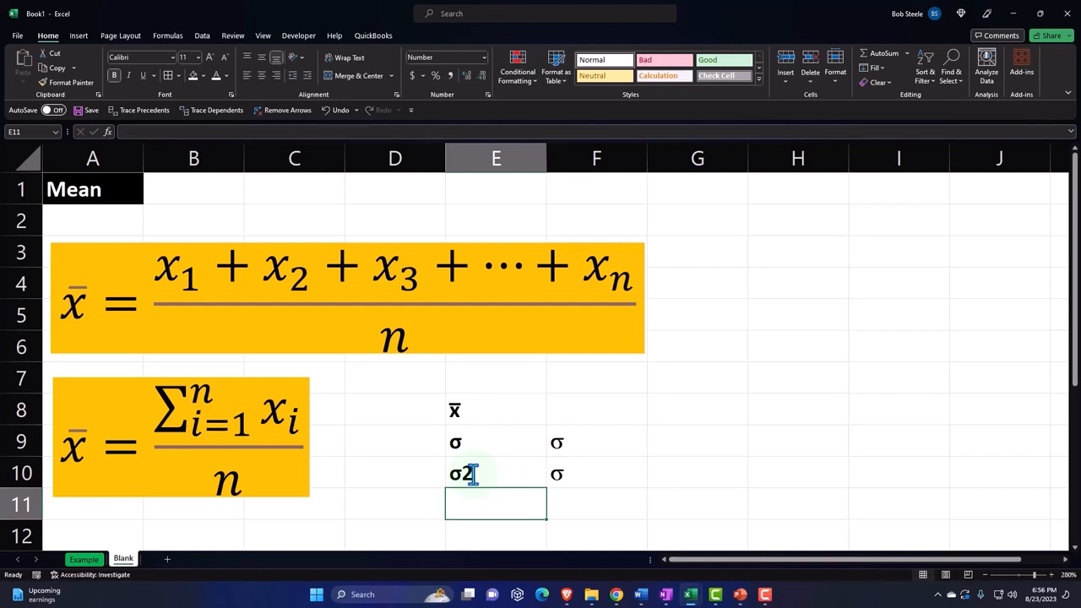
{"action": "left_click", "coordinate": [497, 473]}
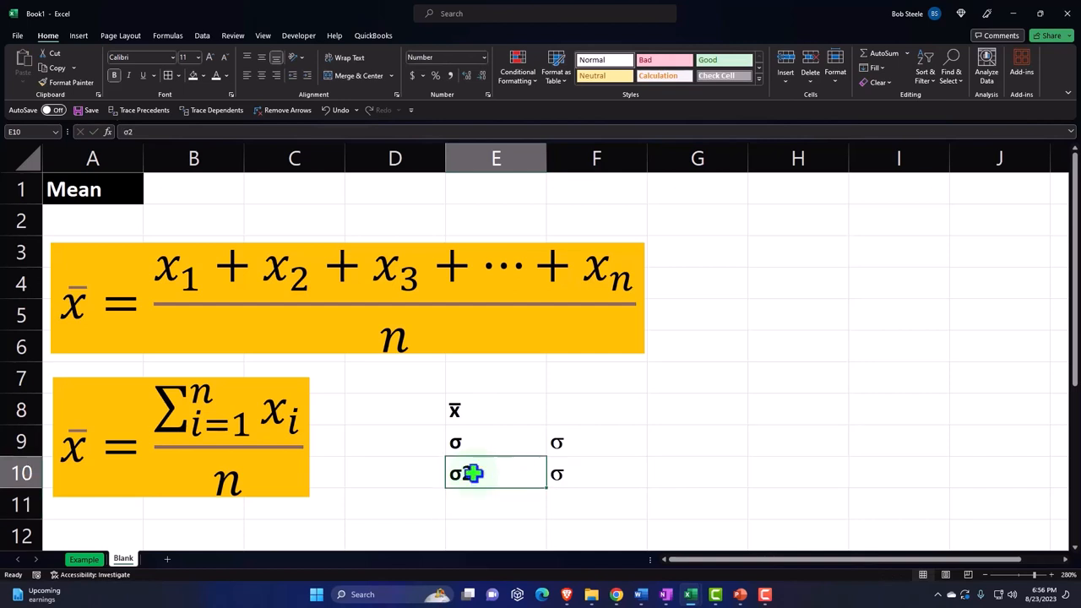
{"action": "double_click", "coordinate": [497, 473]}
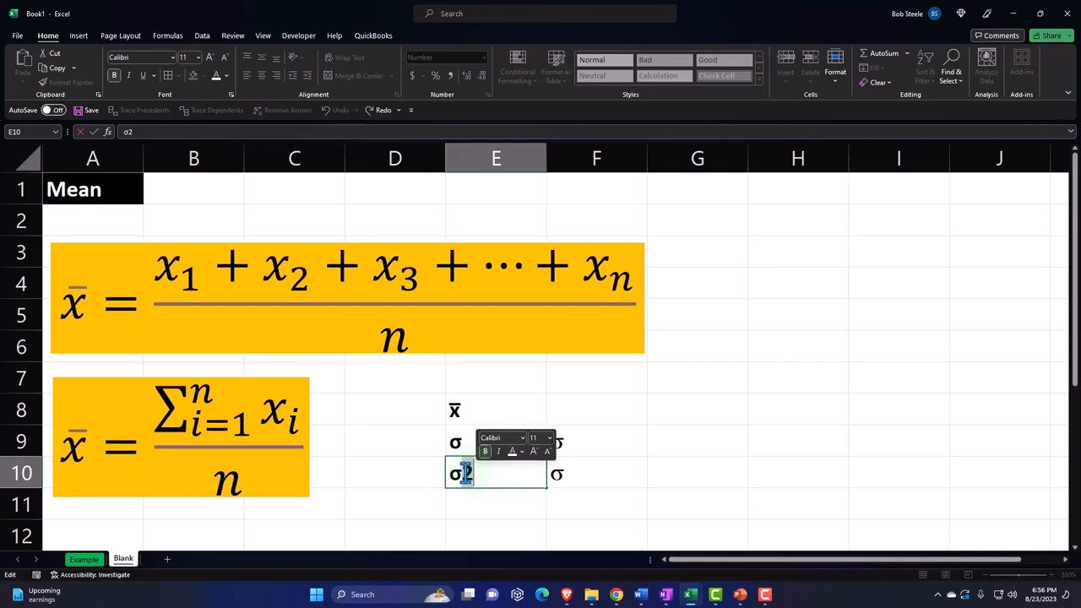
{"action": "right_click", "coordinate": [459, 473]}
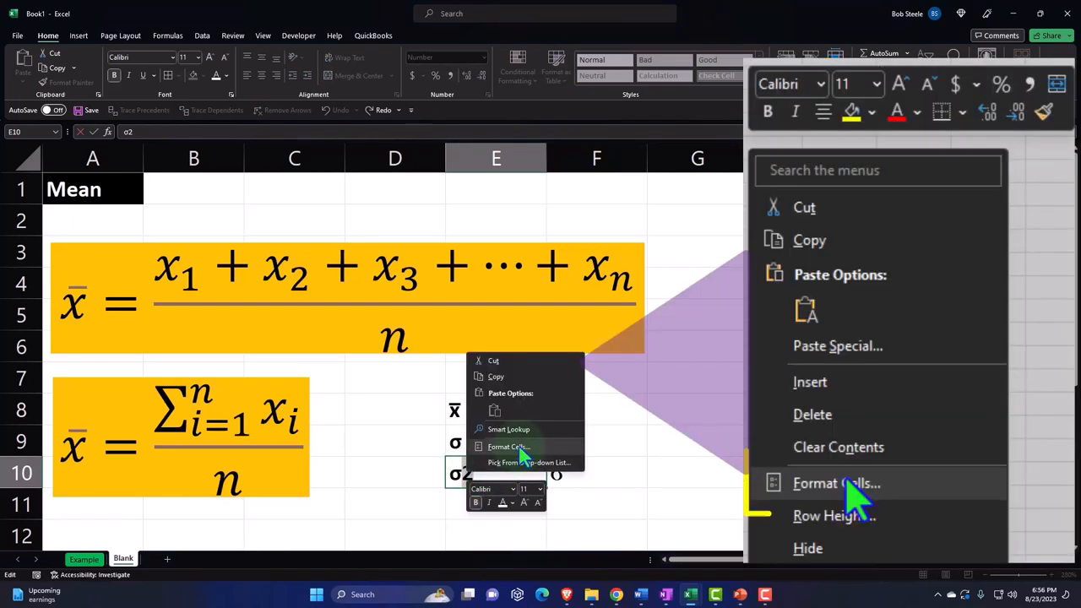
{"action": "left_click", "coordinate": [836, 483]}
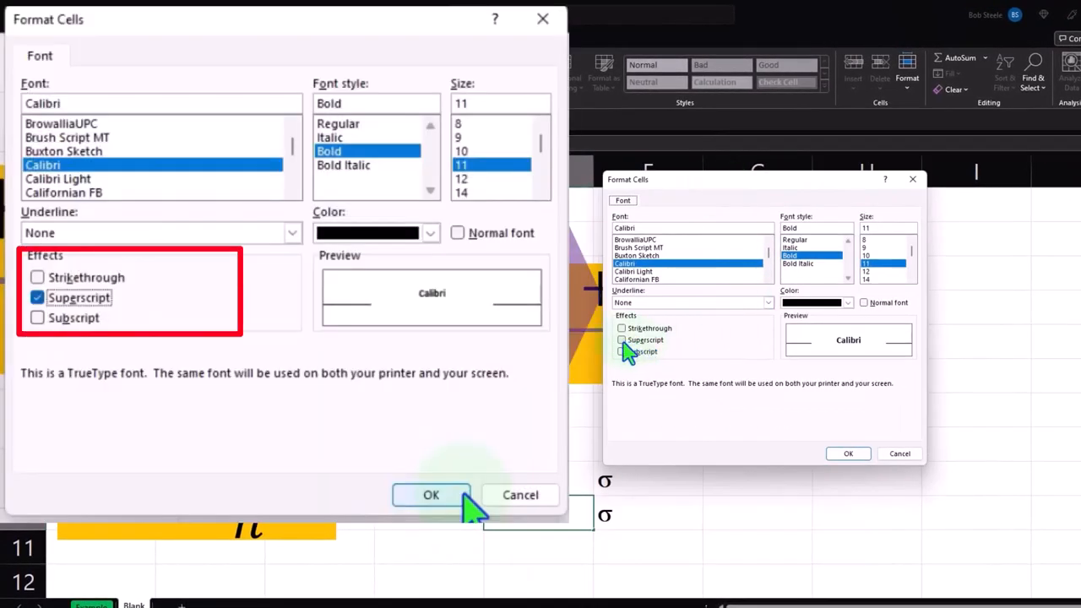
{"action": "left_click", "coordinate": [622, 339]}
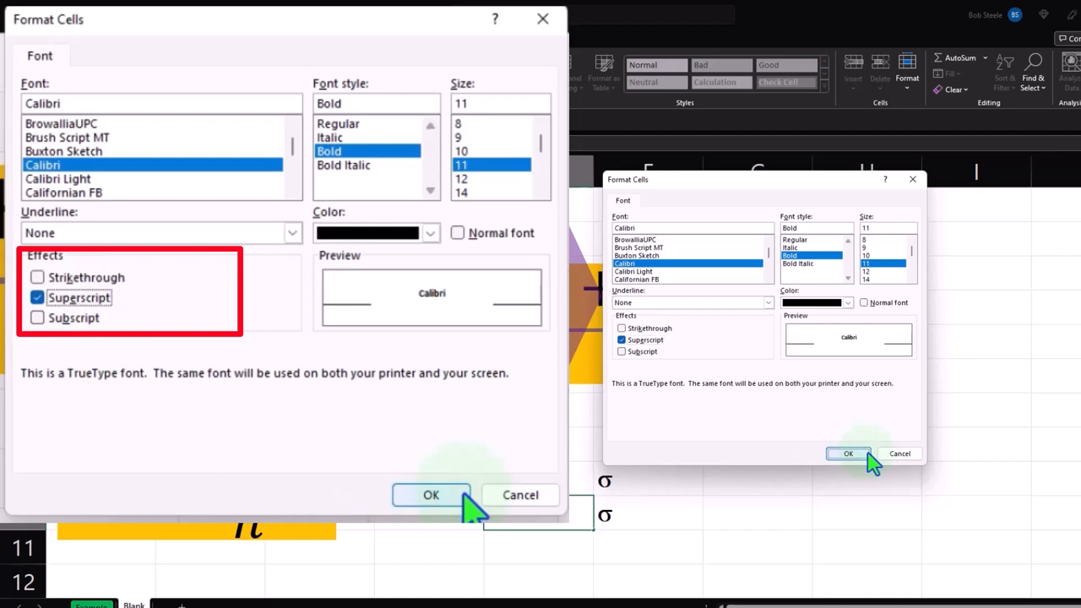
{"action": "left_click", "coordinate": [431, 493]}
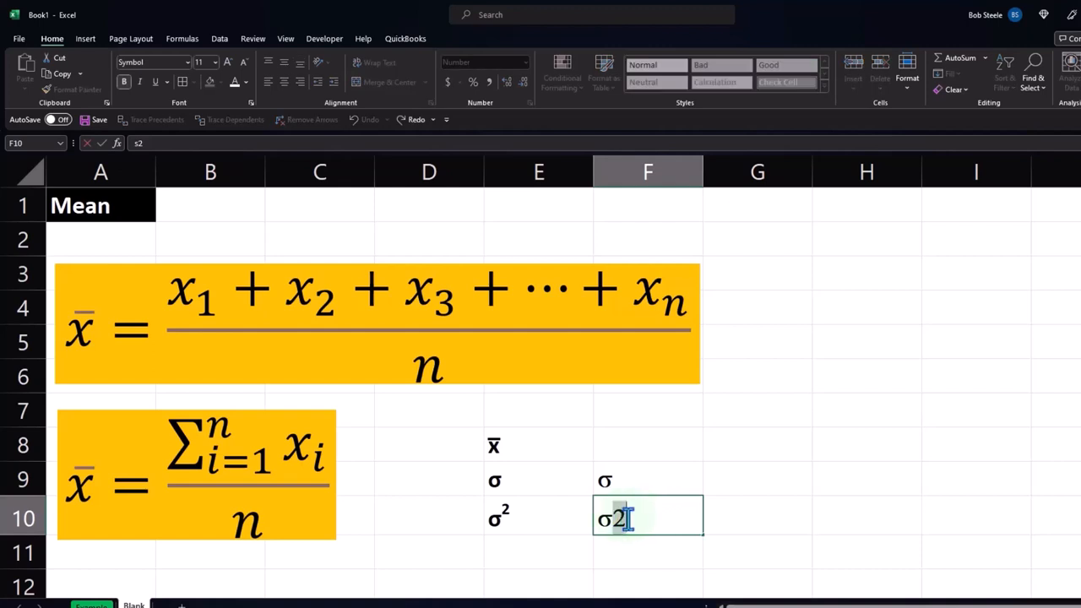
- Make the 2 in F10 superscript so it reads σ² like E10
{"action": "right_click", "coordinate": [612, 520]}
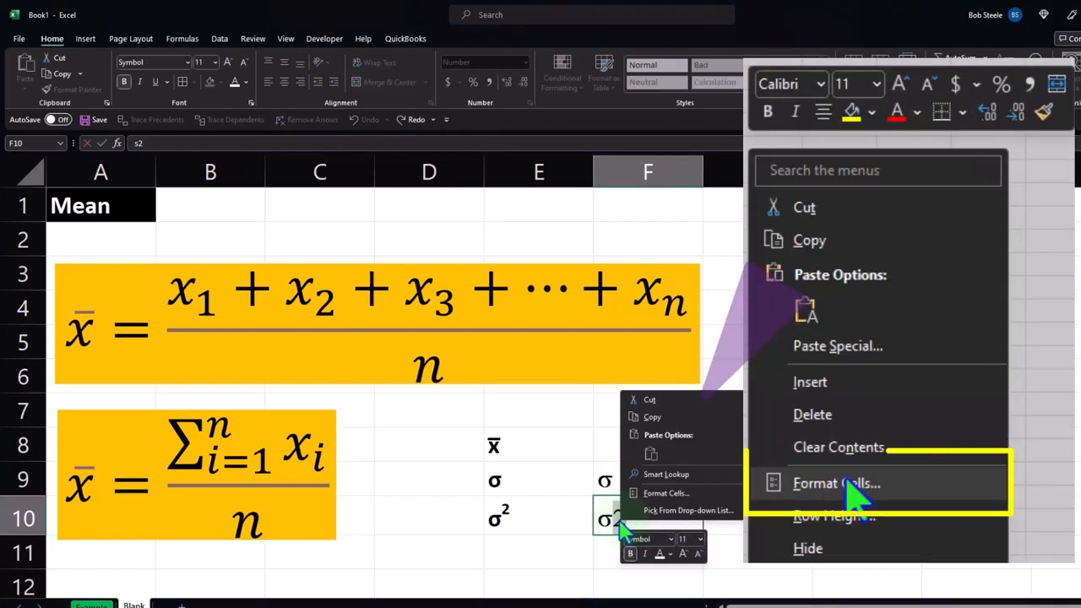
{"action": "left_click", "coordinate": [836, 483]}
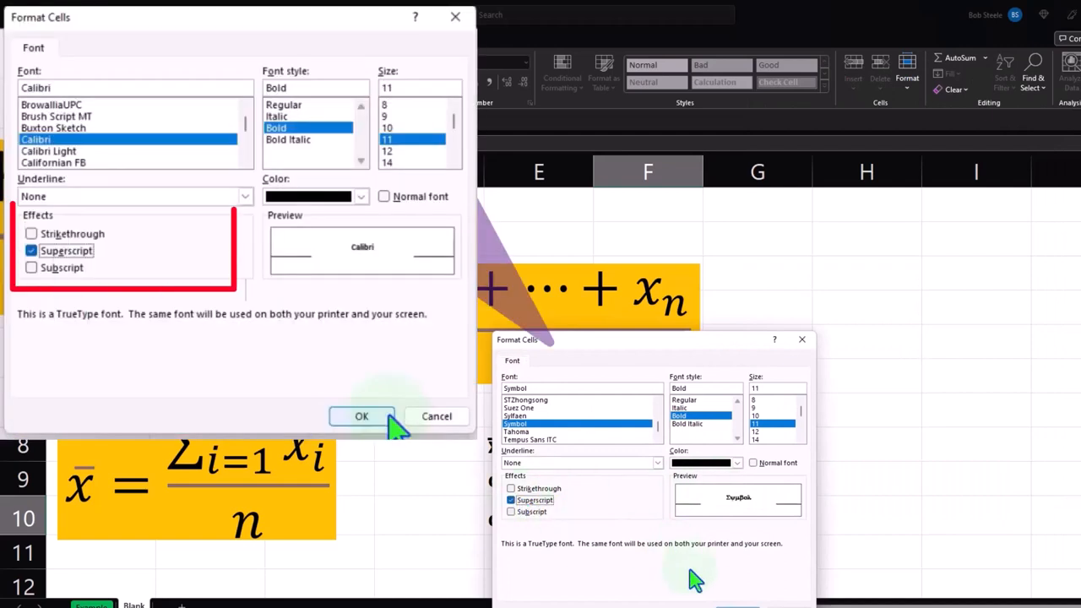
{"action": "left_click", "coordinate": [361, 415]}
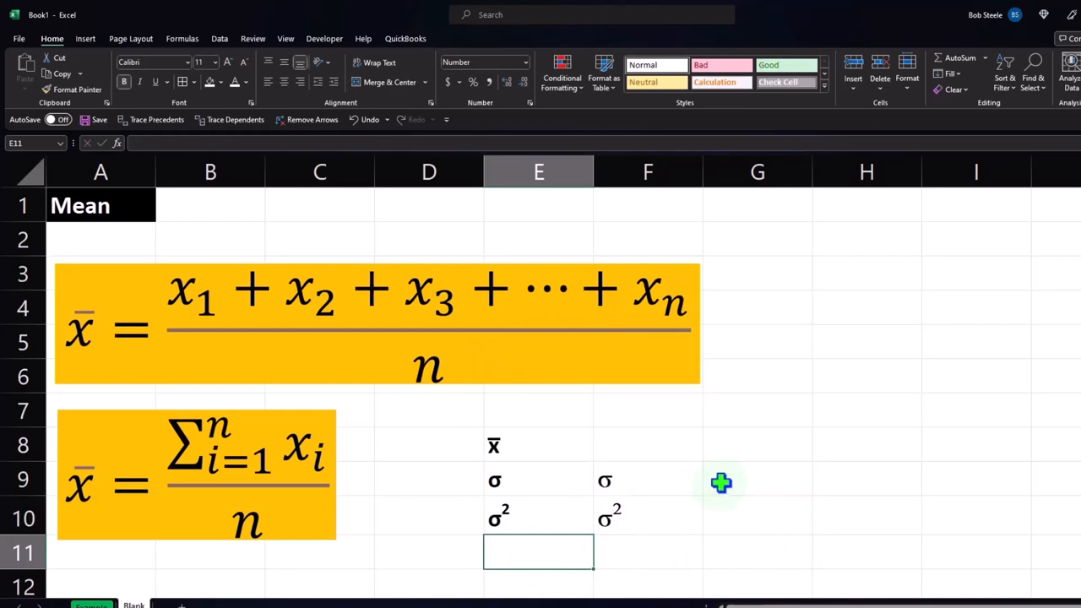
- Insert μ into cell E11 from the Greek and Coptic symbol set
{"action": "scroll", "scroll_direction": "down", "scroll_amount": 3}
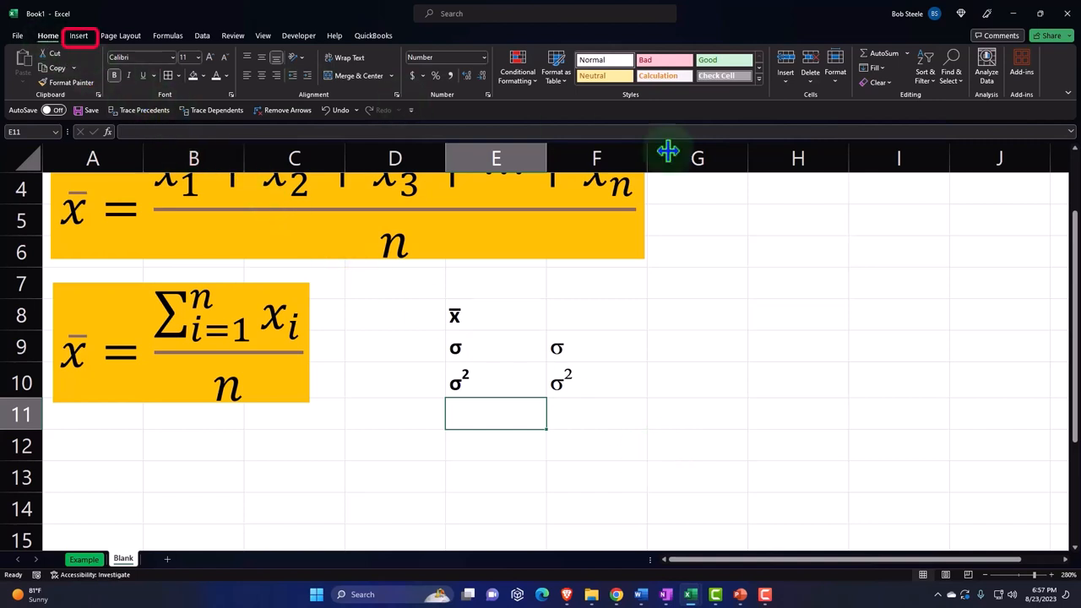
{"action": "left_click", "coordinate": [77, 35]}
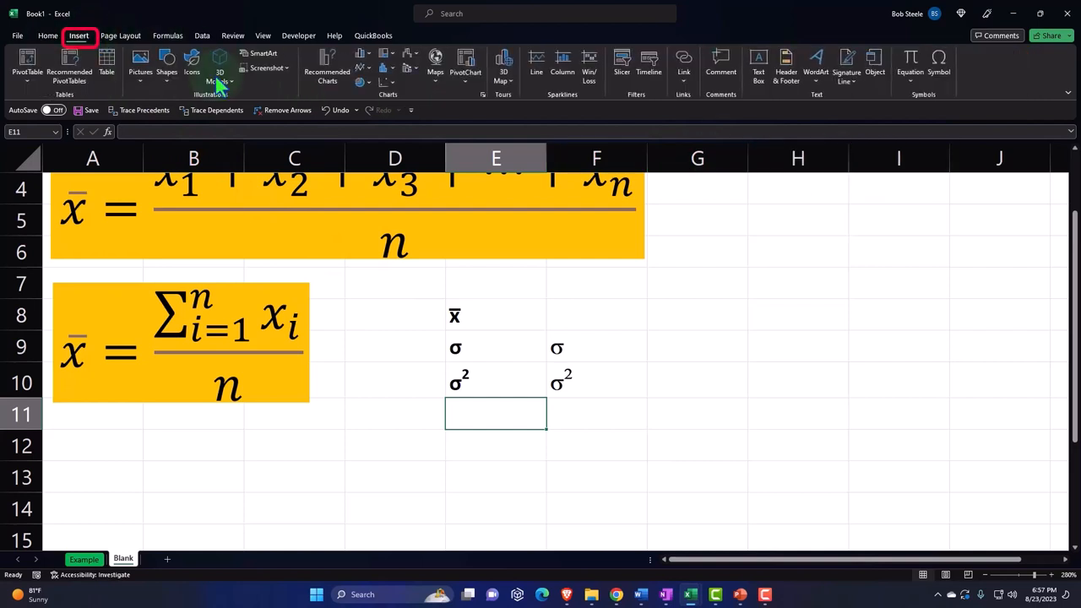
{"action": "left_click", "coordinate": [939, 64]}
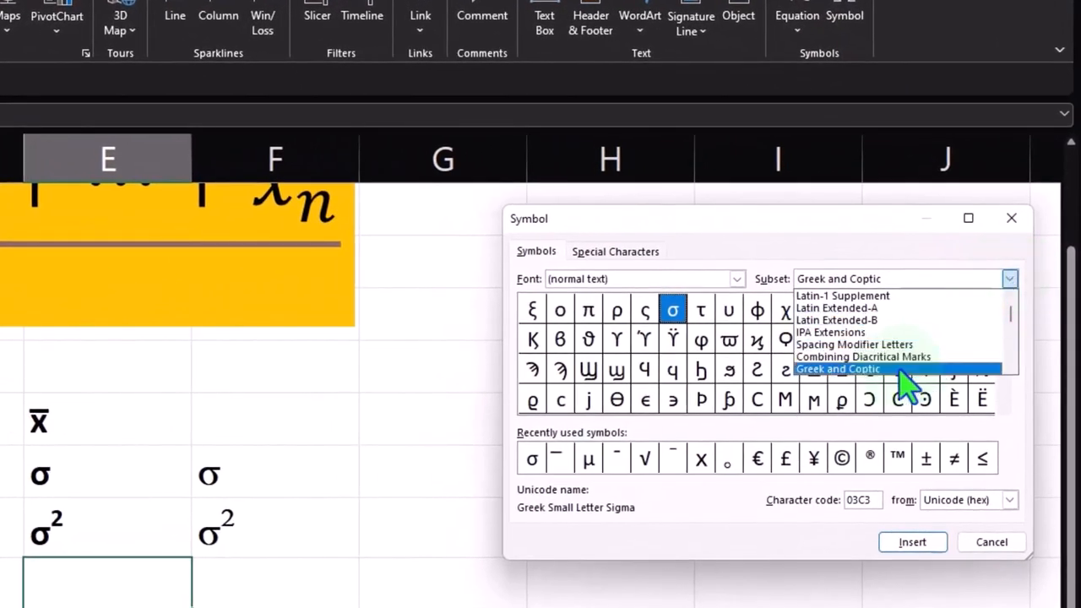
{"action": "left_click", "coordinate": [838, 368]}
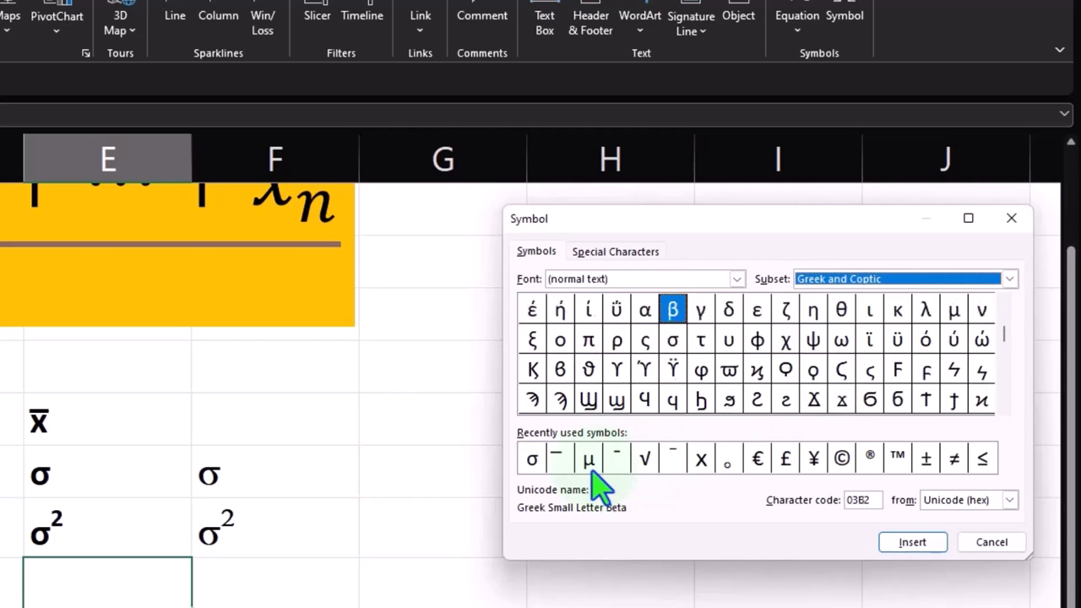
{"action": "mouse_move", "coordinate": [963, 324]}
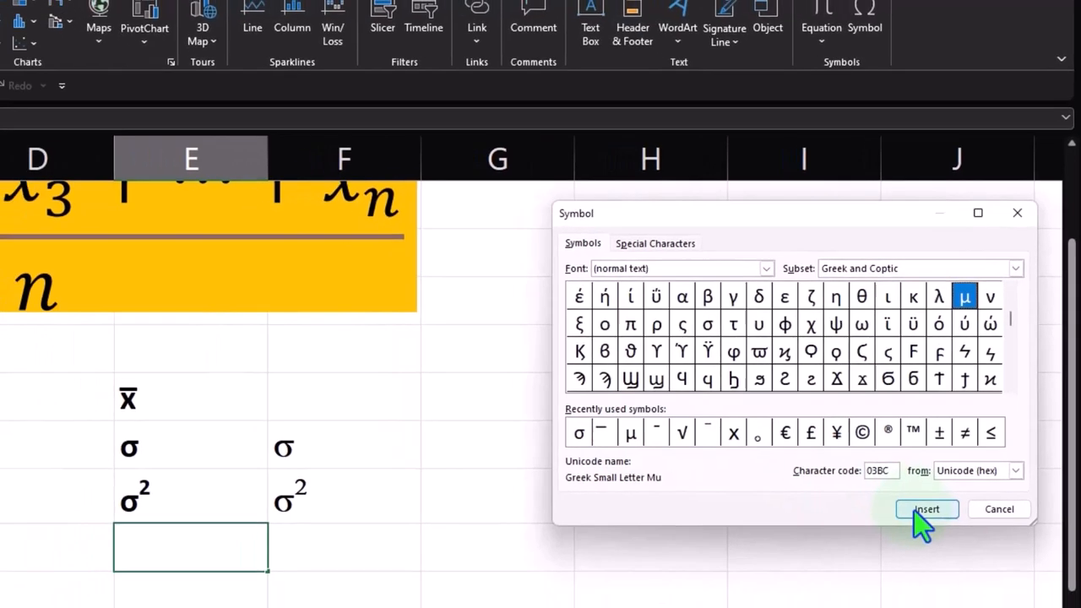
{"action": "left_click", "coordinate": [926, 508]}
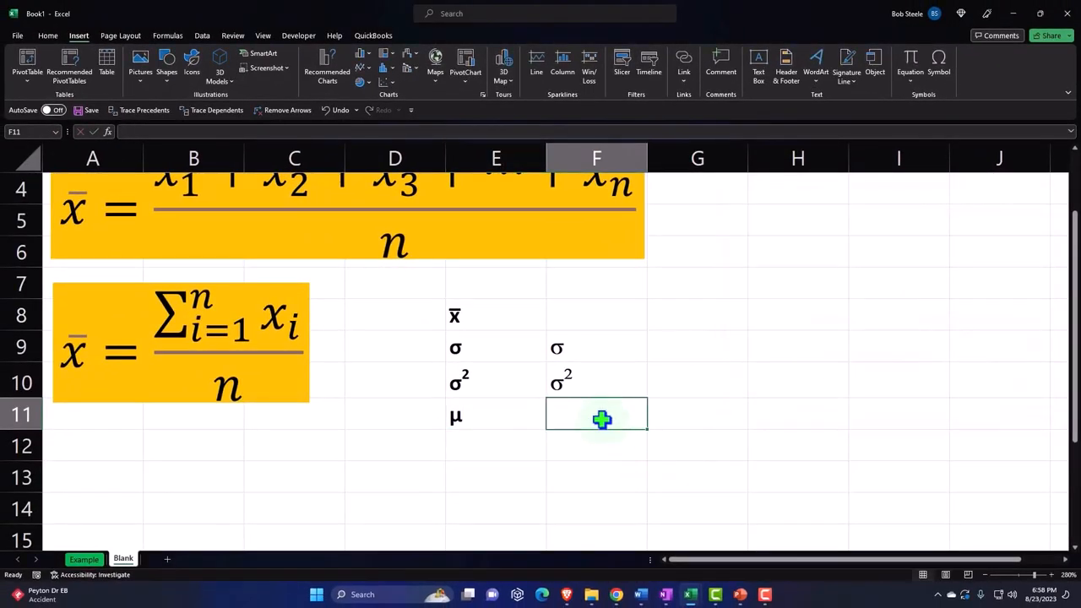
- Enter m in F11 and change its font to Symbol so it shows μ
{"action": "type", "text": "m"}
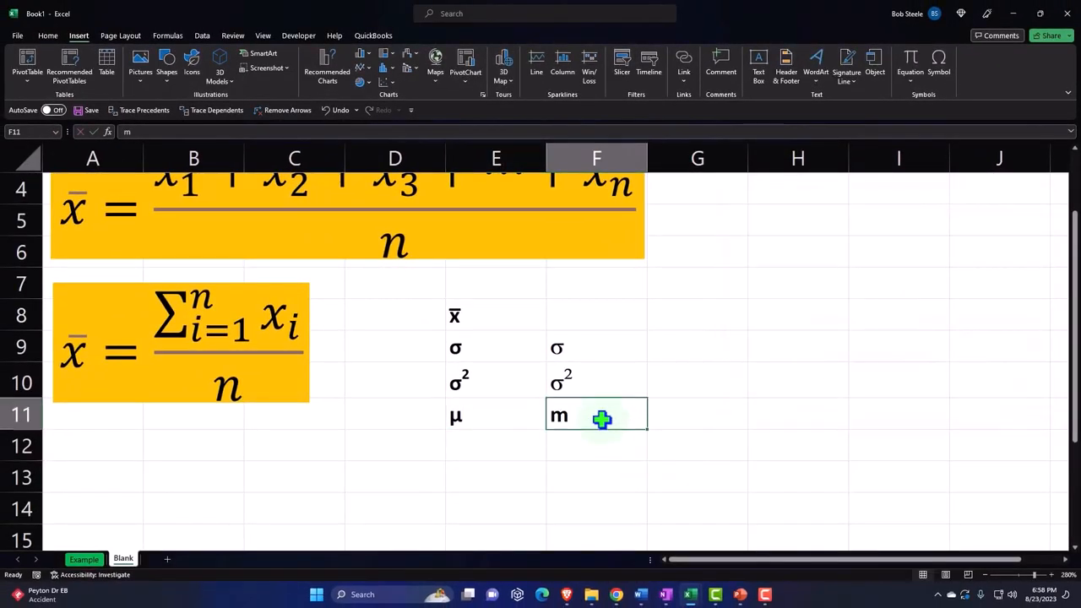
{"action": "mouse_move", "coordinate": [419, 284]}
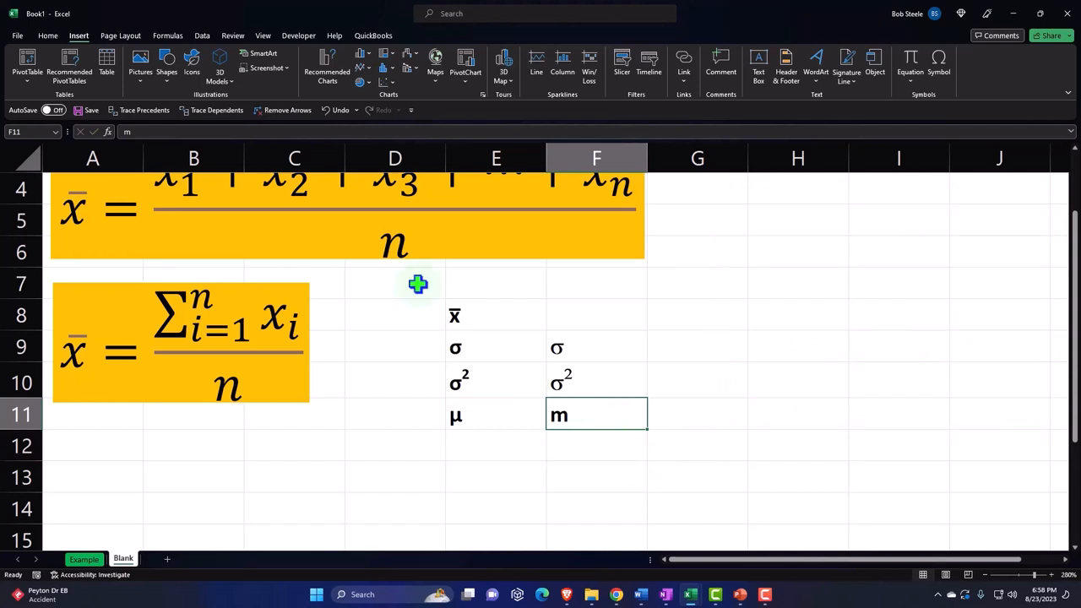
{"action": "mouse_move", "coordinate": [47, 36]}
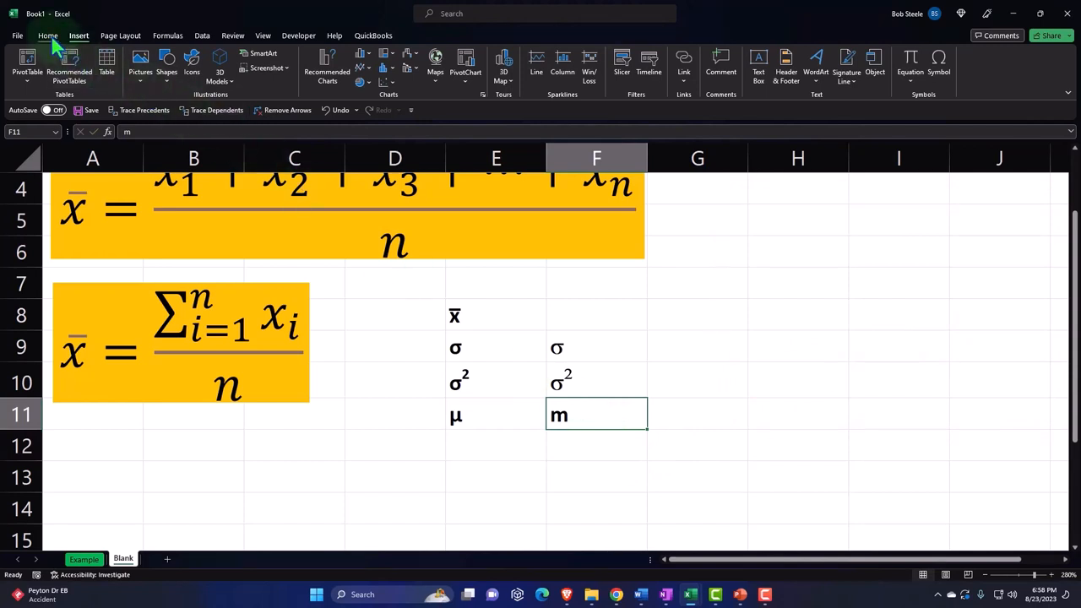
{"action": "left_click", "coordinate": [48, 35]}
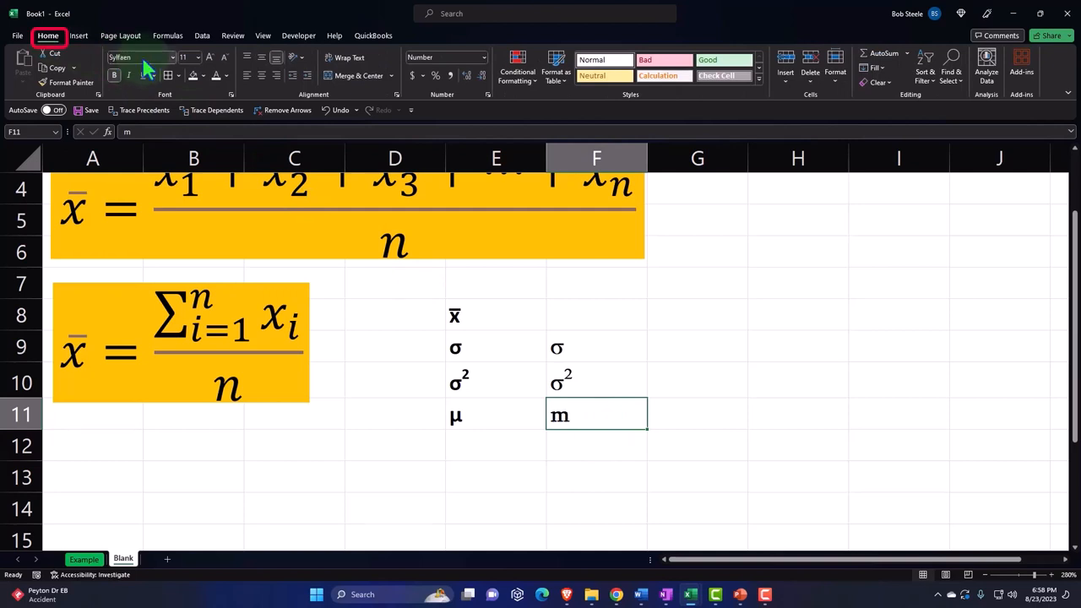
{"action": "left_click", "coordinate": [139, 58]}
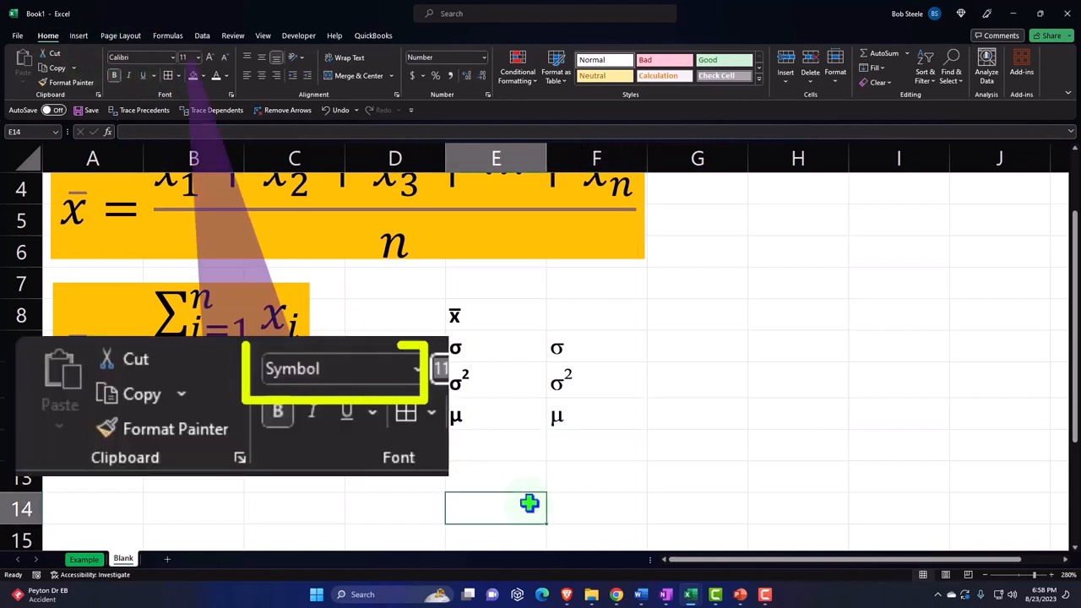
{"action": "mouse_move", "coordinate": [494, 425]}
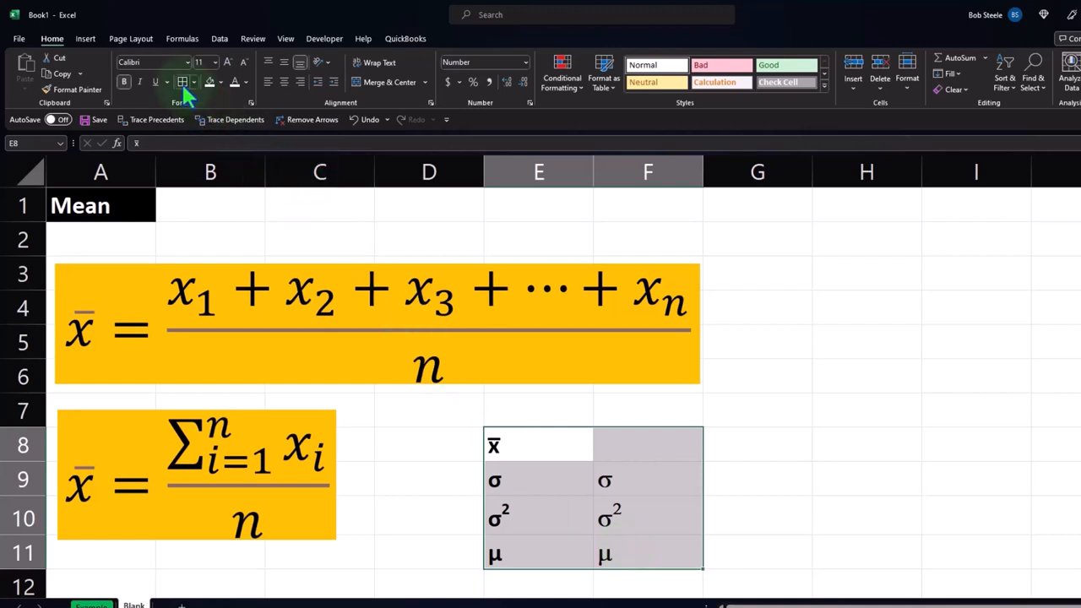
- Apply All Borders to the E8:F11 symbol table and clear the selection
{"action": "left_click", "coordinate": [218, 81]}
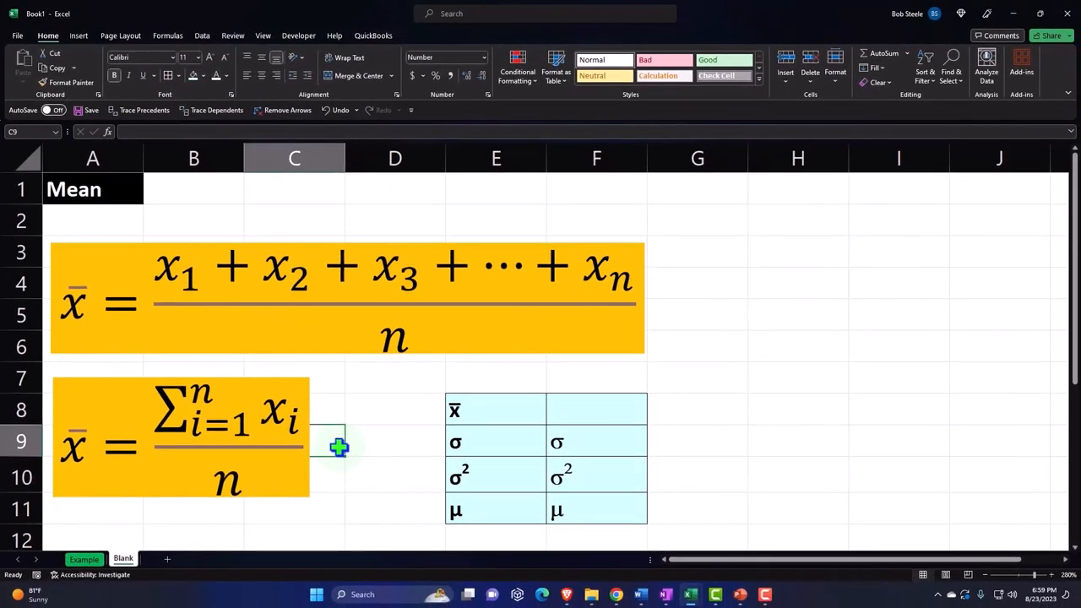
{"action": "left_click", "coordinate": [284, 331]}
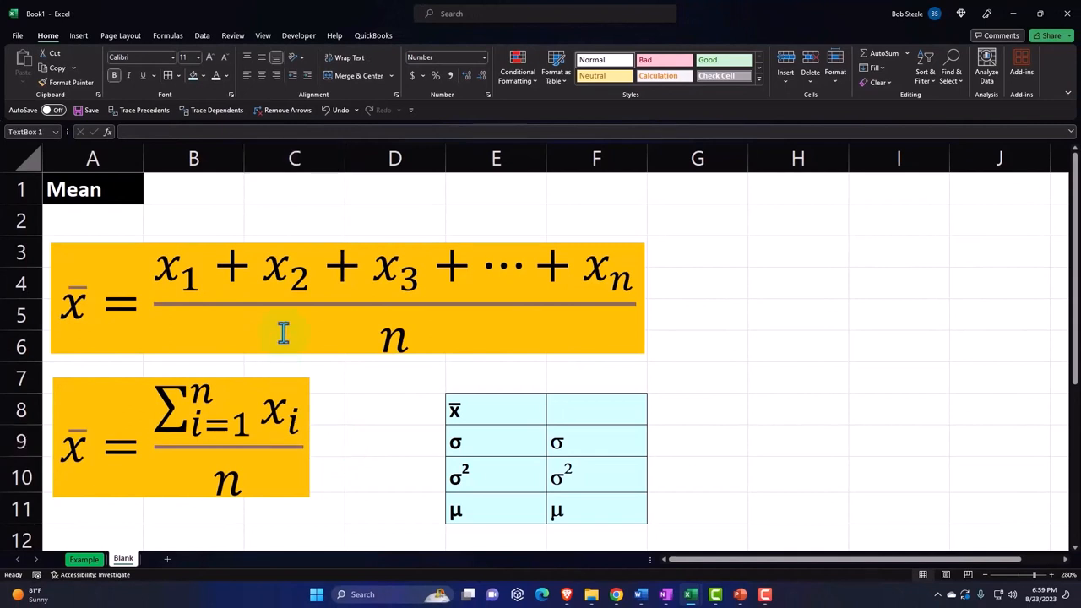
{"action": "left_click", "coordinate": [284, 331]}
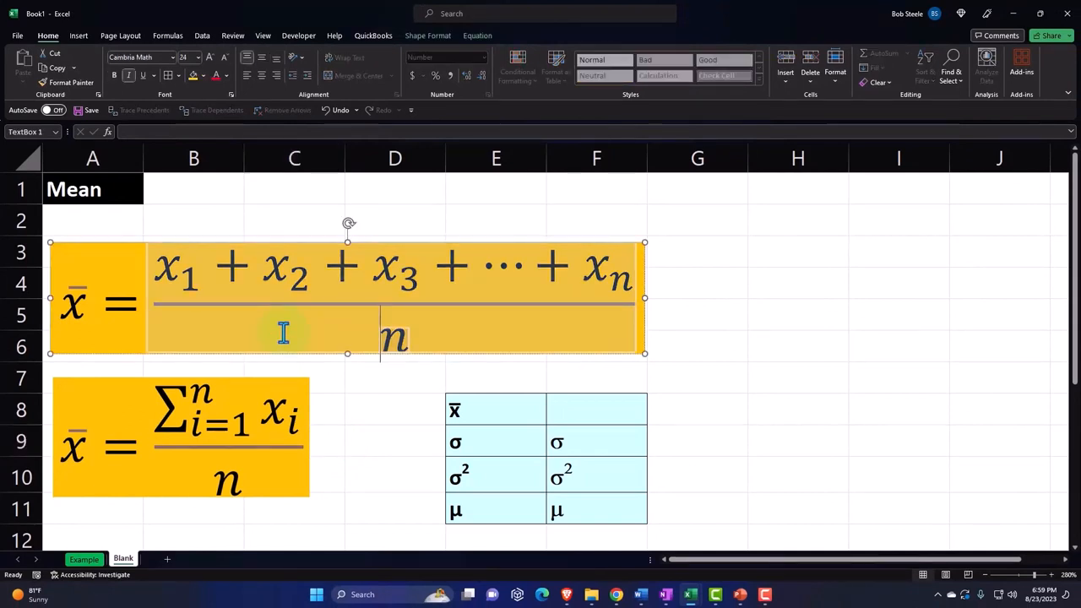
{"action": "left_click", "coordinate": [395, 441]}
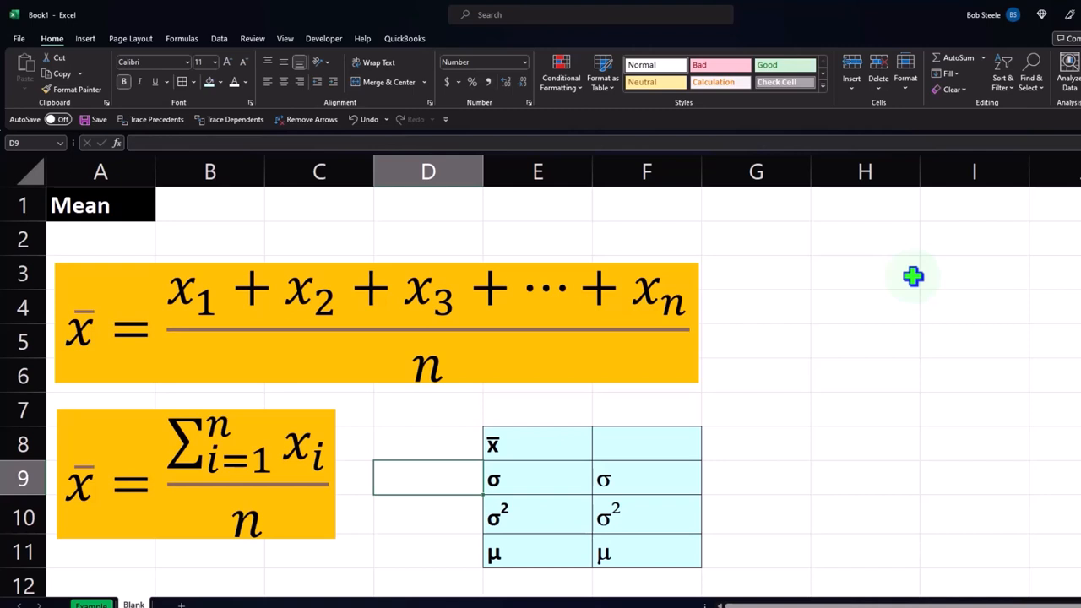
{"action": "type", "text": "=a"}
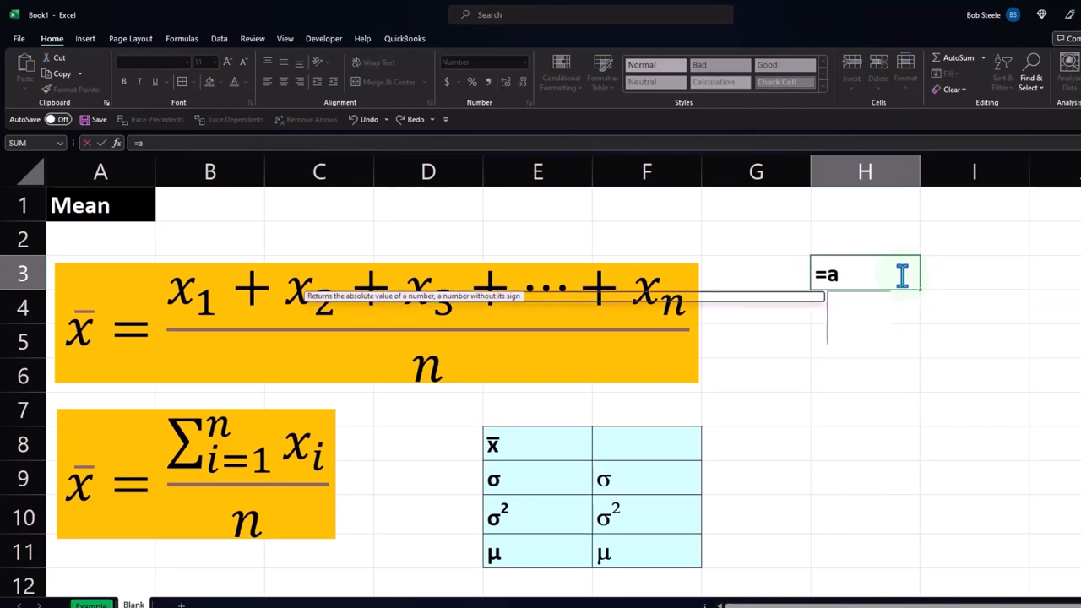
{"action": "type", "text": "ve"}
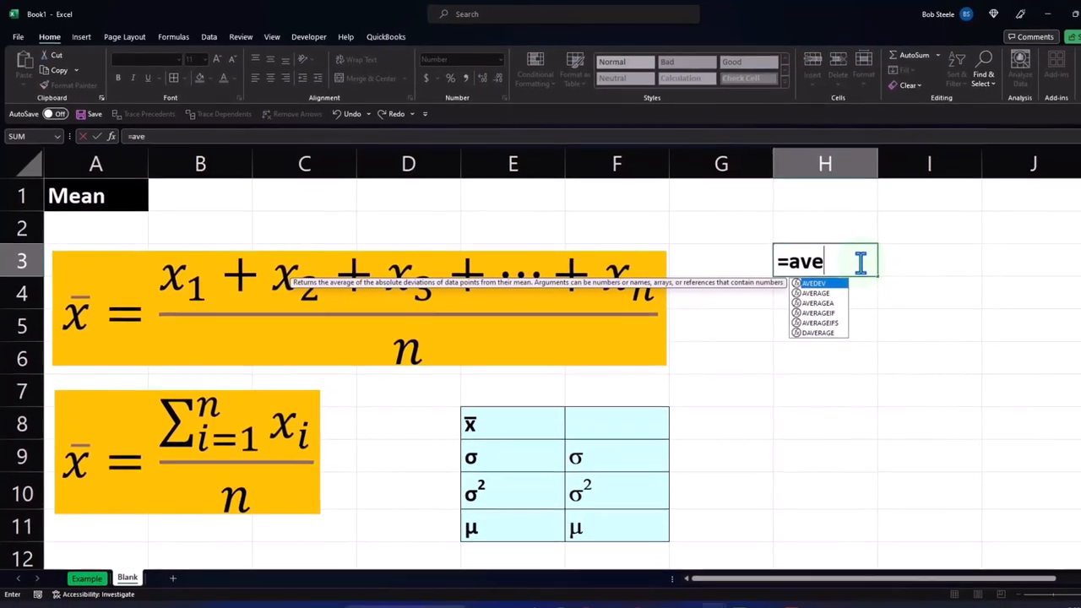
{"action": "type", "text": "r"}
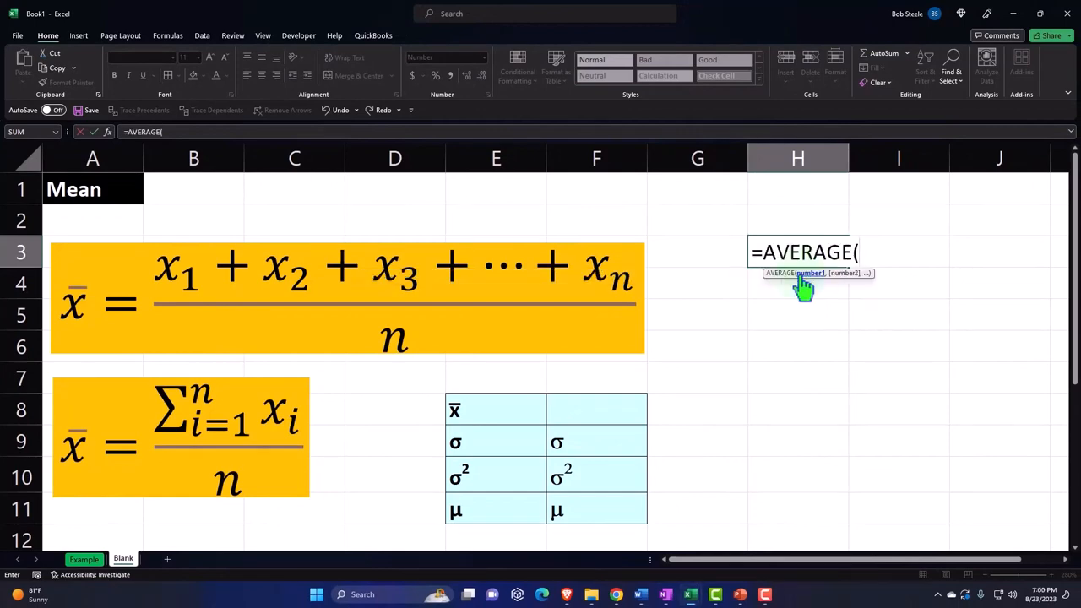
{"action": "mouse_move", "coordinate": [679, 295]}
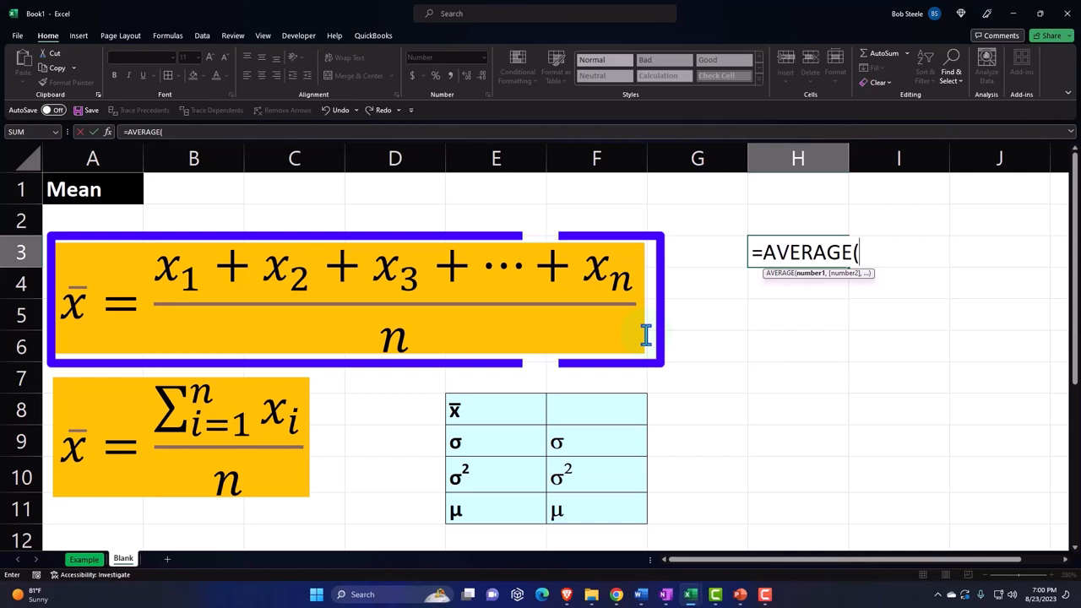
{"action": "key", "text": "Escape"}
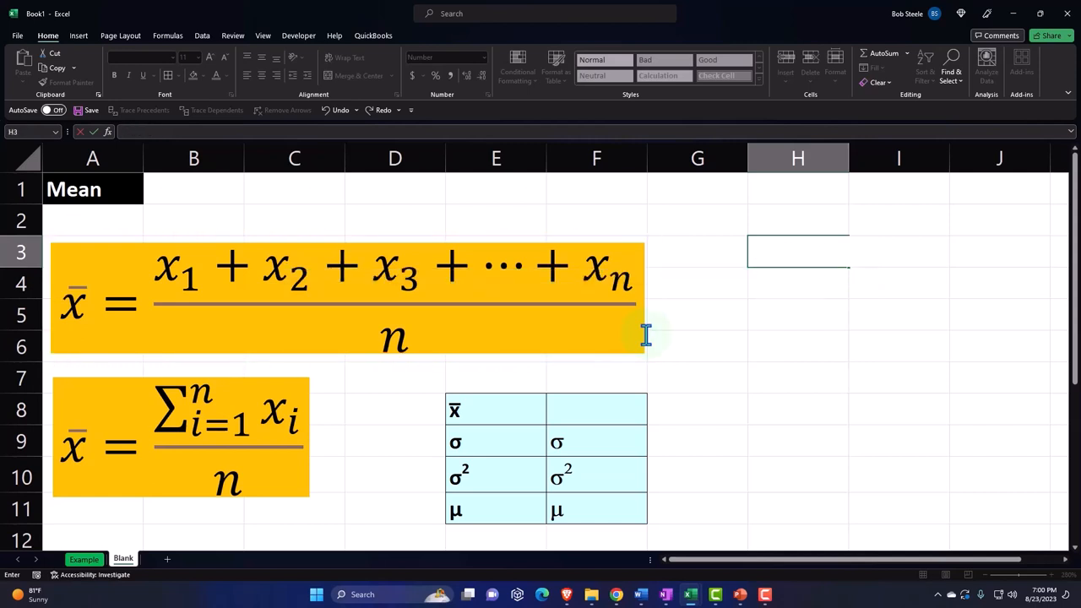
{"action": "left_click", "coordinate": [798, 378]}
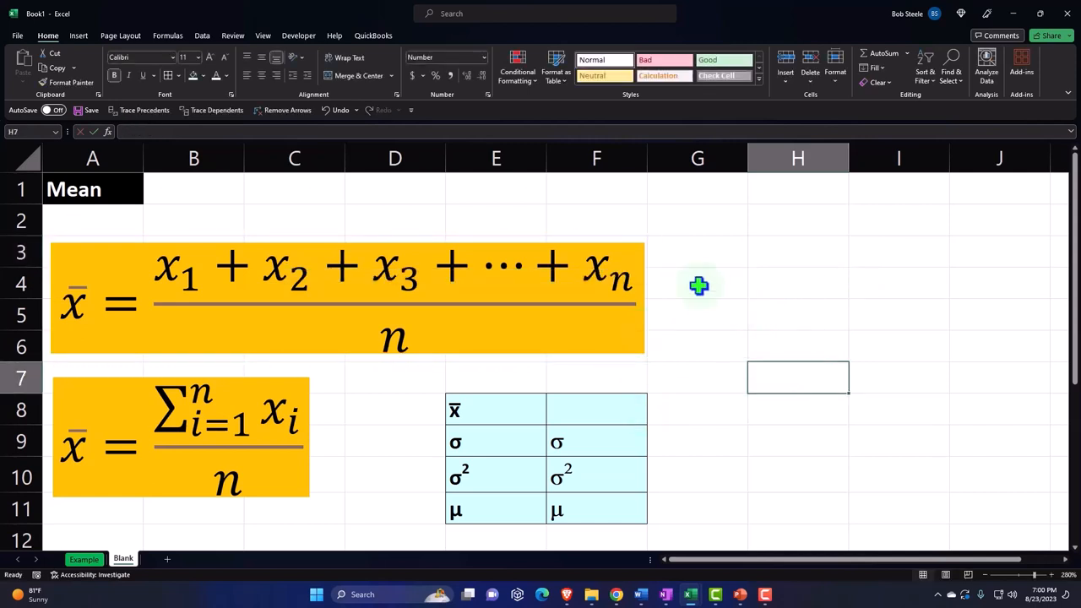